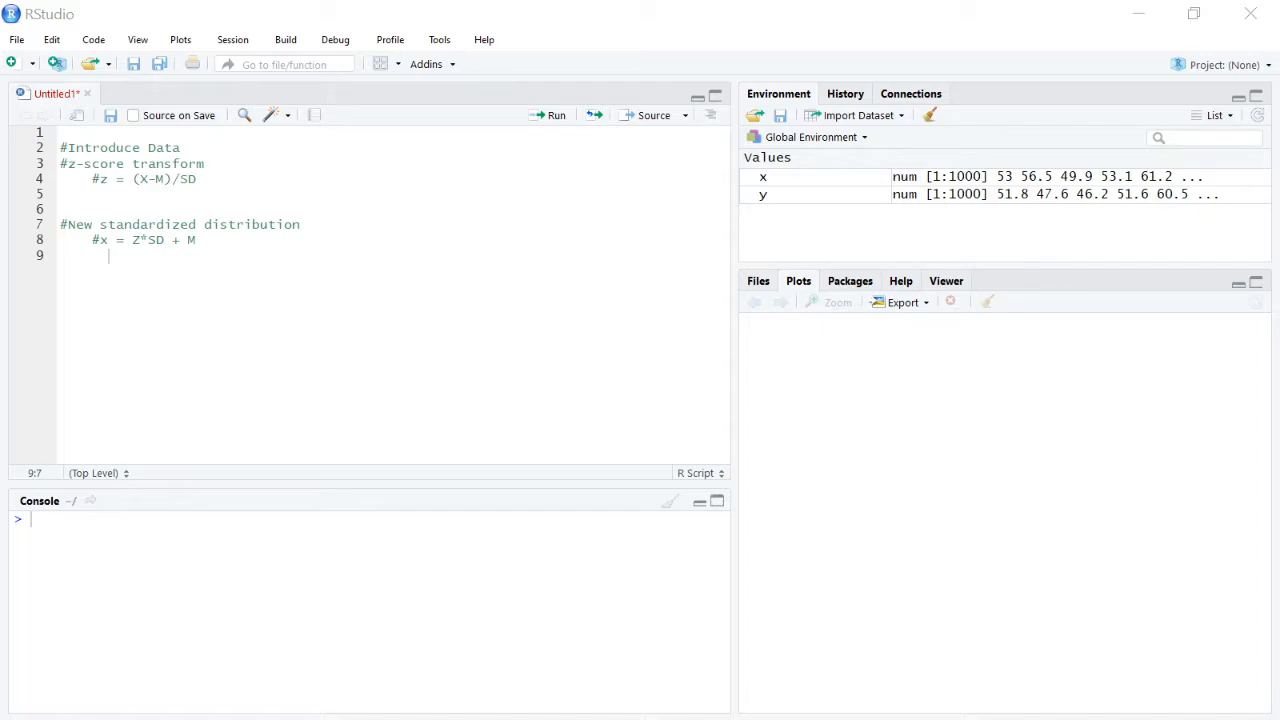
{"action": "mouse_move", "coordinate": [776, 196]}
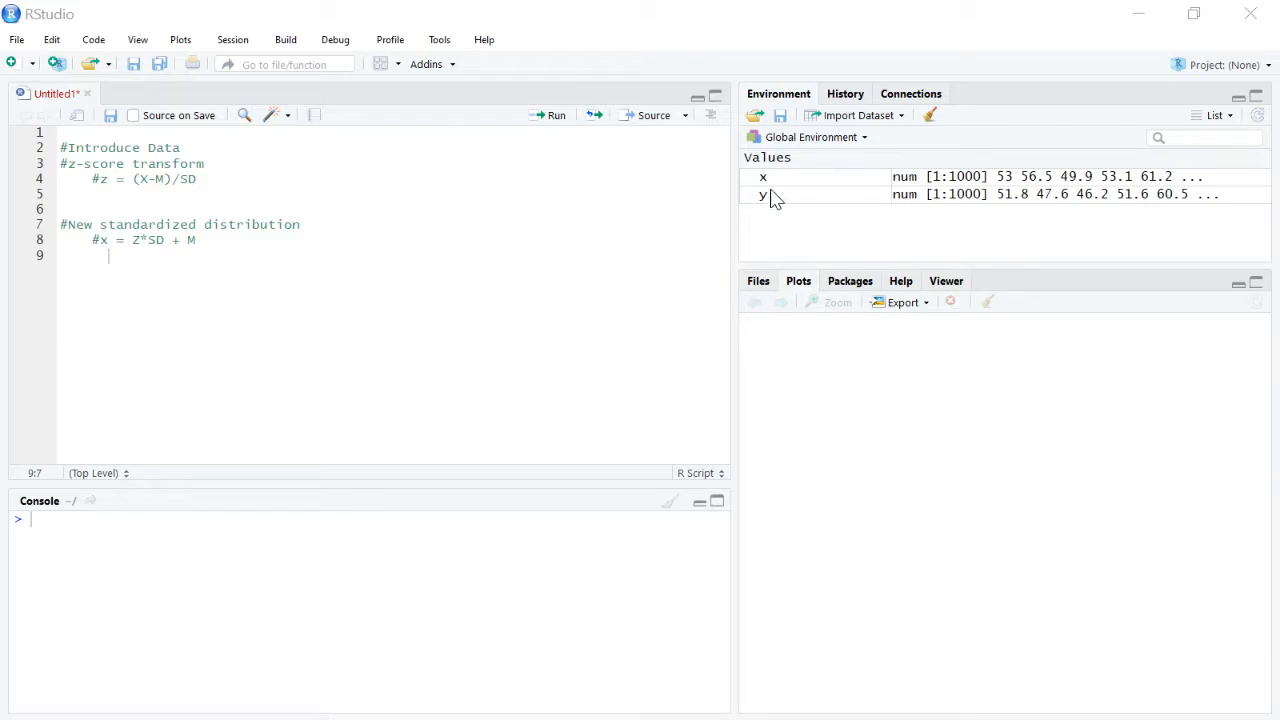
{"action": "mouse_move", "coordinate": [784, 196]}
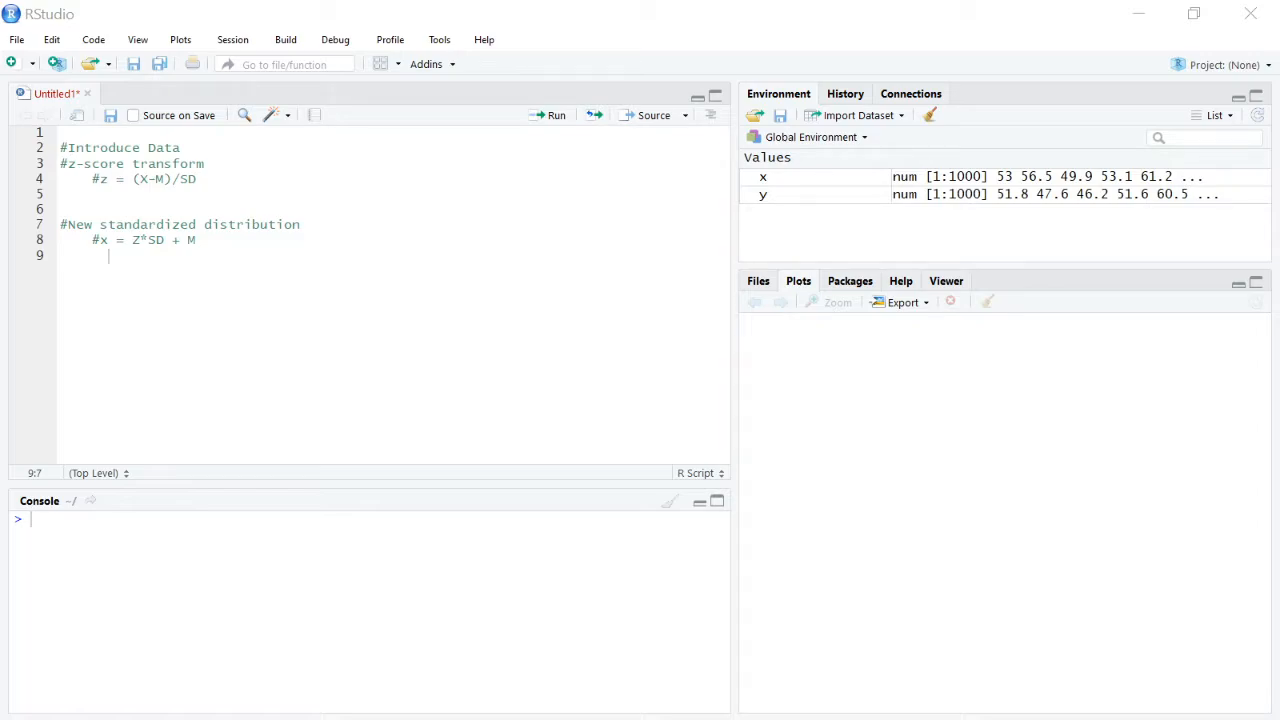
Write zx = (x-mean(x))/sd(x) below the z-score comment and run it to create zx
{"action": "left_click", "coordinate": [198, 180]}
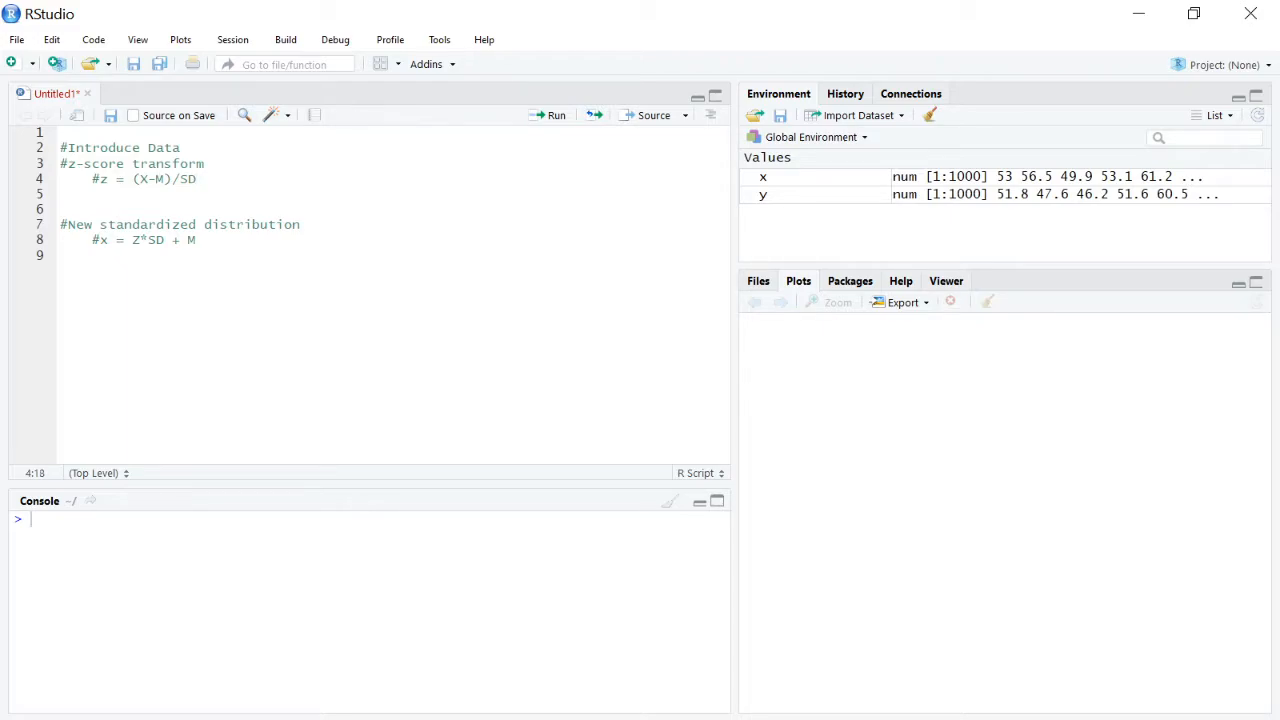
{"action": "key", "text": "Enter"}
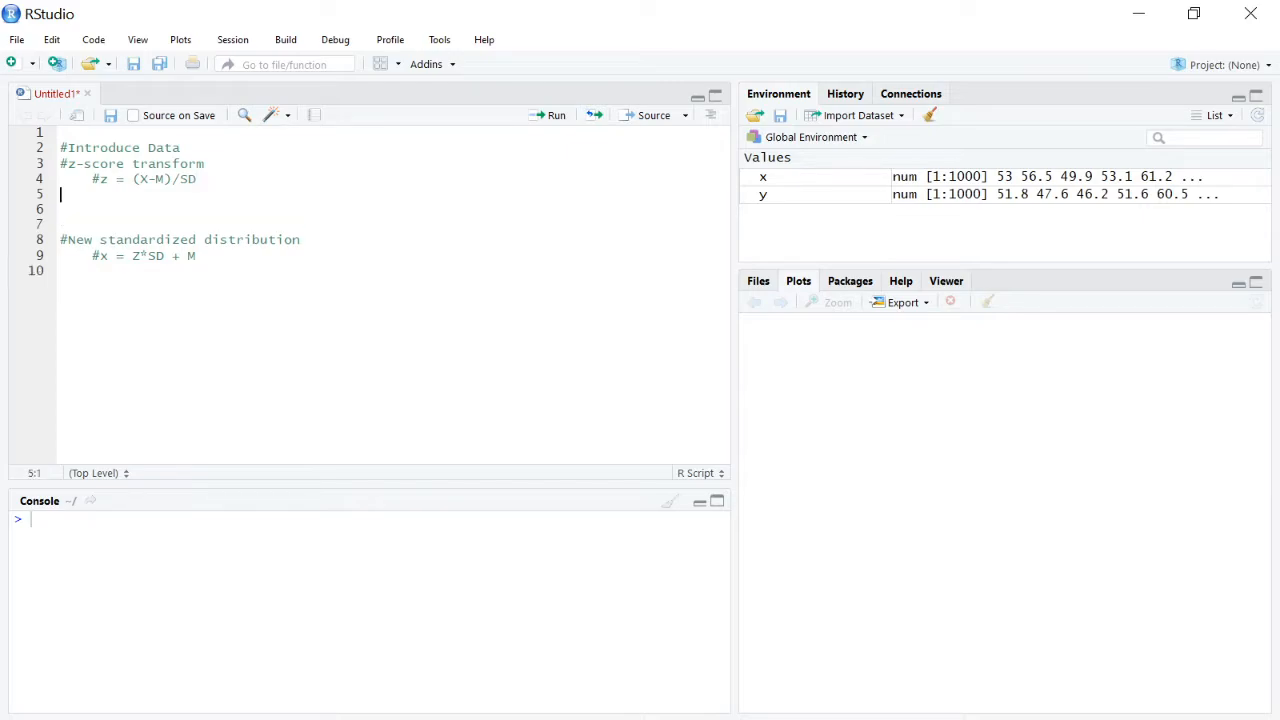
{"action": "key", "text": "Enter"}
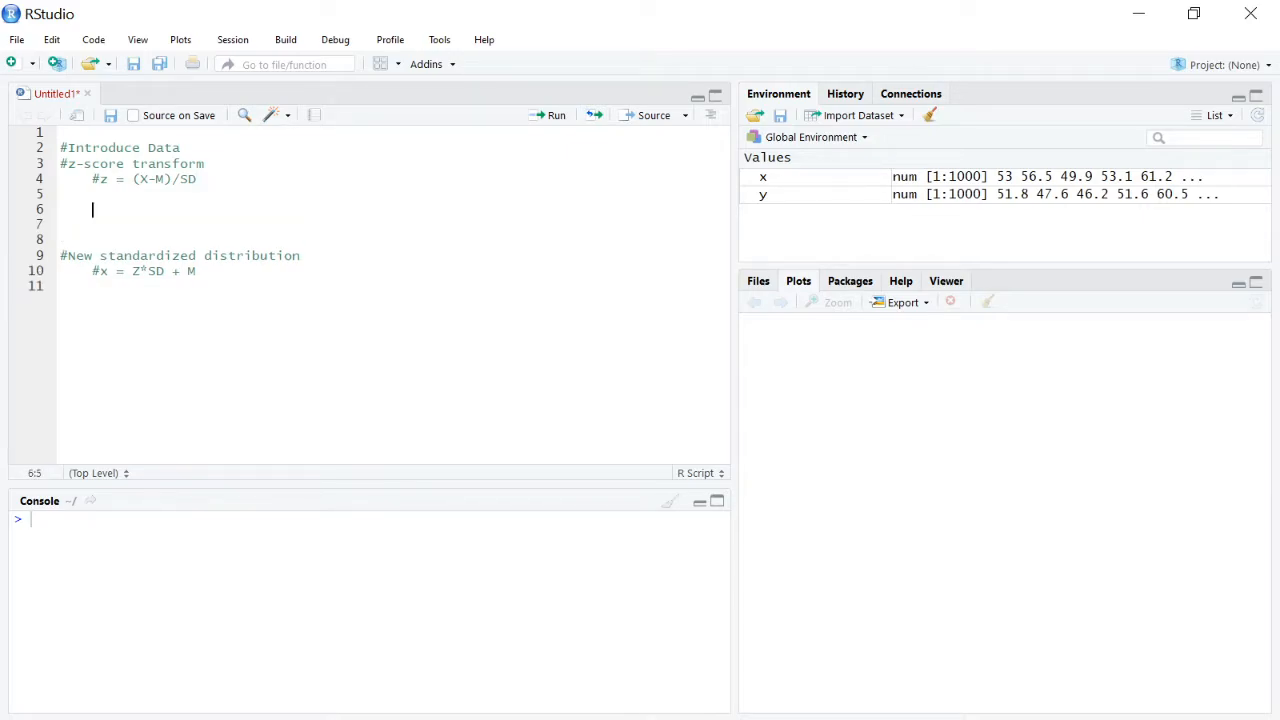
{"action": "type", "text": "z"}
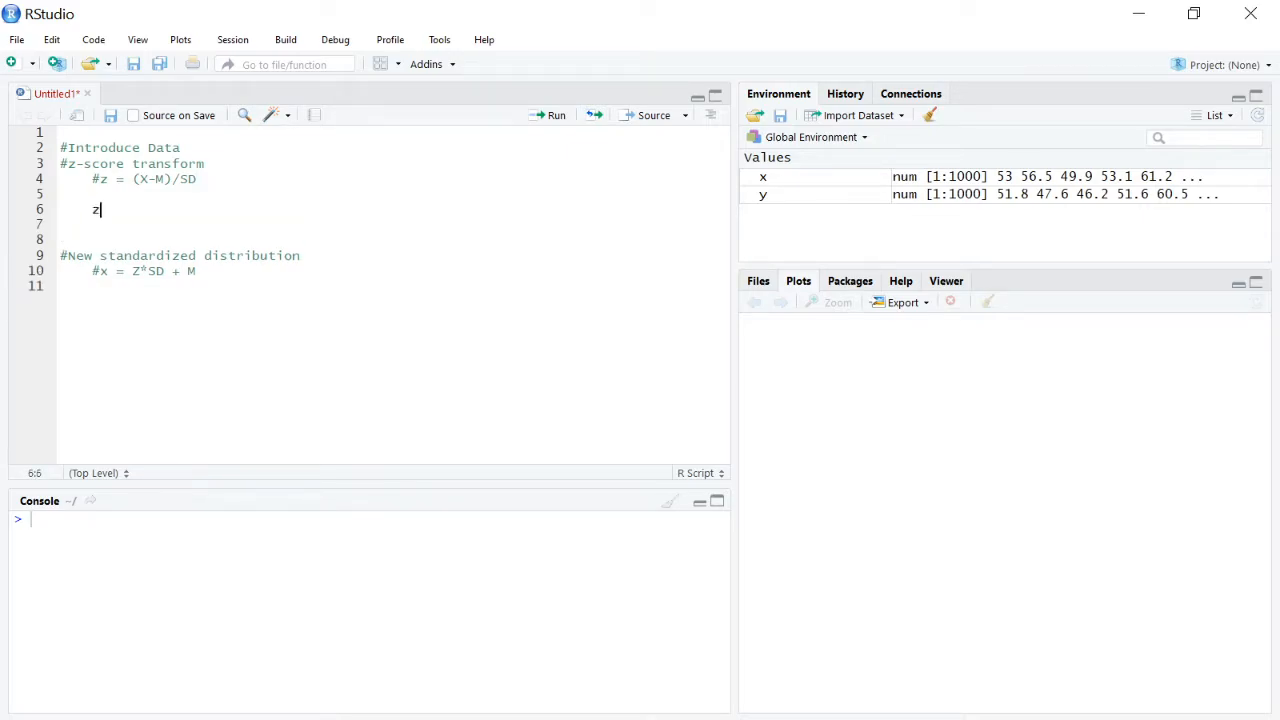
{"action": "type", "text": "x"}
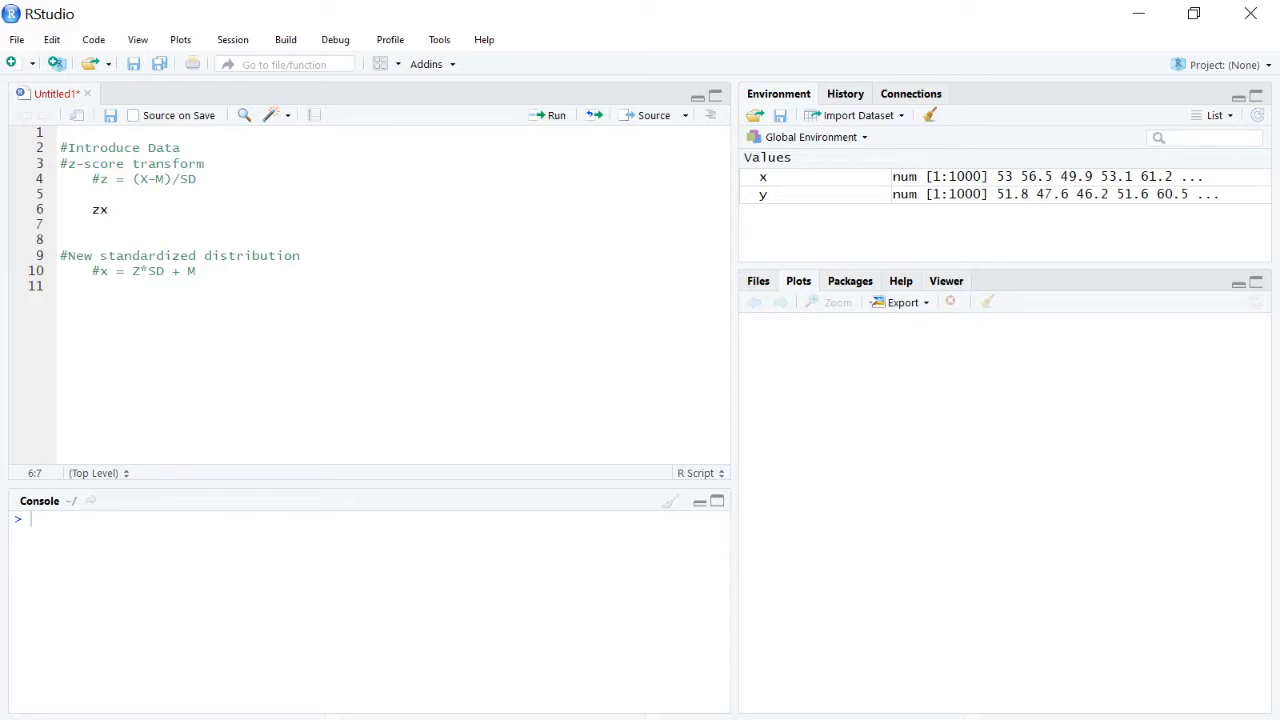
{"action": "type", "text": "="}
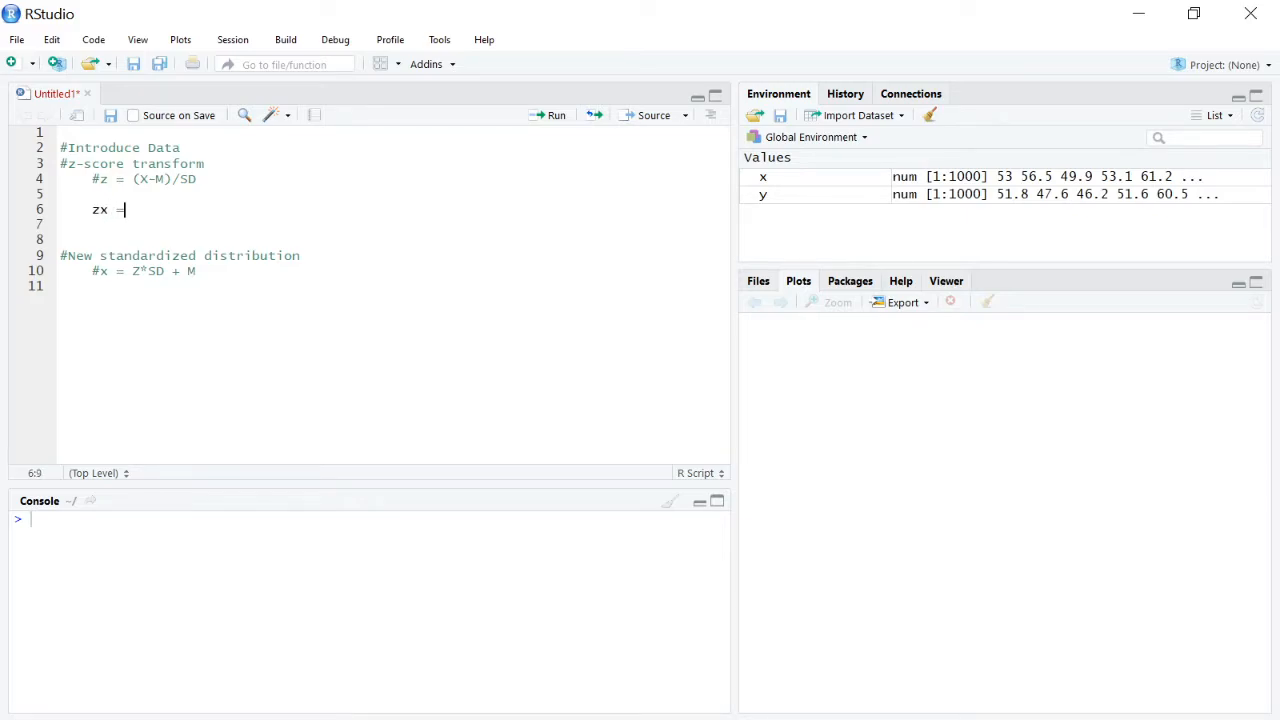
{"action": "type", "text": "("}
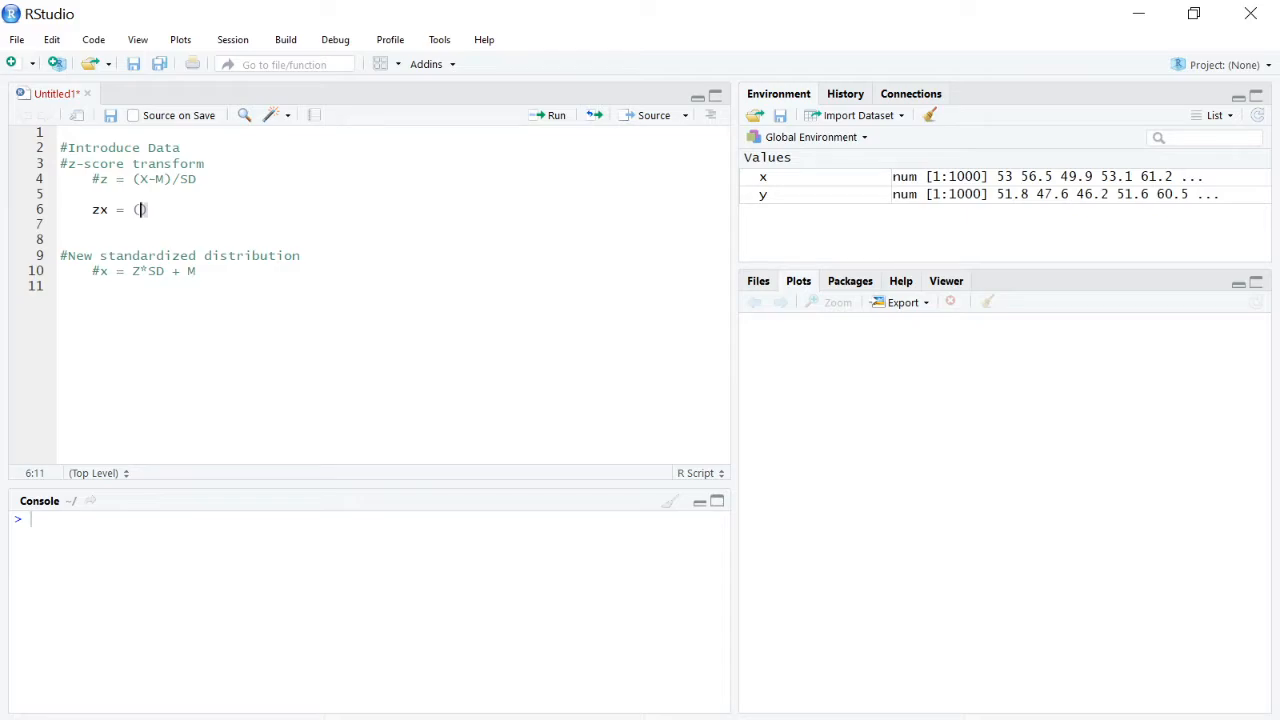
{"action": "type", "text": "x"}
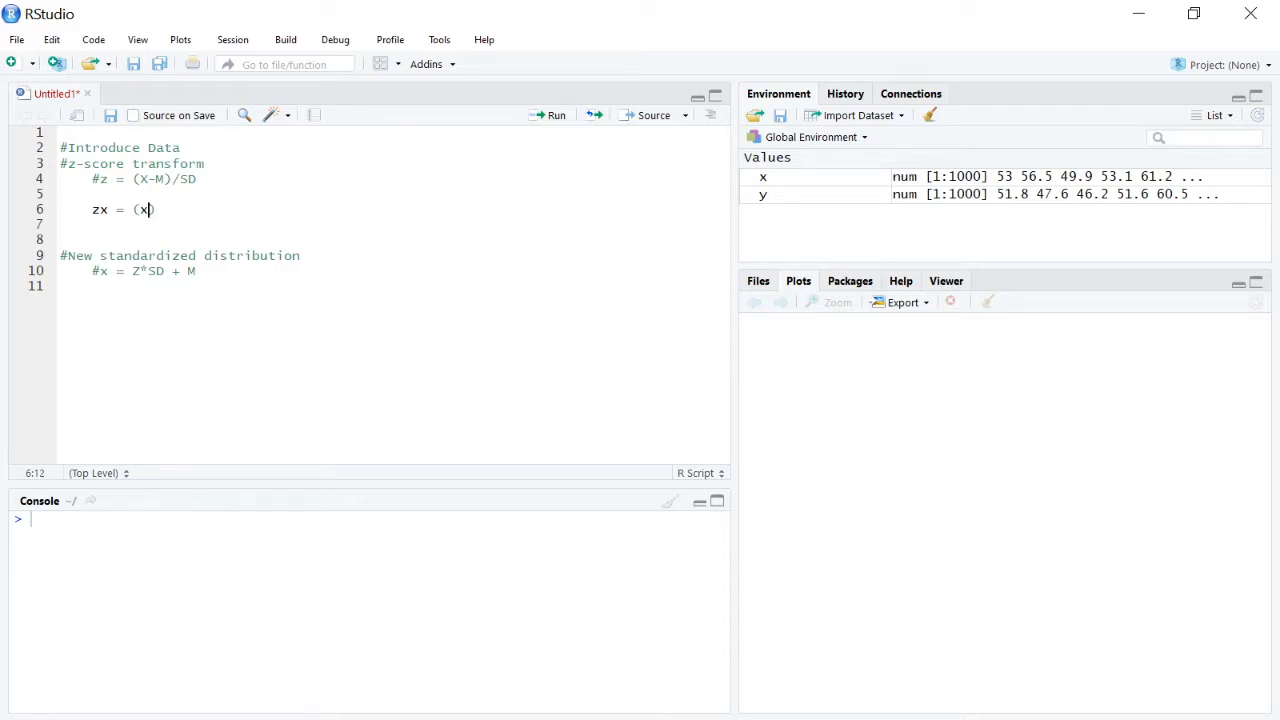
{"action": "type", "text": "-mean("}
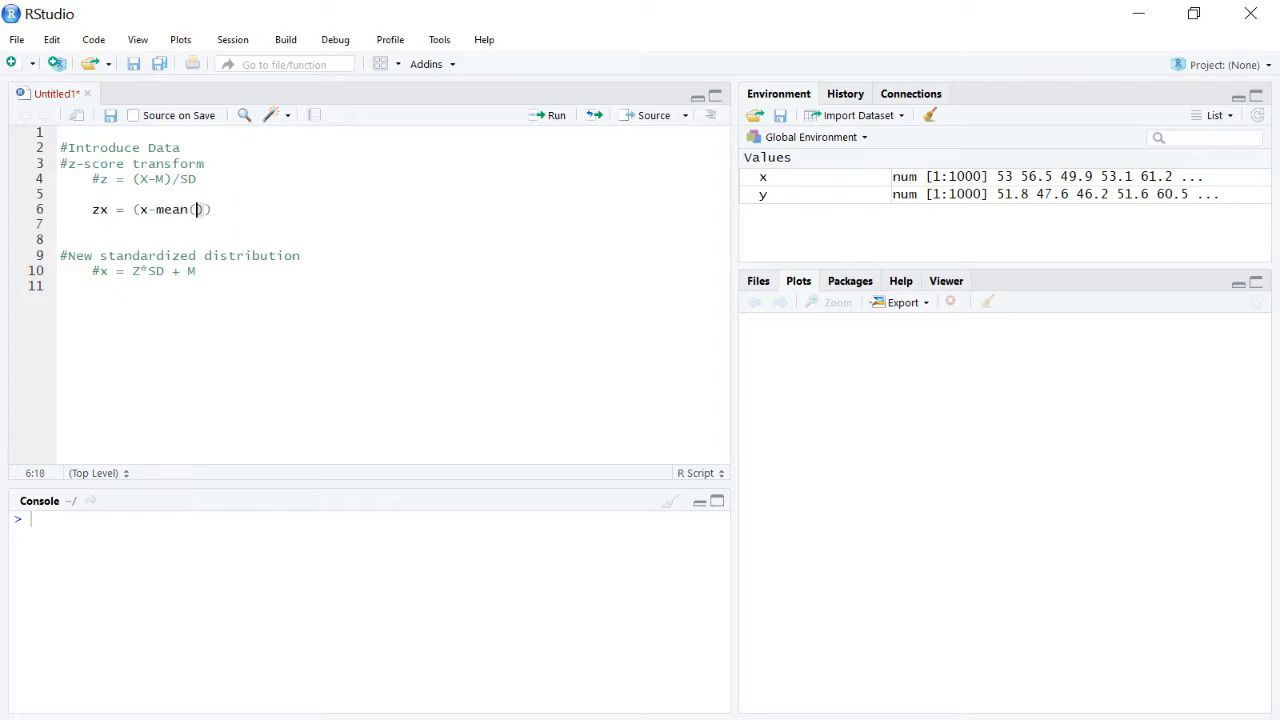
{"action": "type", "text": "x)"}
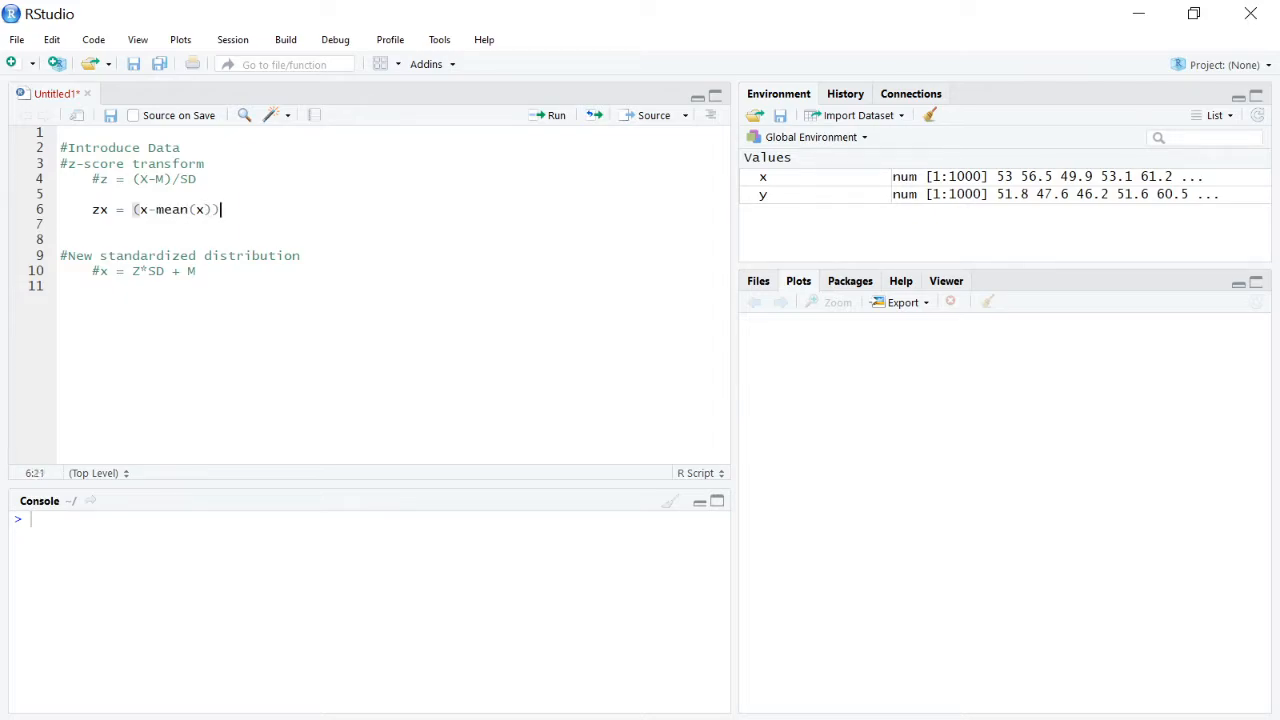
{"action": "type", "text": "/s"}
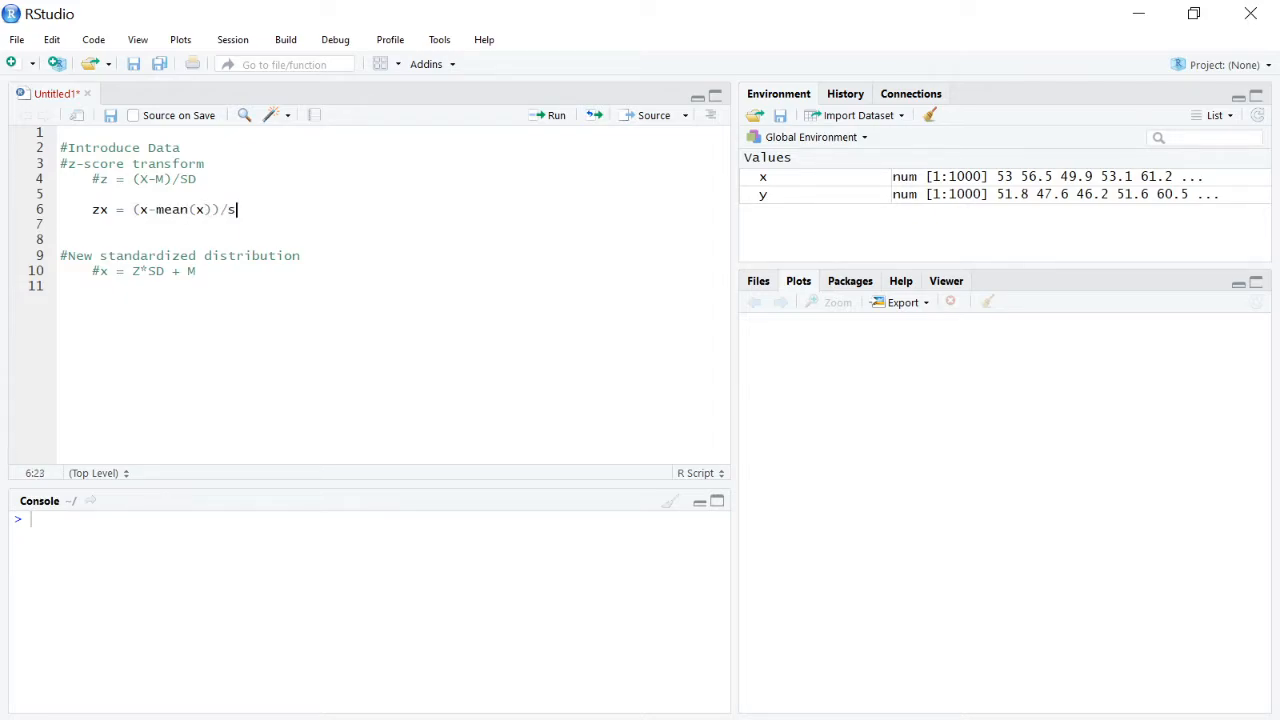
{"action": "type", "text": "d(x"}
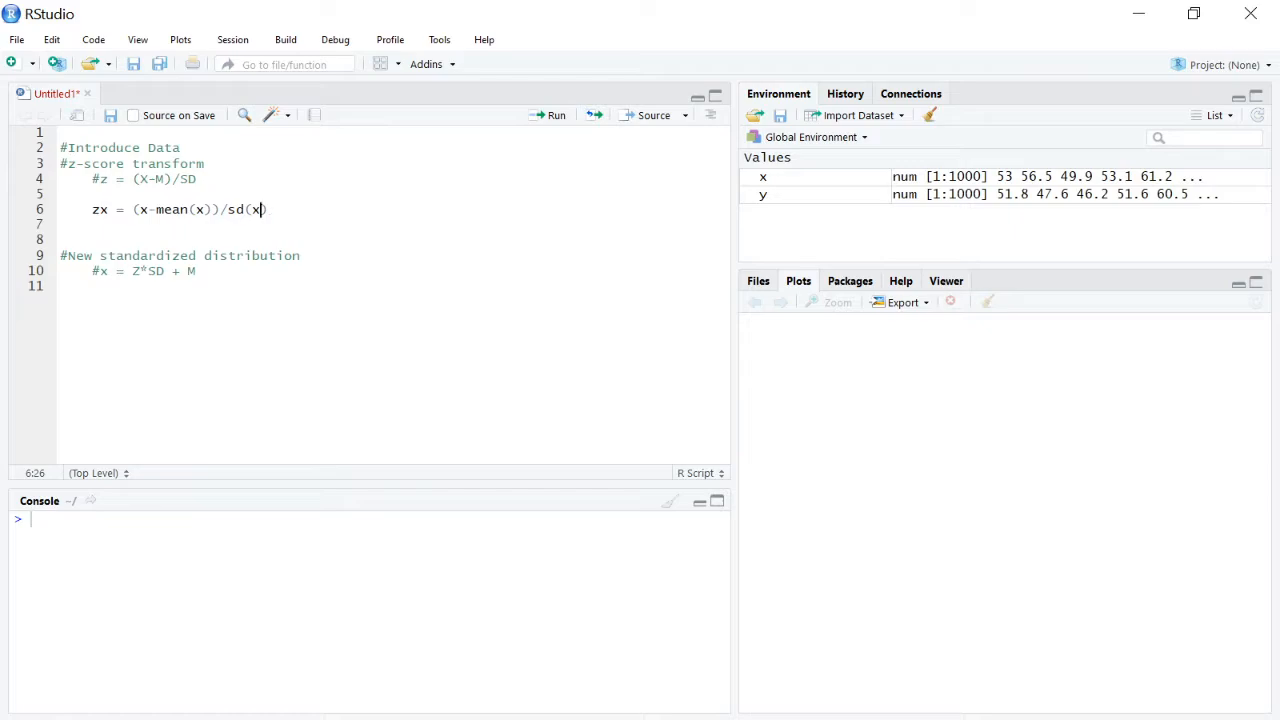
{"action": "type", "text": ")"}
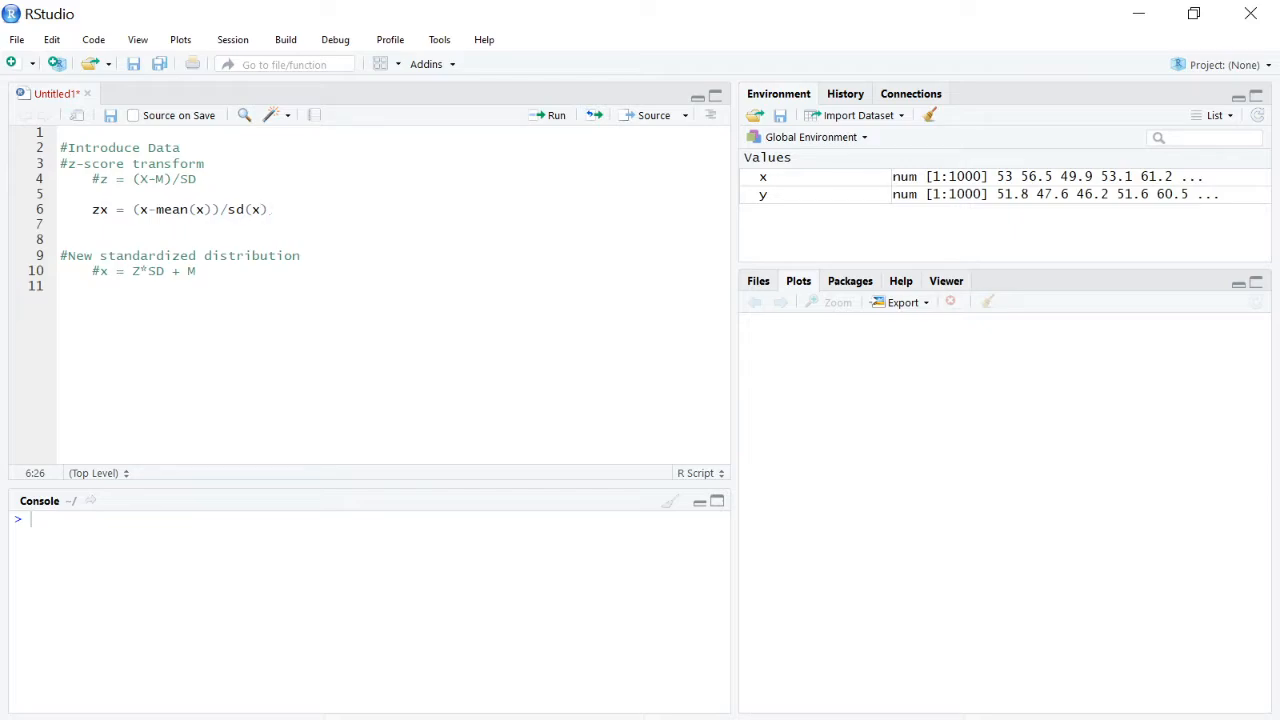
{"action": "left_click", "coordinate": [550, 114]}
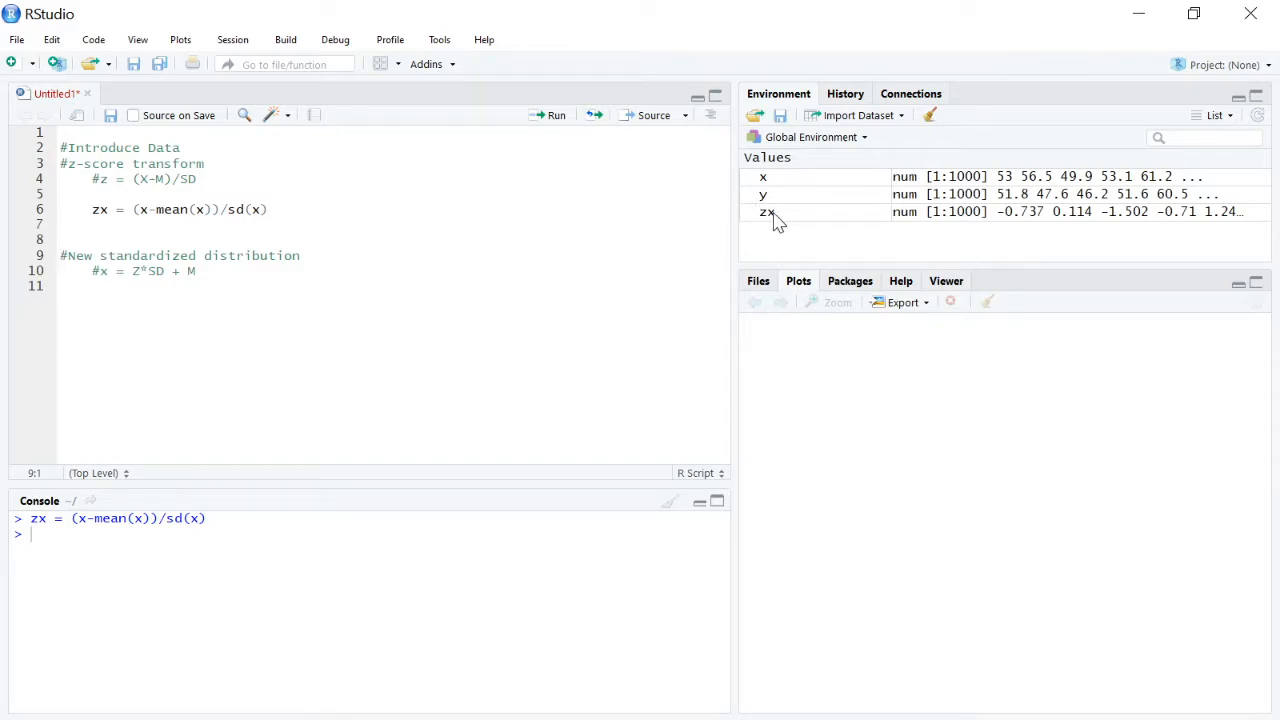
{"action": "mouse_move", "coordinate": [776, 212]}
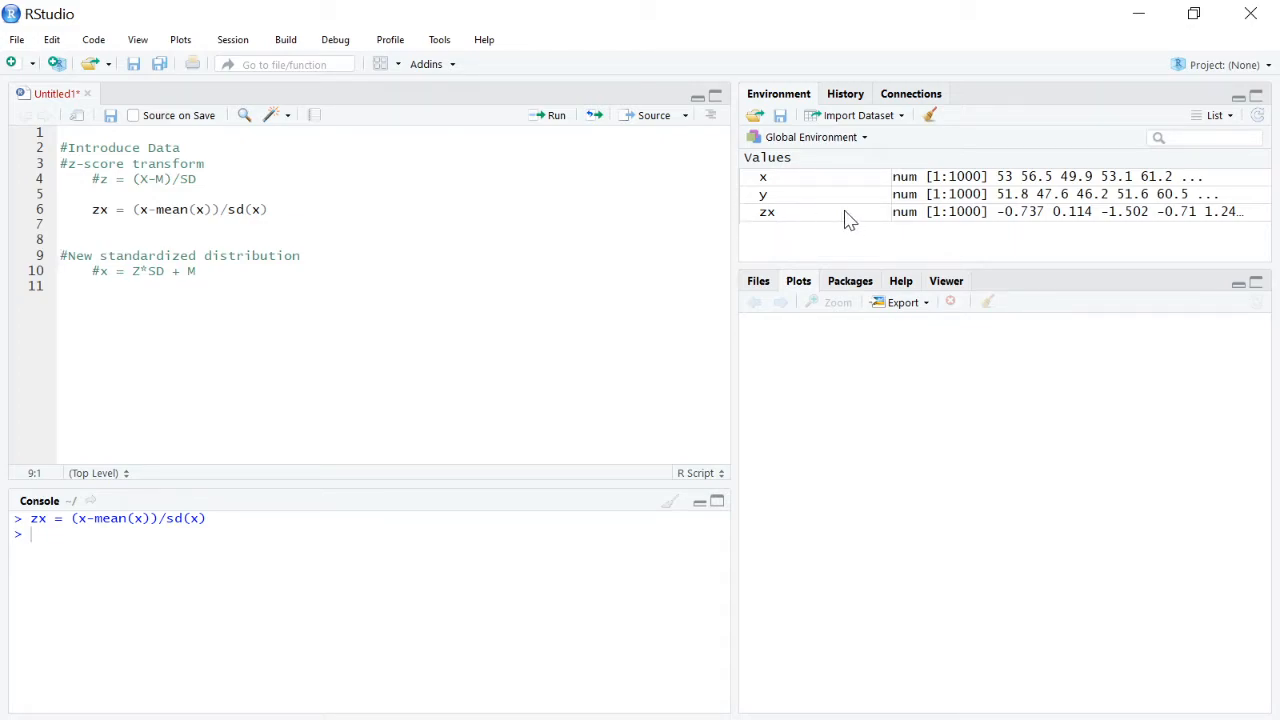
{"action": "mouse_move", "coordinate": [820, 212]}
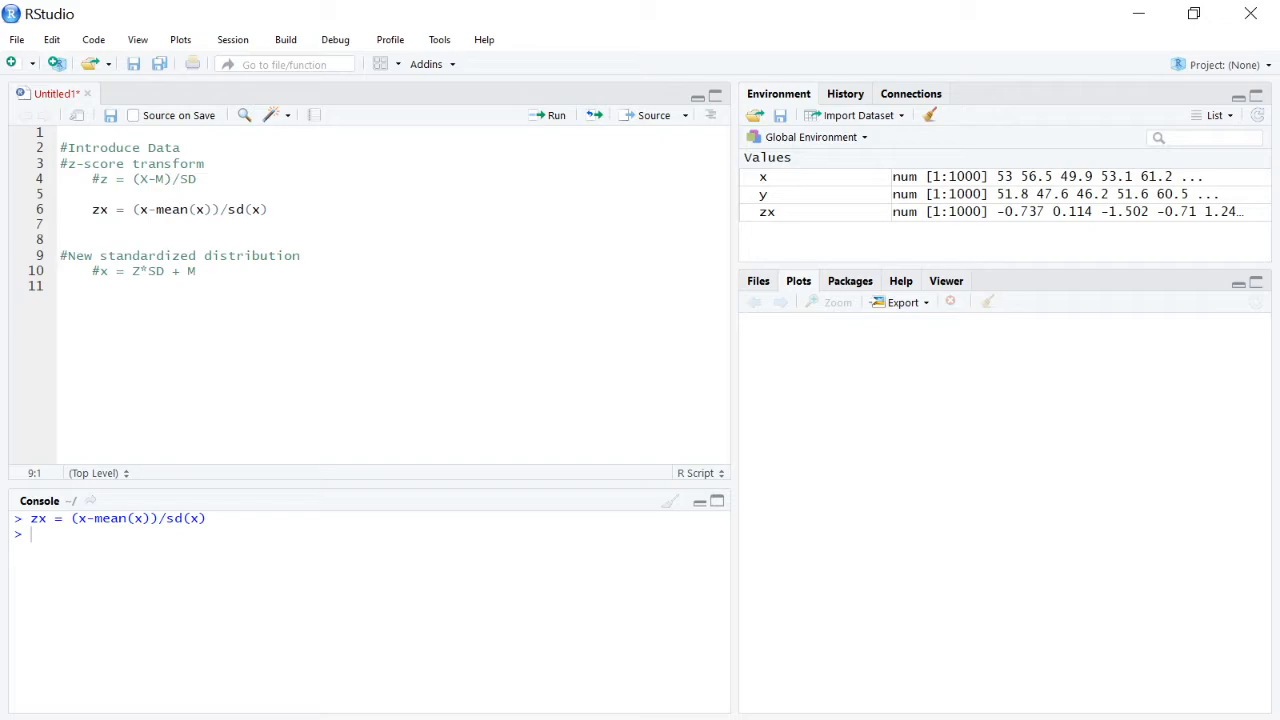
Add a mean(zx) check on a new line, giving about -4.7e-17, essentially zero
{"action": "left_click", "coordinate": [268, 210]}
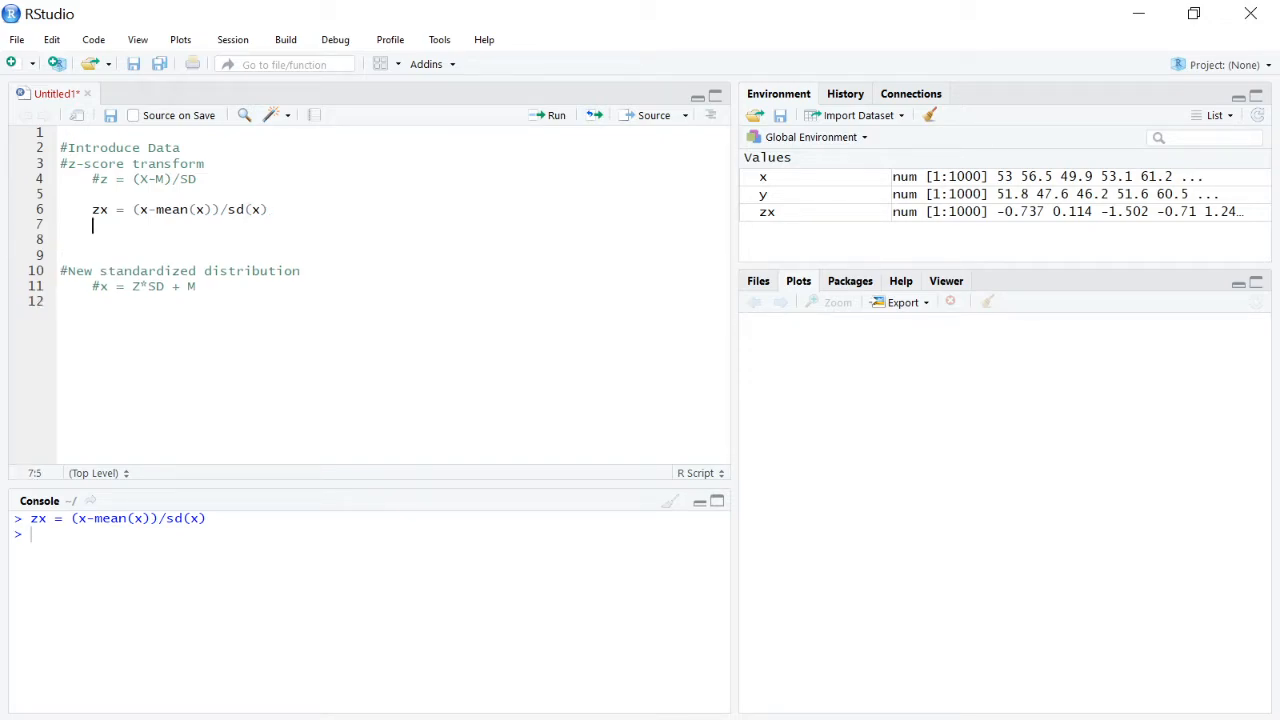
{"action": "type", "text": "mean(z"}
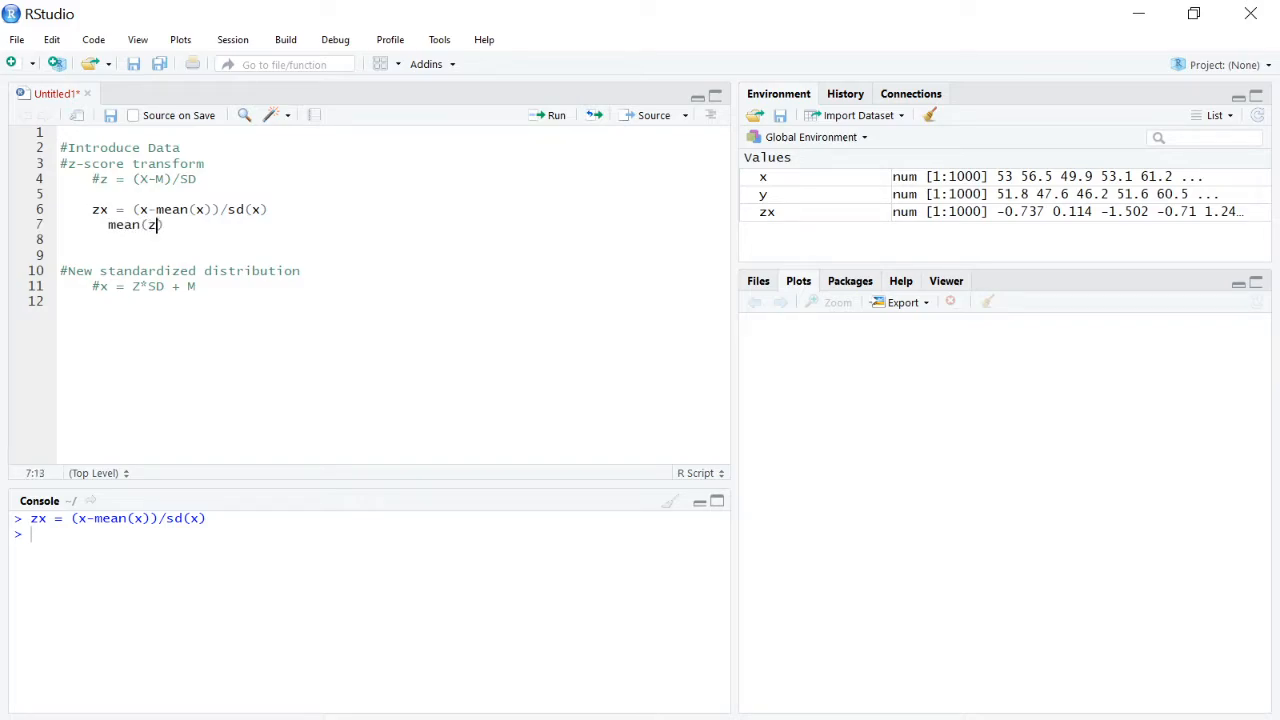
{"action": "type", "text": "x"}
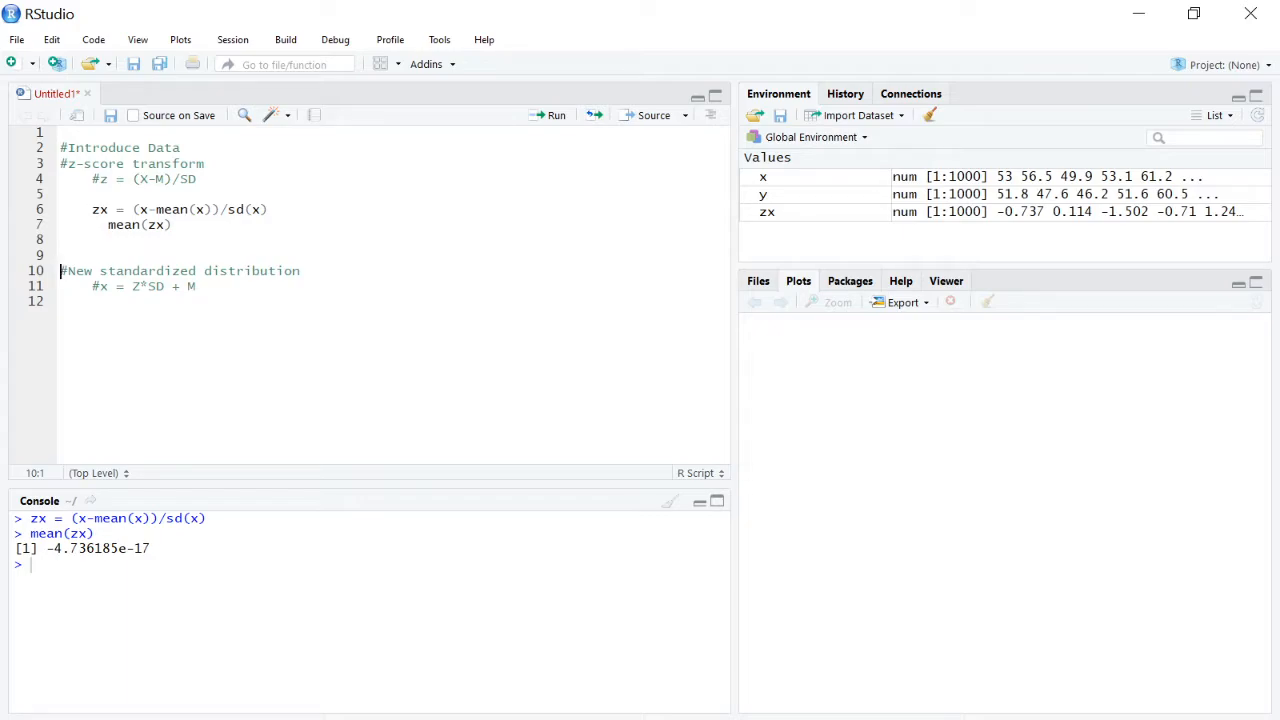
{"action": "mouse_move", "coordinate": [178, 498]}
{"action": "type", "text": "r"}
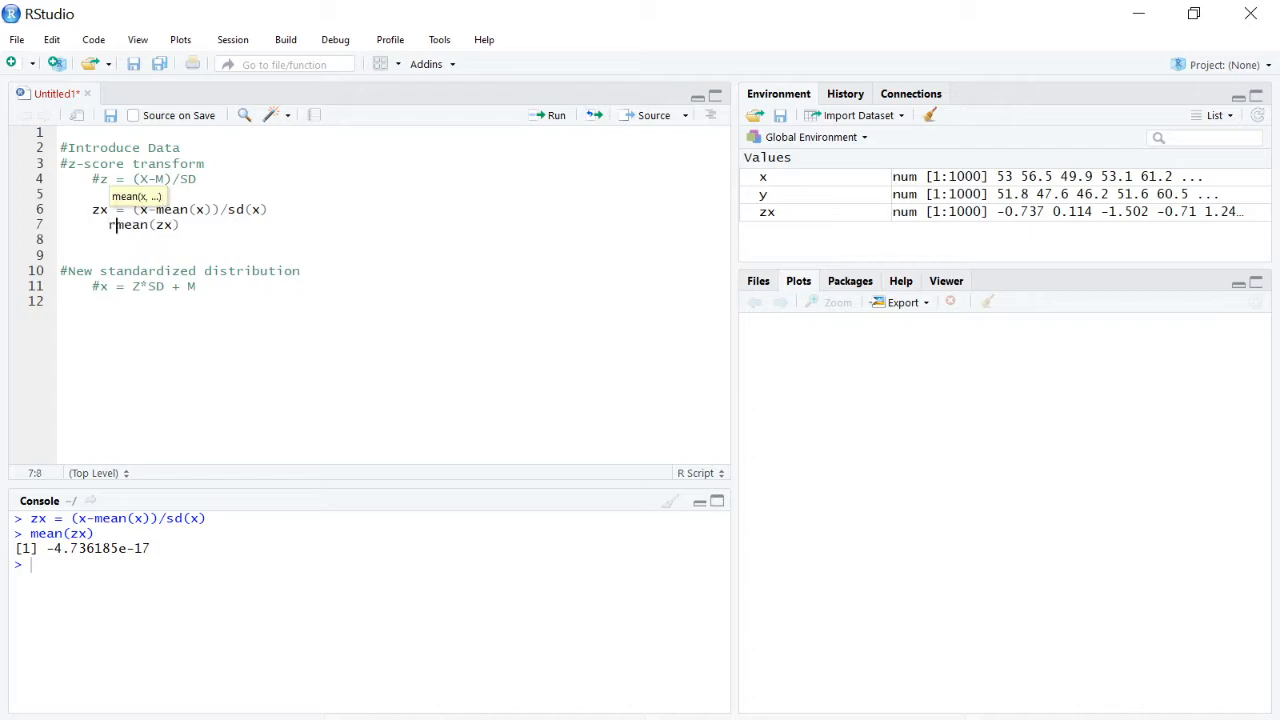
Wrap the check as round(mean(zx),5) returning 0 and add sd(zx) returning 1
{"action": "type", "text": "ound("}
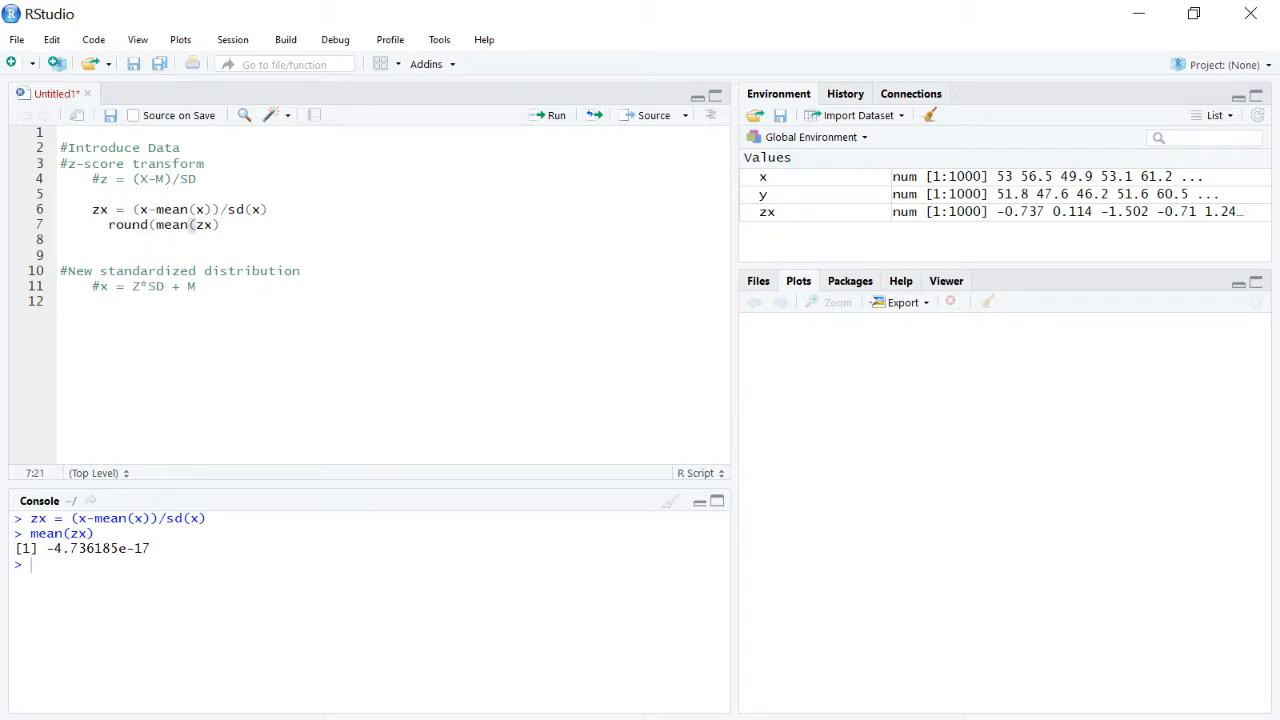
{"action": "type", "text": ","}
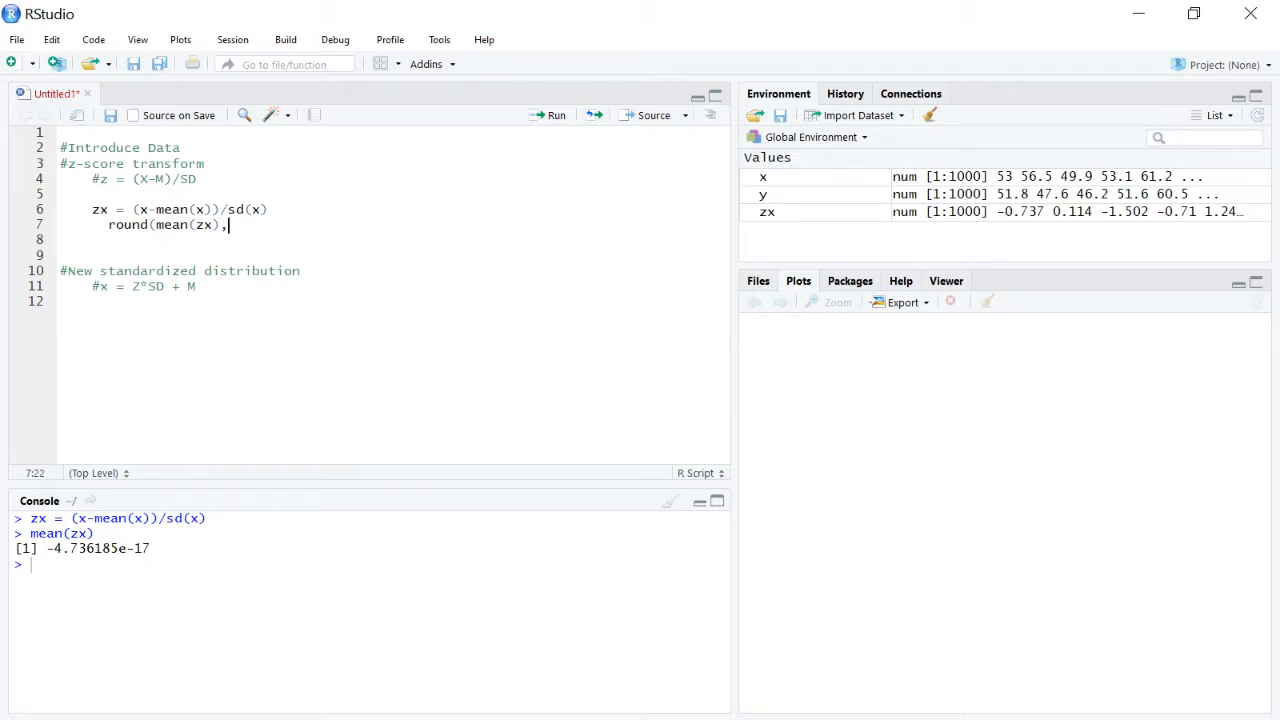
{"action": "type", "text": "5)"}
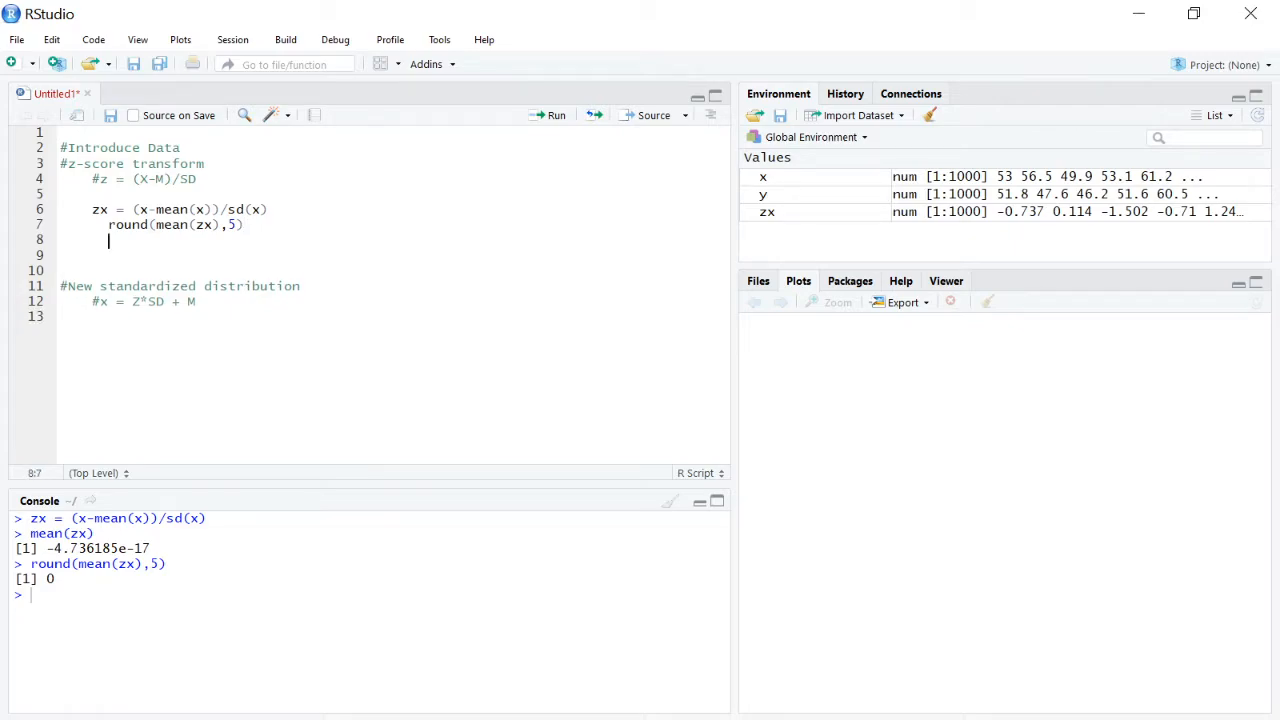
{"action": "type", "text": "sd"}
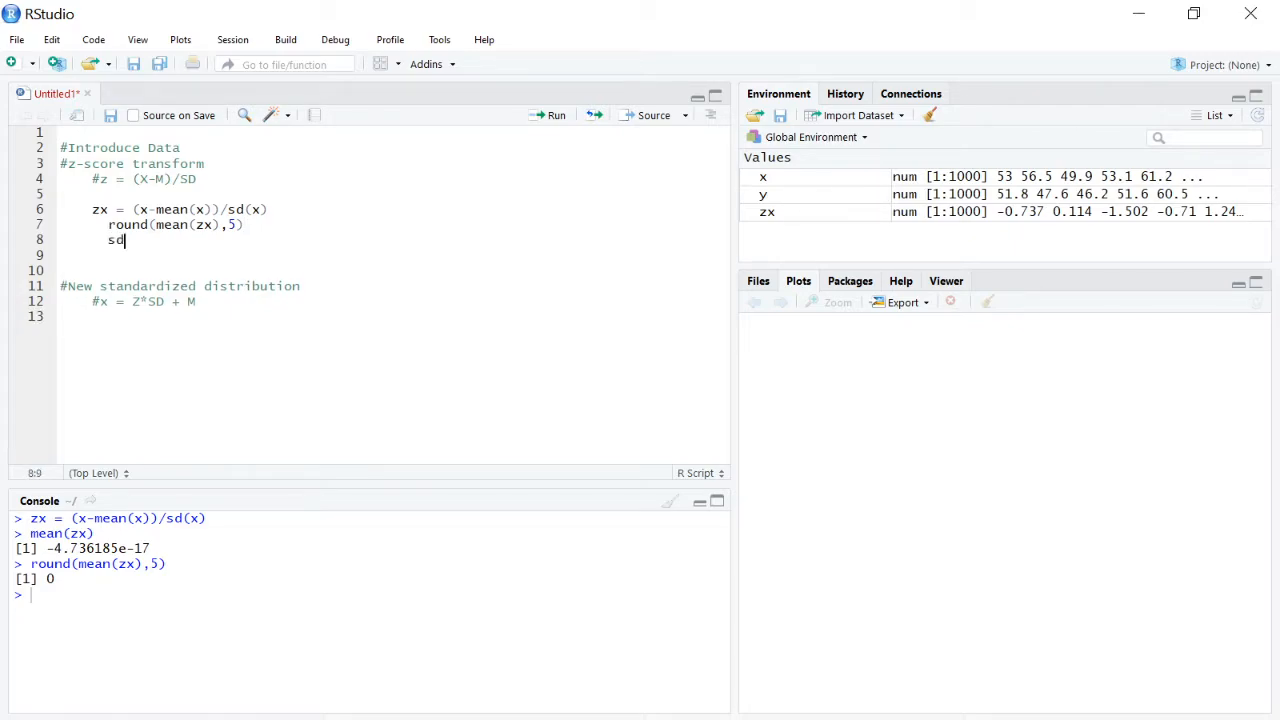
{"action": "type", "text": "()"}
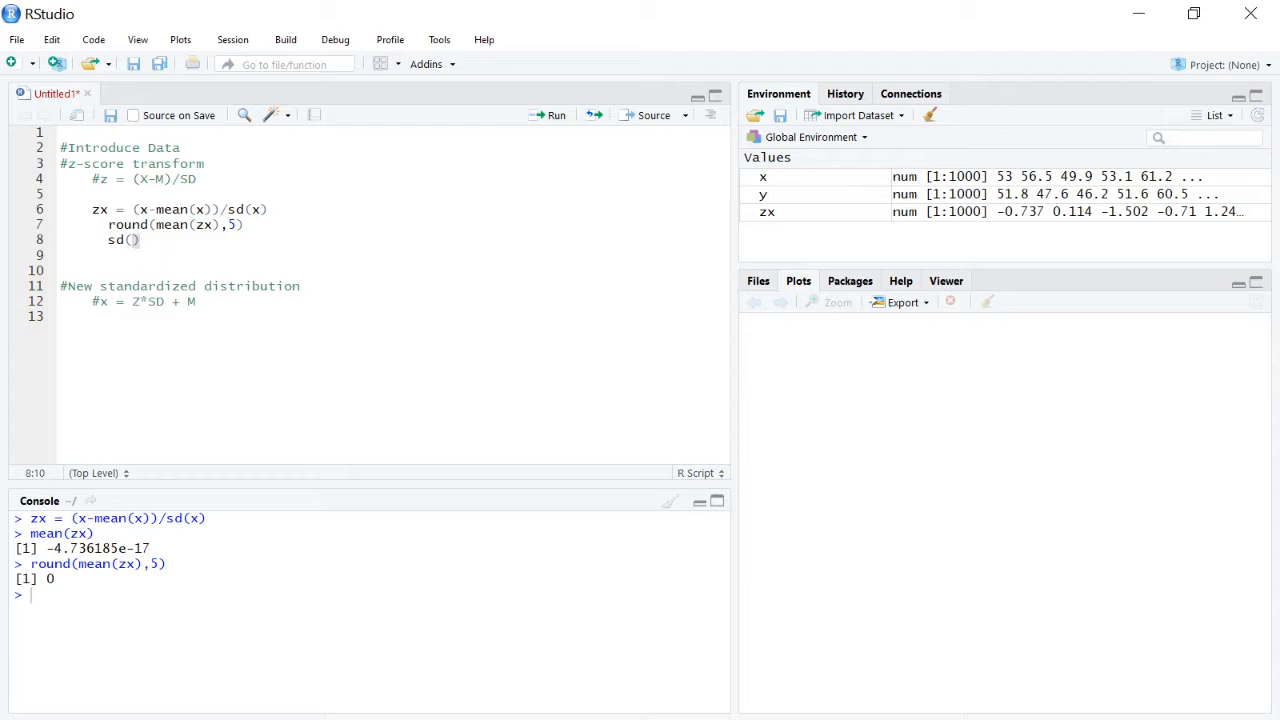
{"action": "type", "text": "zx"}
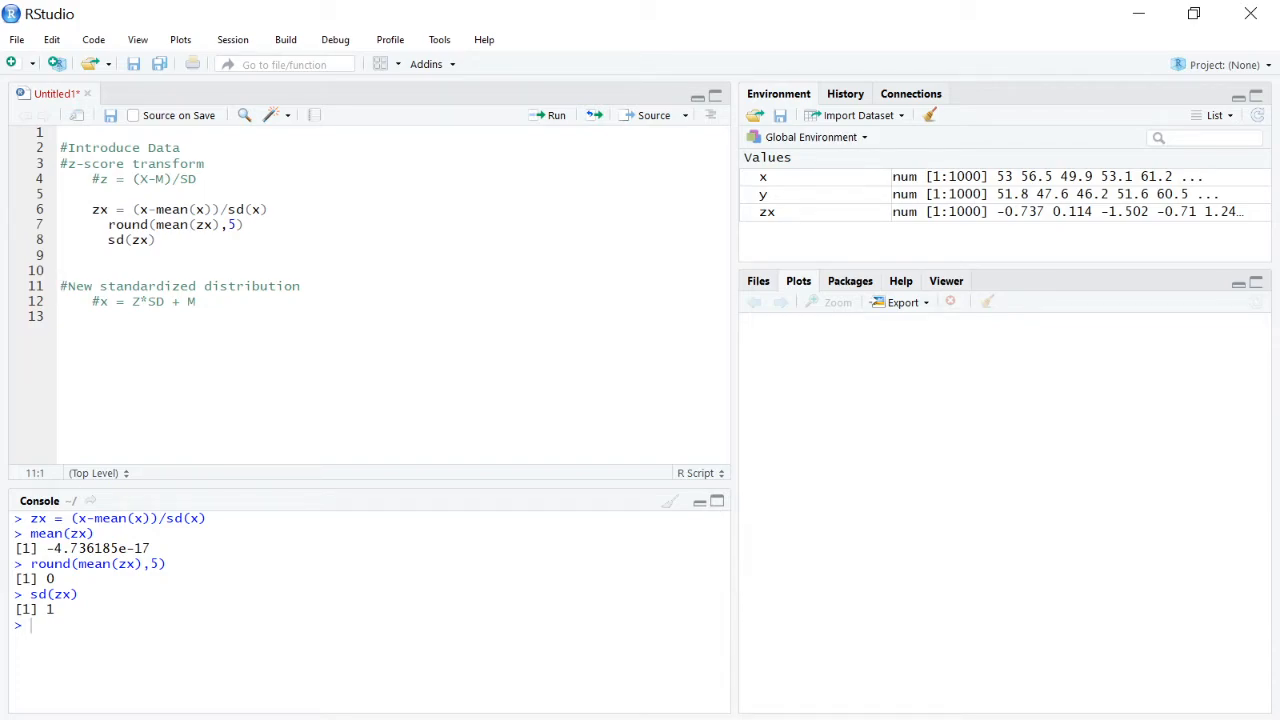
{"action": "left_click", "coordinate": [62, 286]}
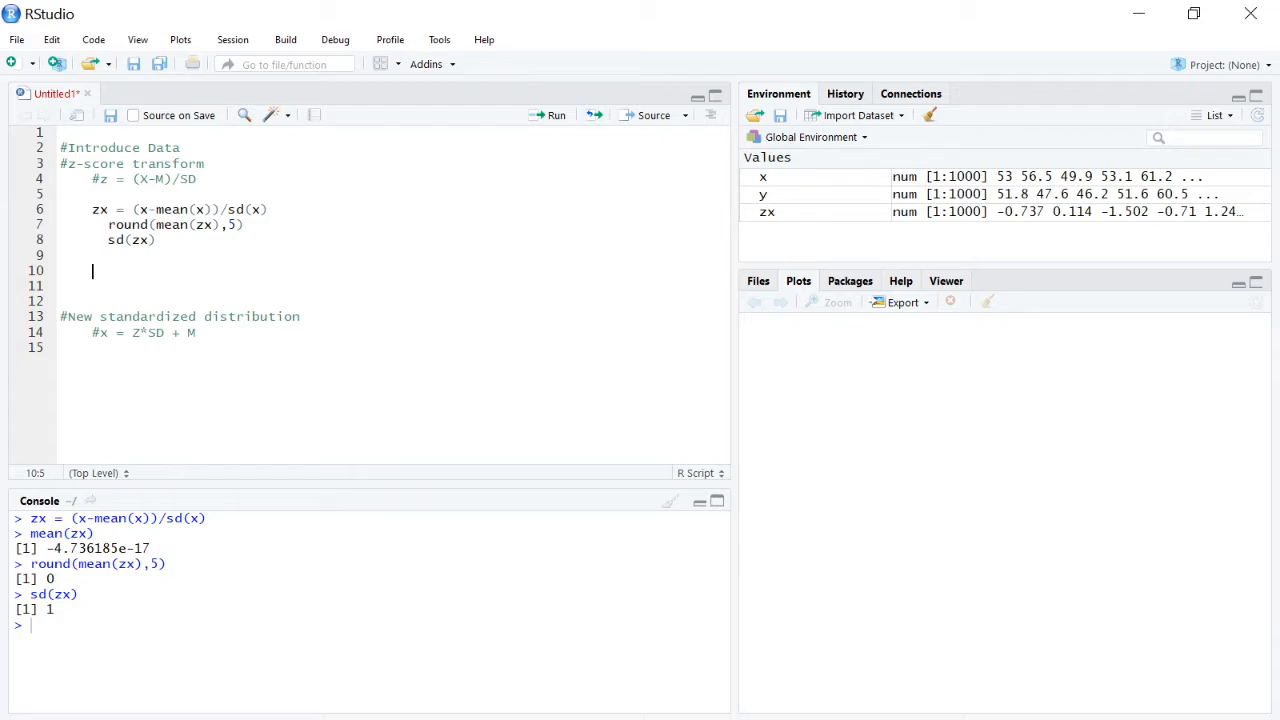
Write zy = (y - mean(y))/sd(y) to create the standardized zy vector
{"action": "type", "text": "zy ="}
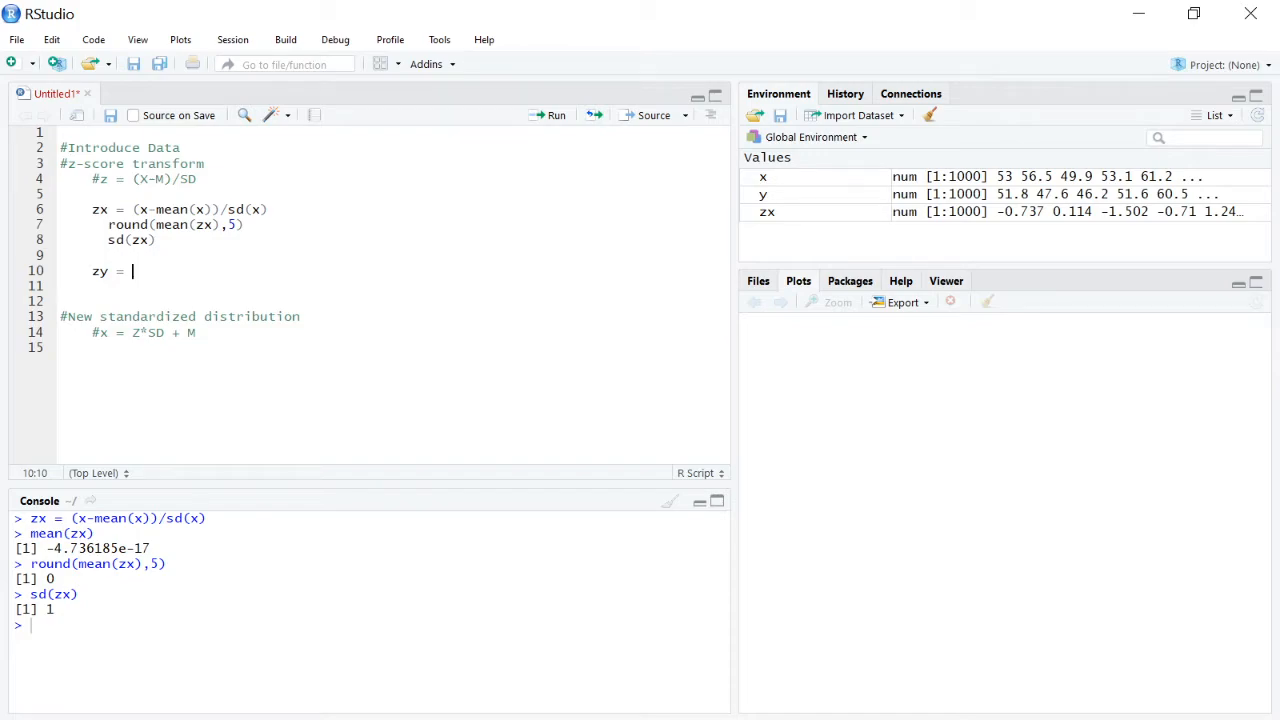
{"action": "type", "text": "(y"}
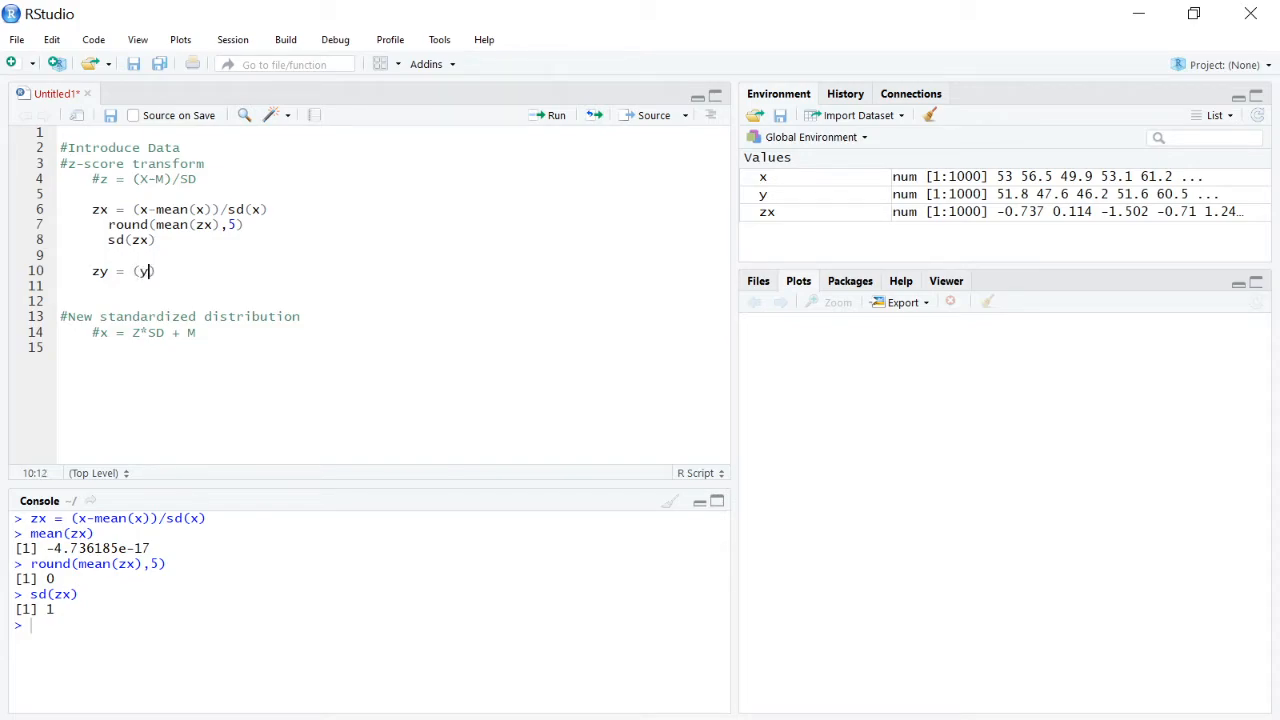
{"action": "type", "text": "-"}
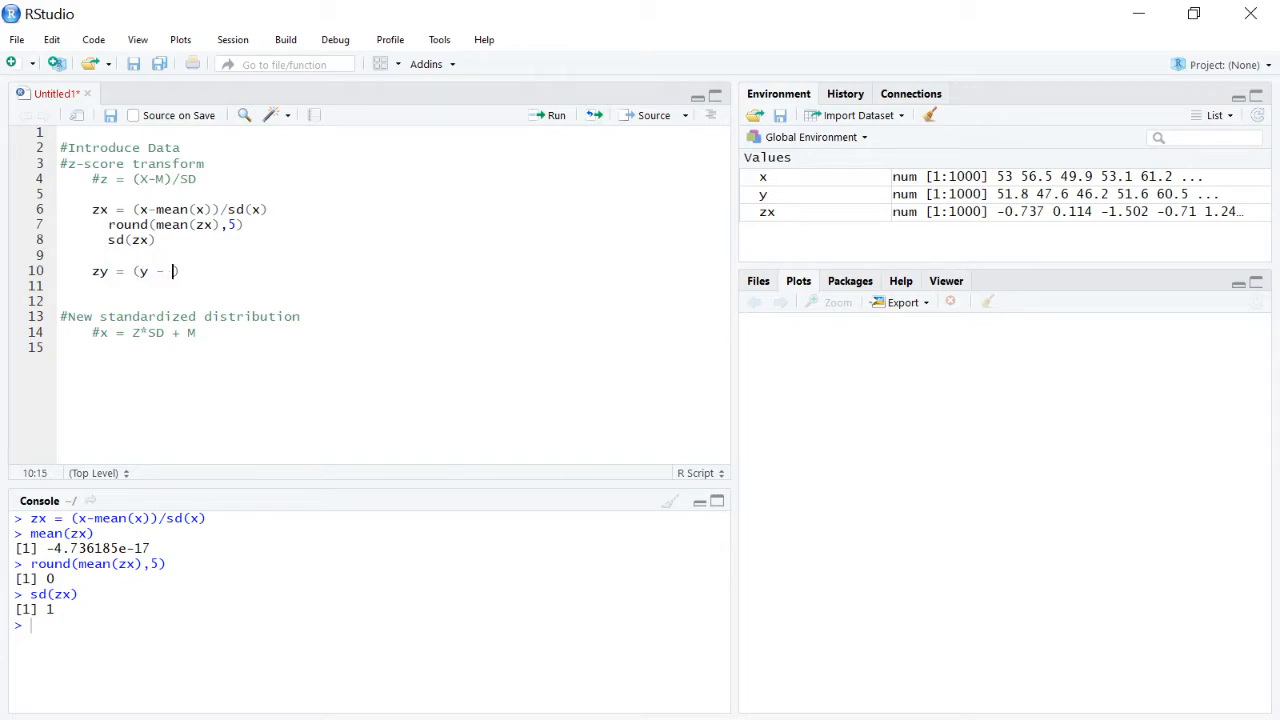
{"action": "type", "text": "mean(y"}
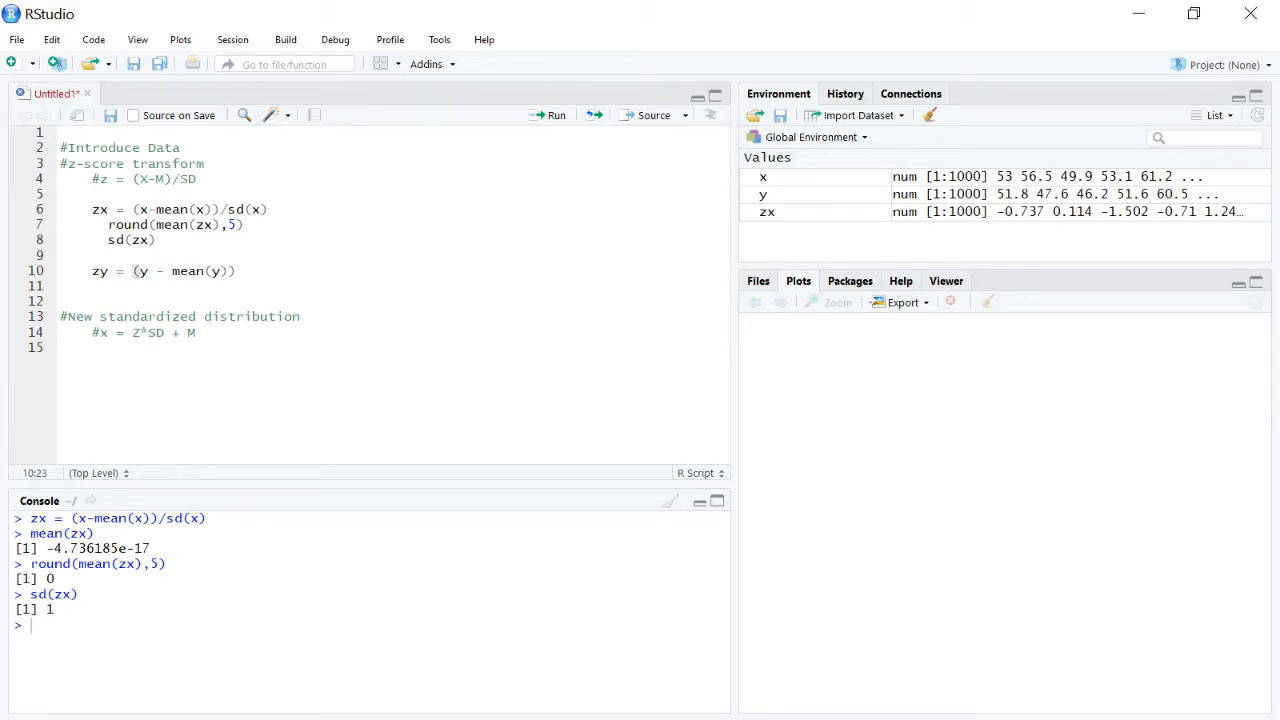
{"action": "type", "text": "/s"}
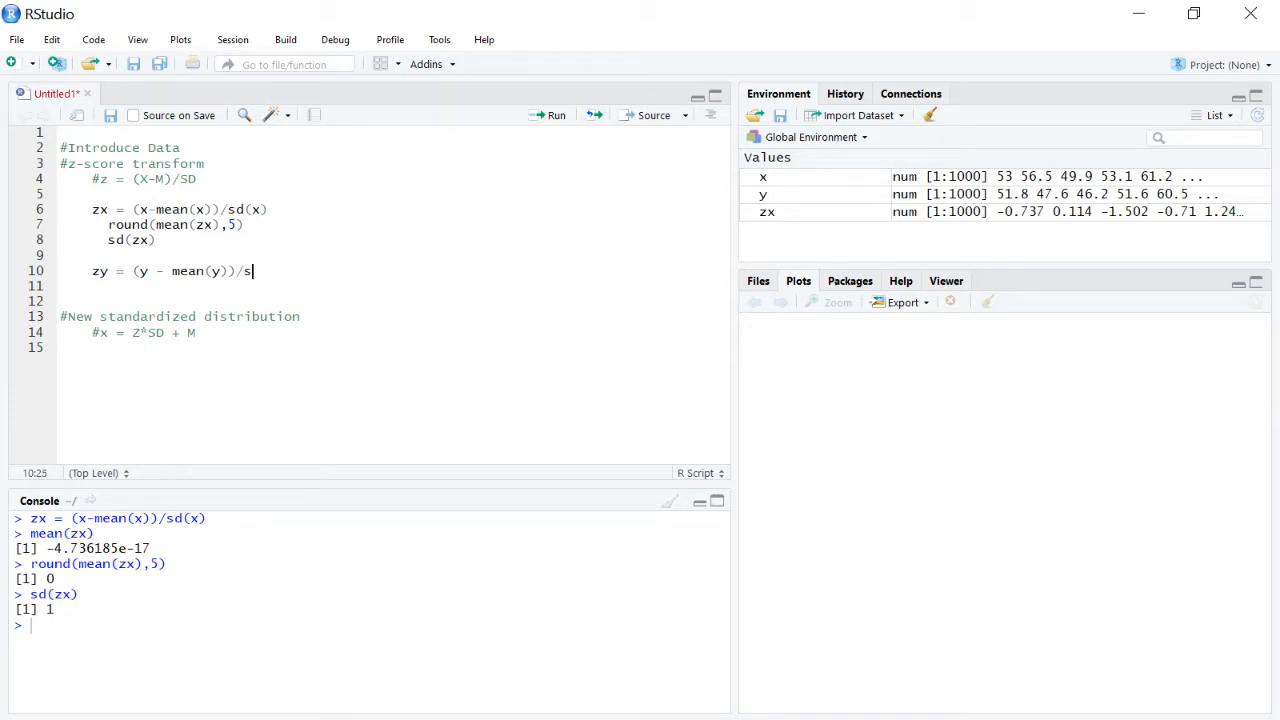
{"action": "type", "text": "d()"}
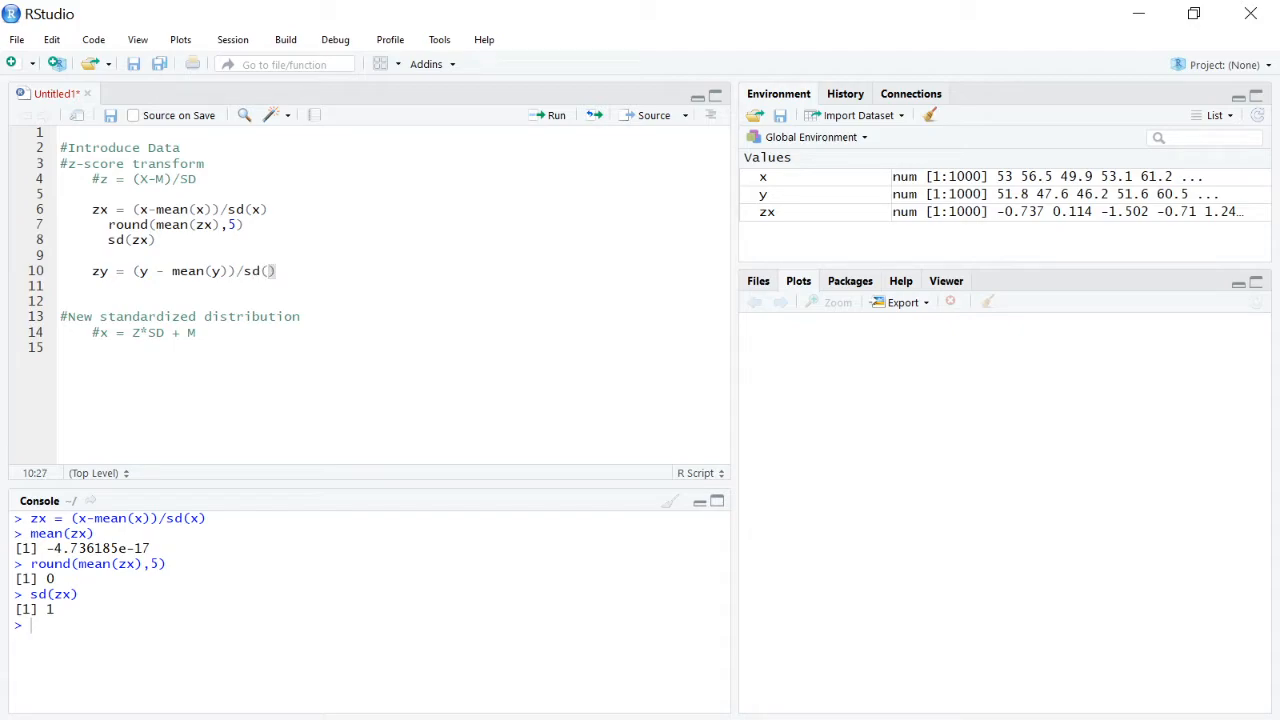
{"action": "type", "text": "y"}
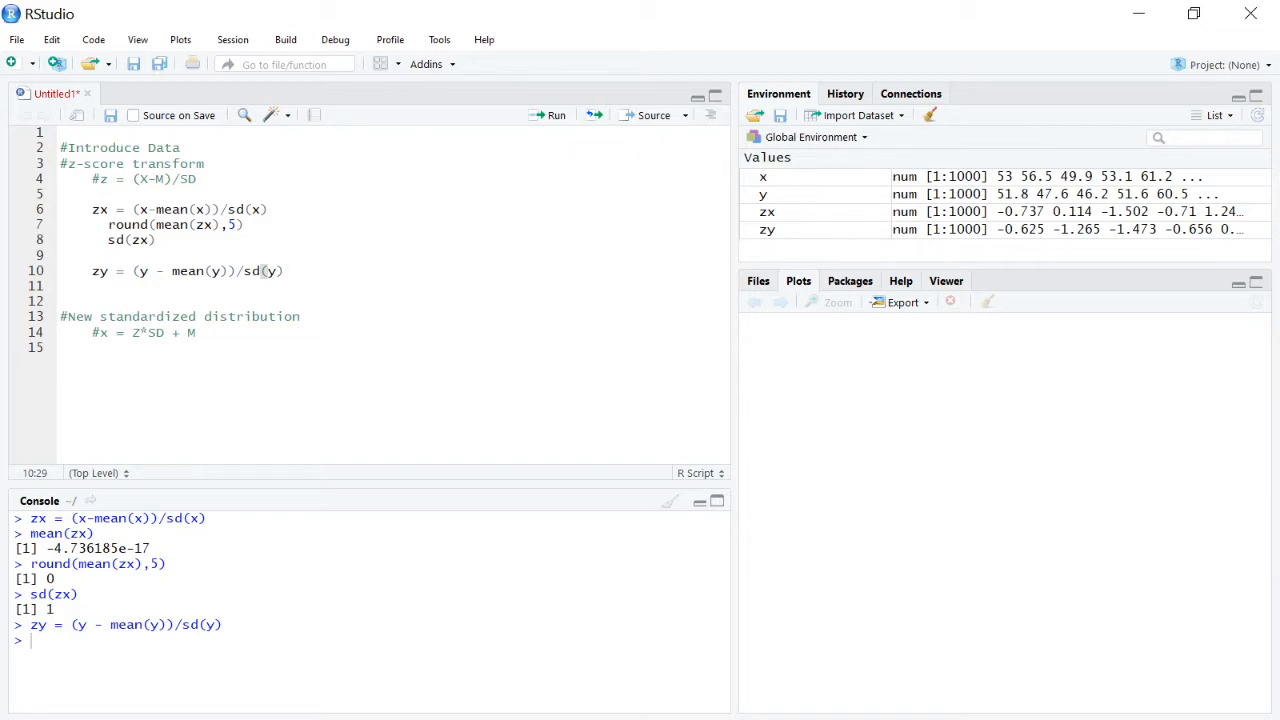
Add the round(mean(zy),5) check, which returns 0 for the standardized zy
{"action": "type", "text": "ruo"}
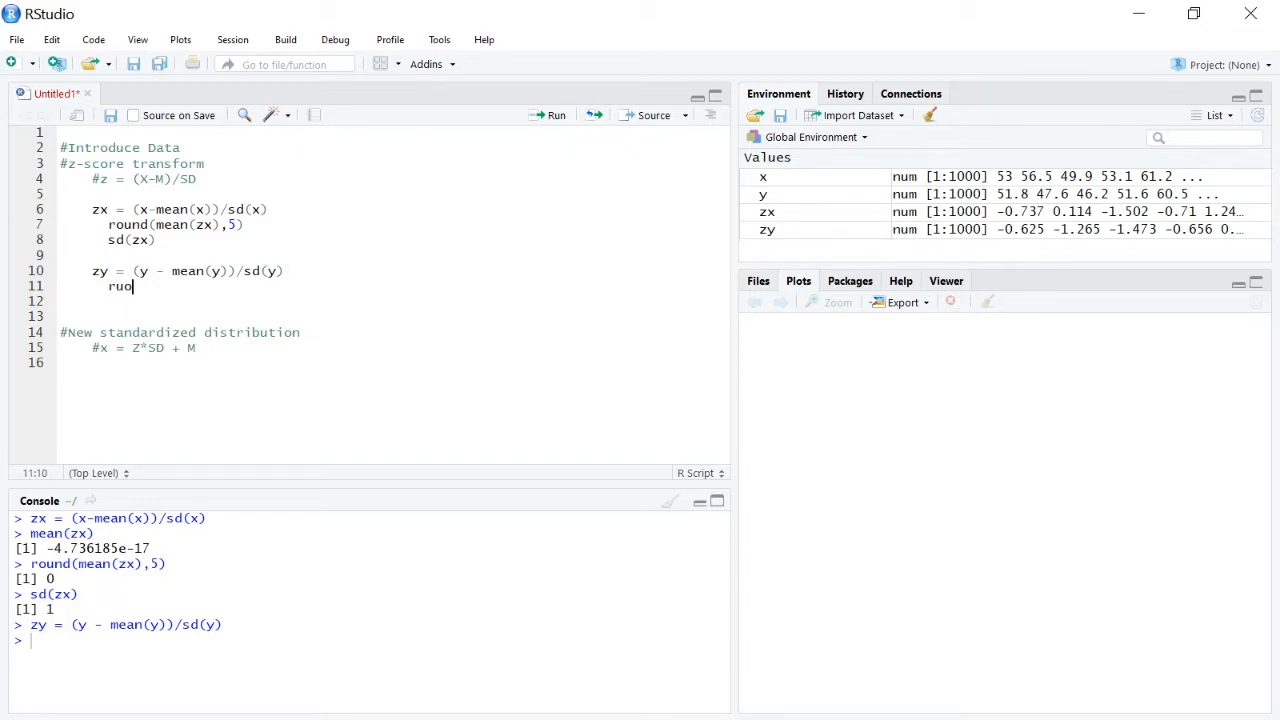
{"action": "type", "text": "round"}
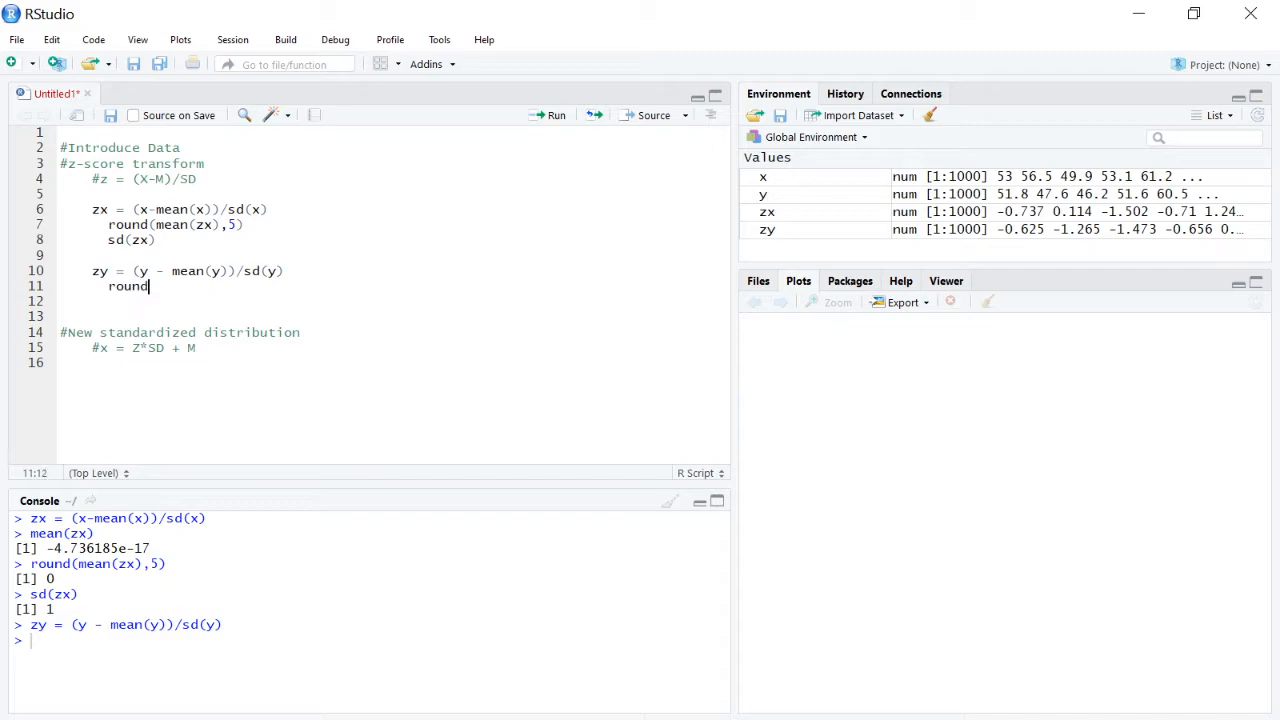
{"action": "type", "text": "(mean"}
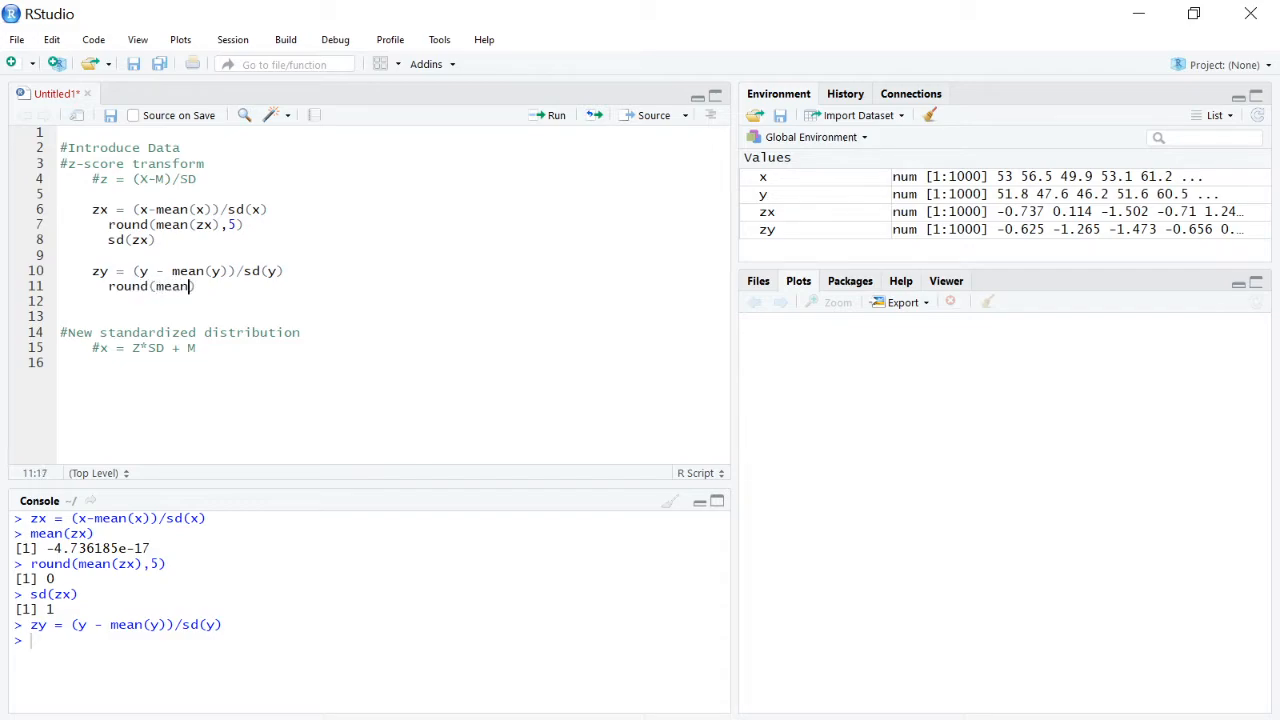
{"action": "type", "text": "(z"}
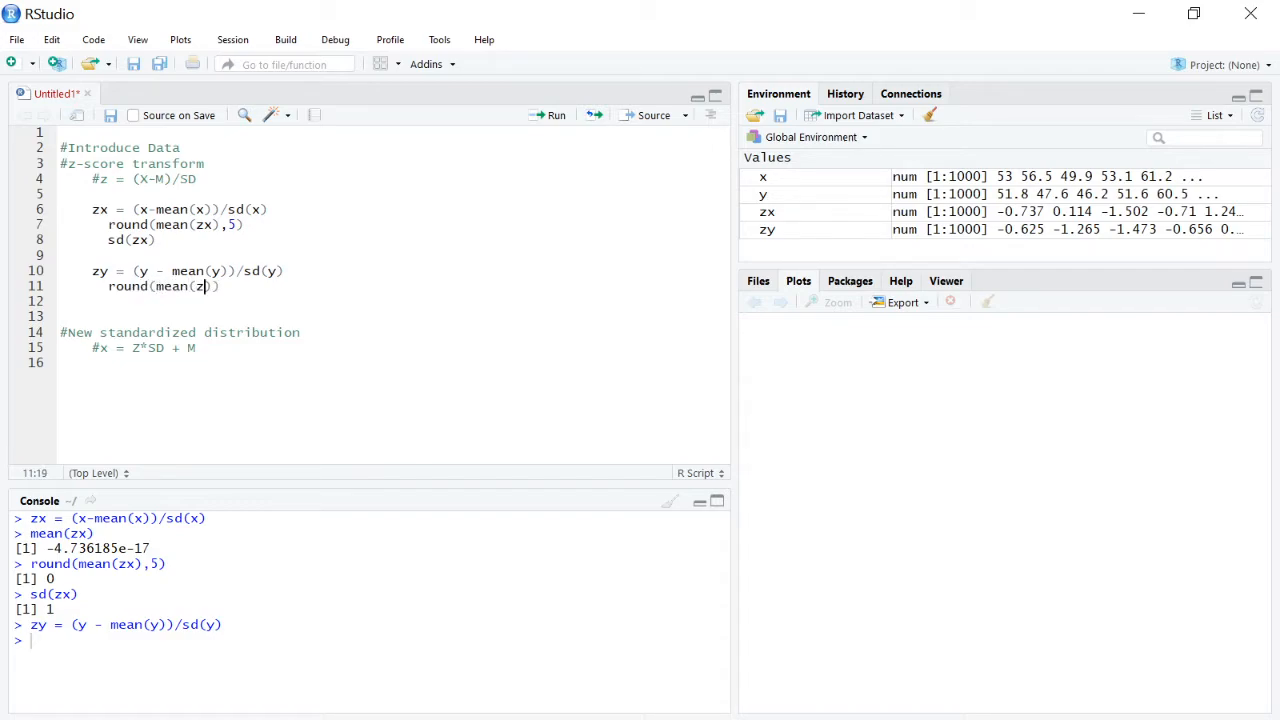
{"action": "type", "text": "y"}
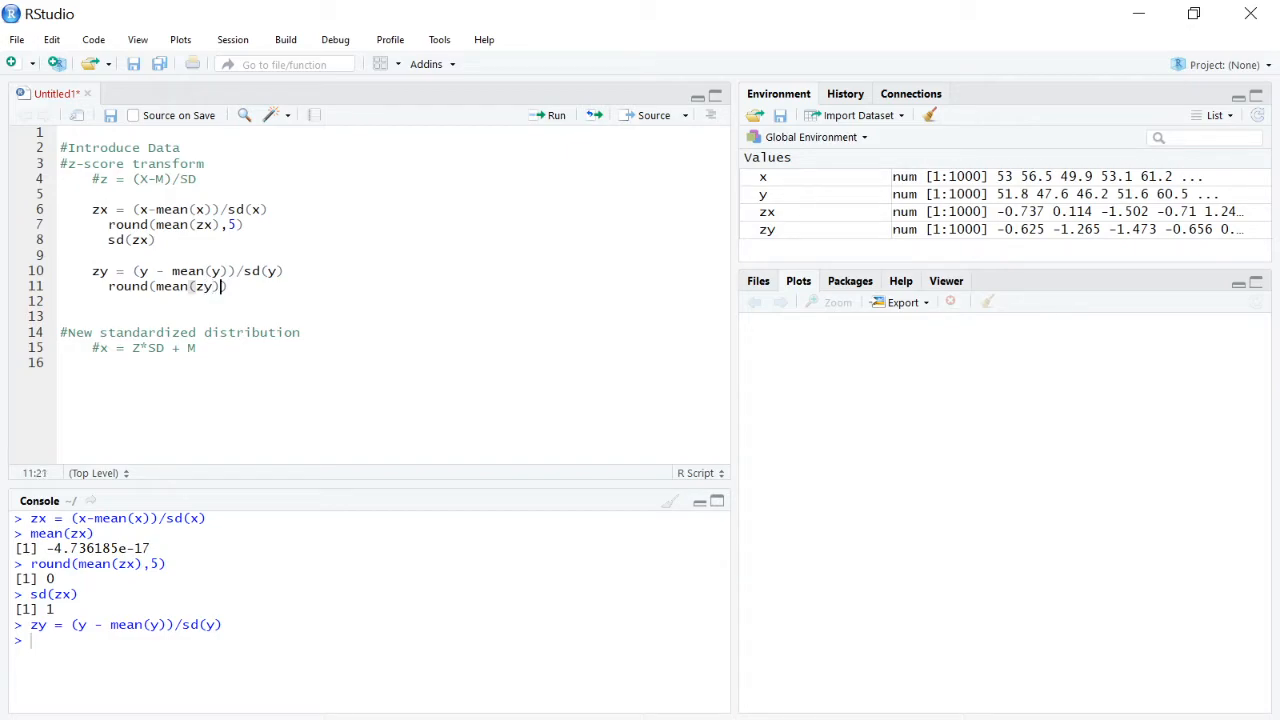
{"action": "type", "text": ",5"}
{"action": "left_click", "coordinate": [392, 300]}
{"action": "type", "text": "sd(zy)"}
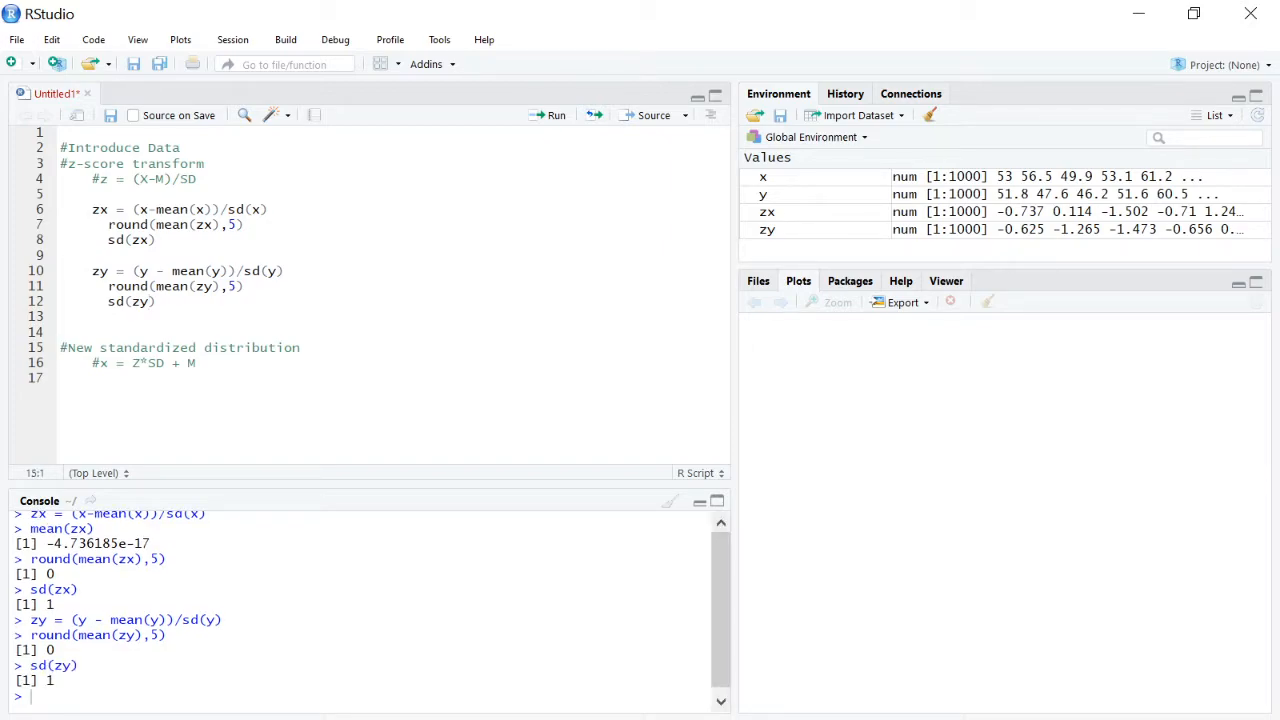
Remove the blank lines so the New standardized distribution comment follows sd(zy)
{"action": "left_click", "coordinate": [92, 316]}
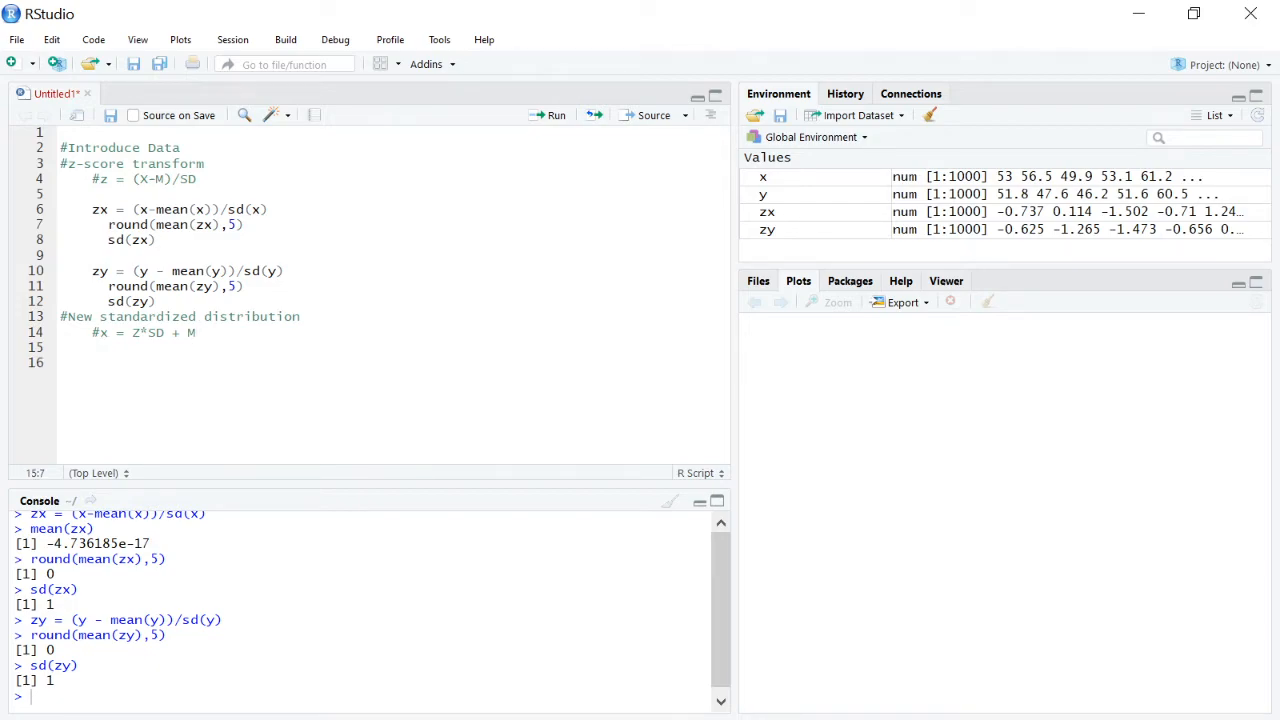
Define Standx = zx*15+100 and run it to create the new distribution
{"action": "type", "text": "Sta"}
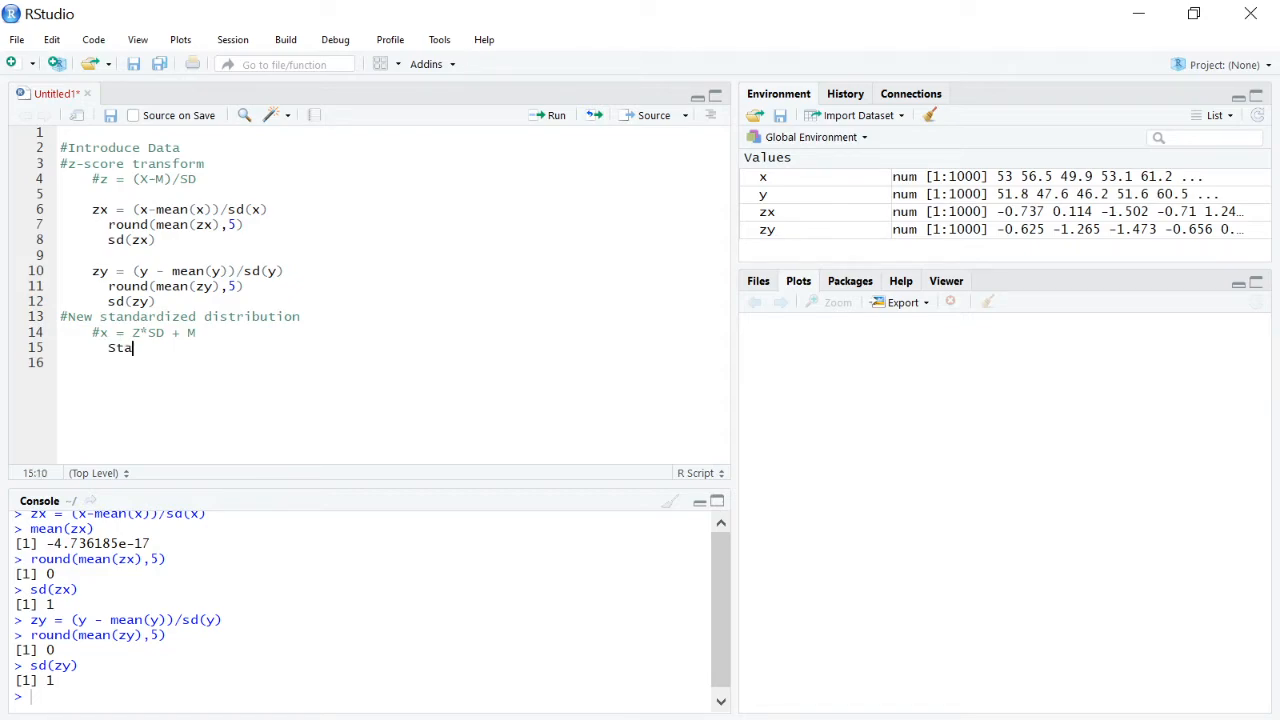
{"action": "type", "text": "nd"}
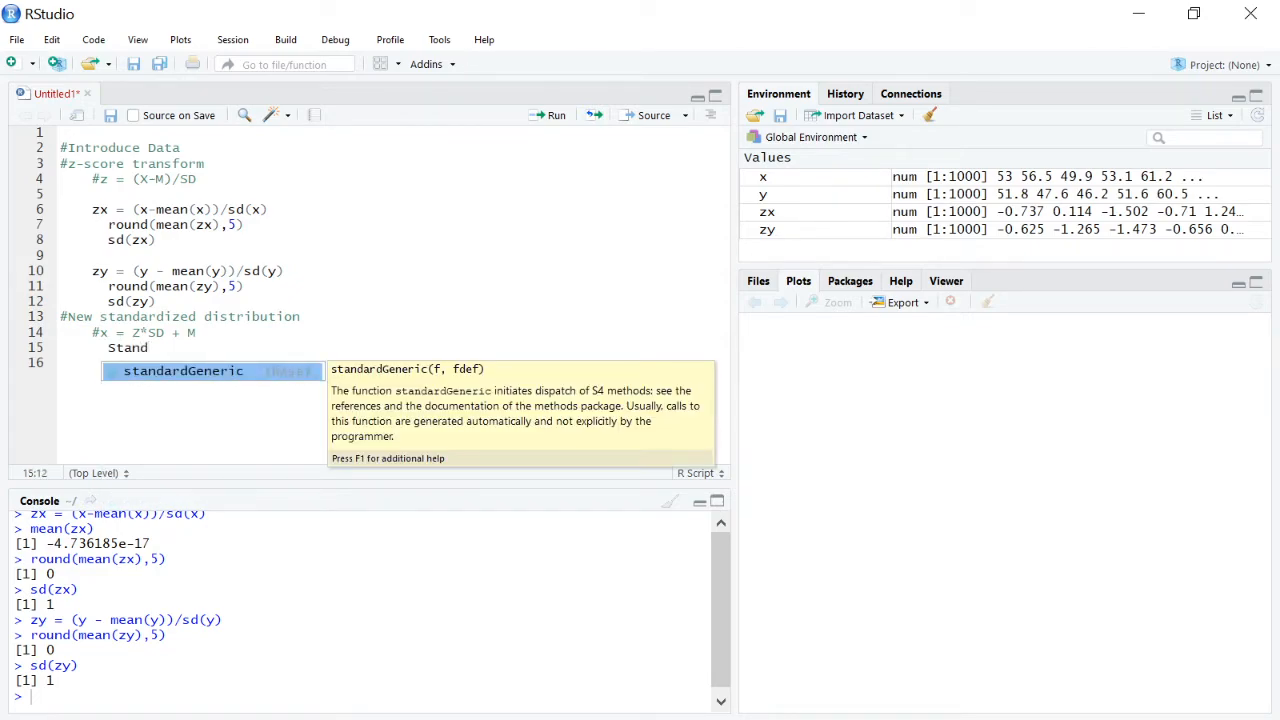
{"action": "type", "text": "x ="}
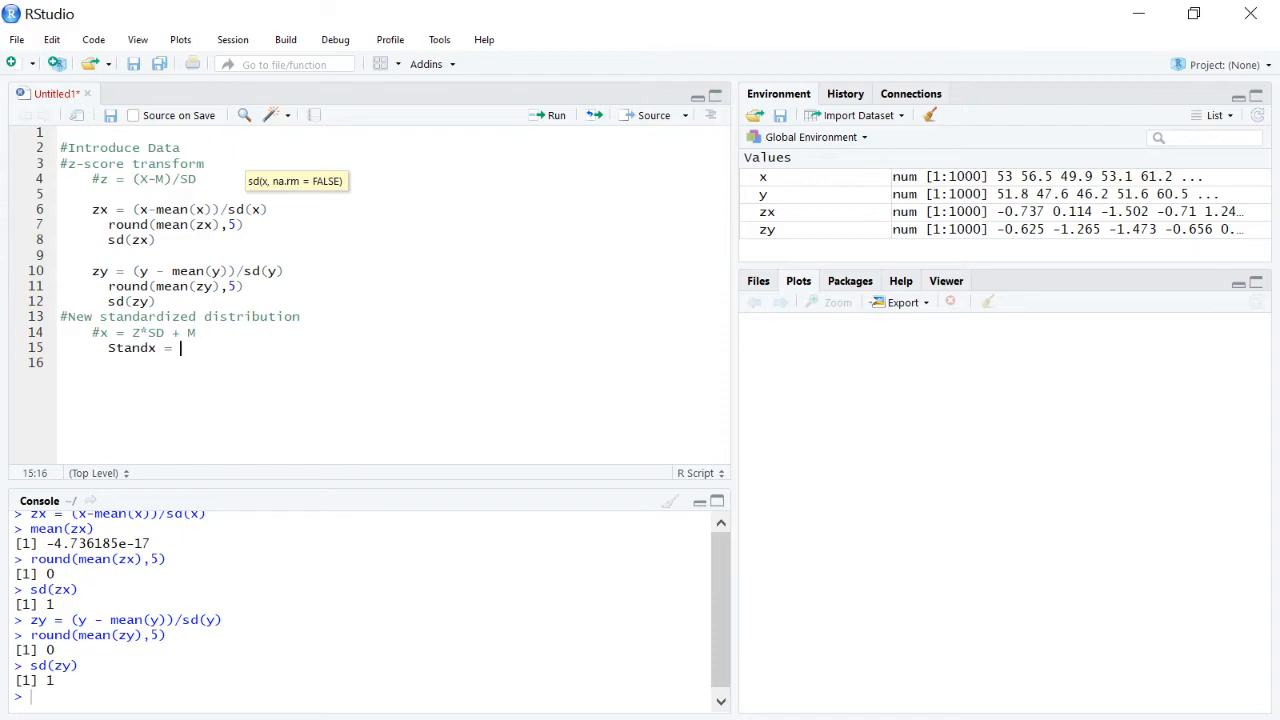
{"action": "type", "text": "zx"}
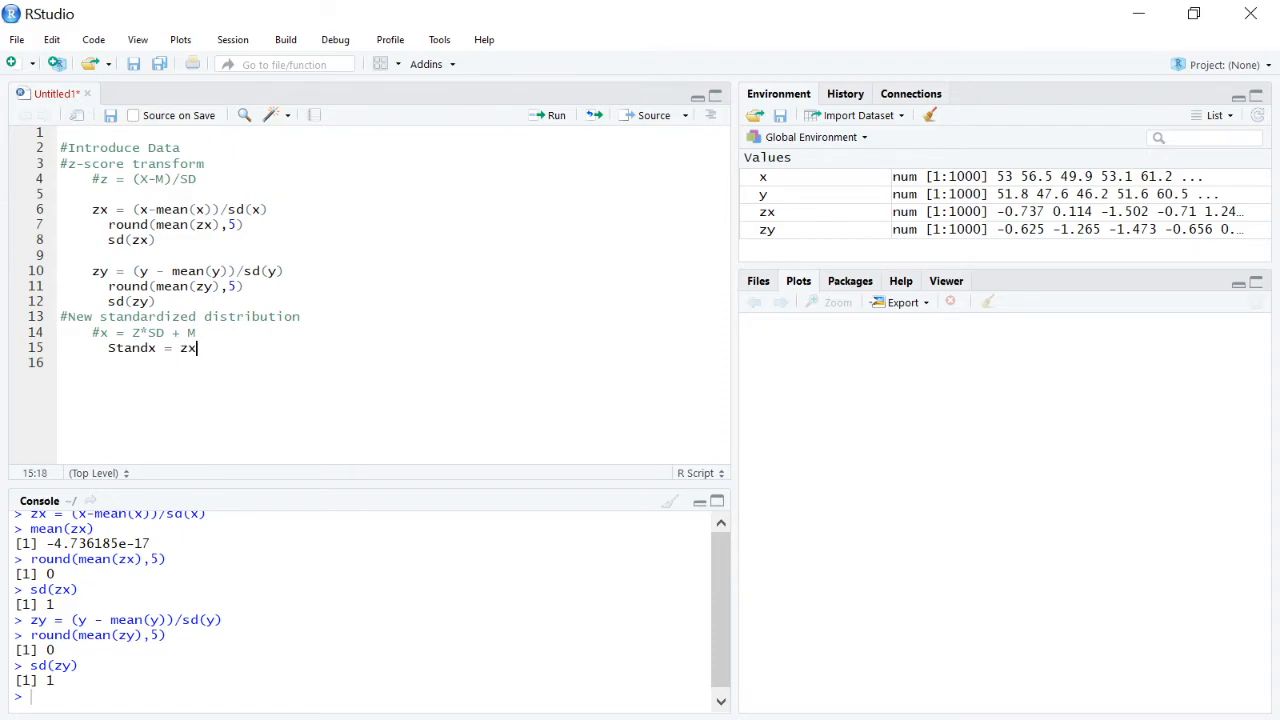
{"action": "type", "text": "*"}
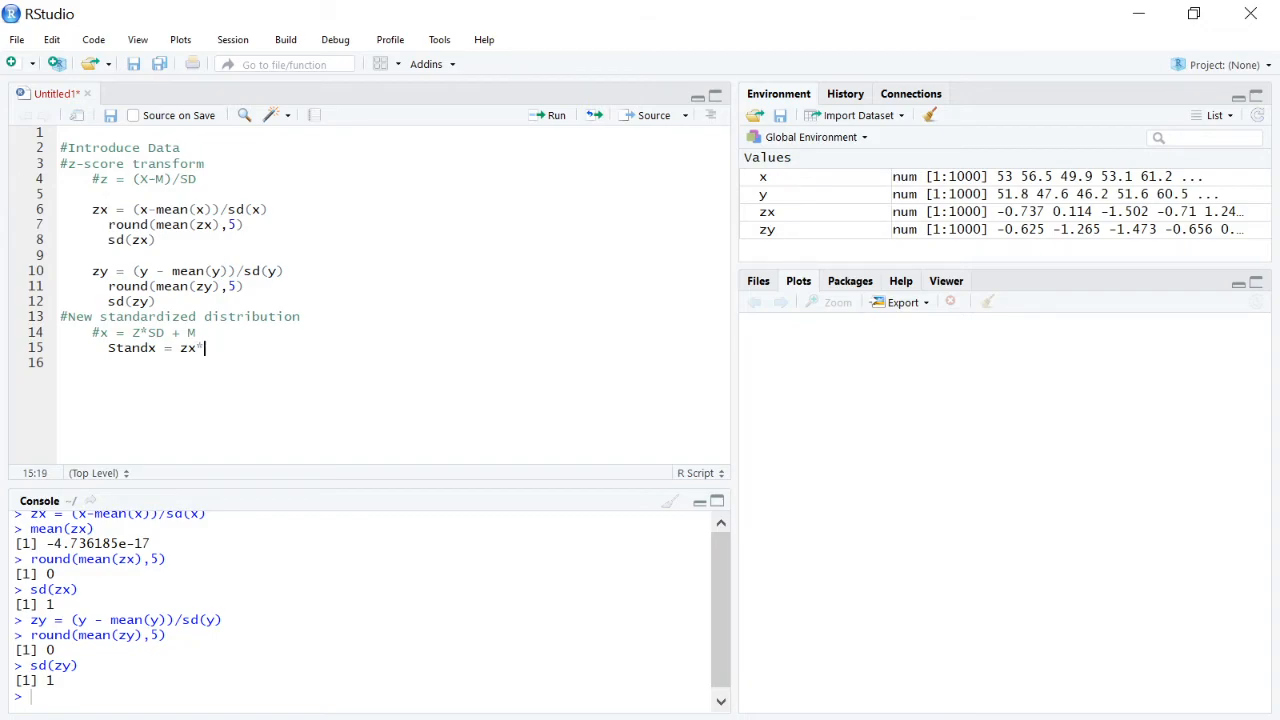
{"action": "type", "text": "15"}
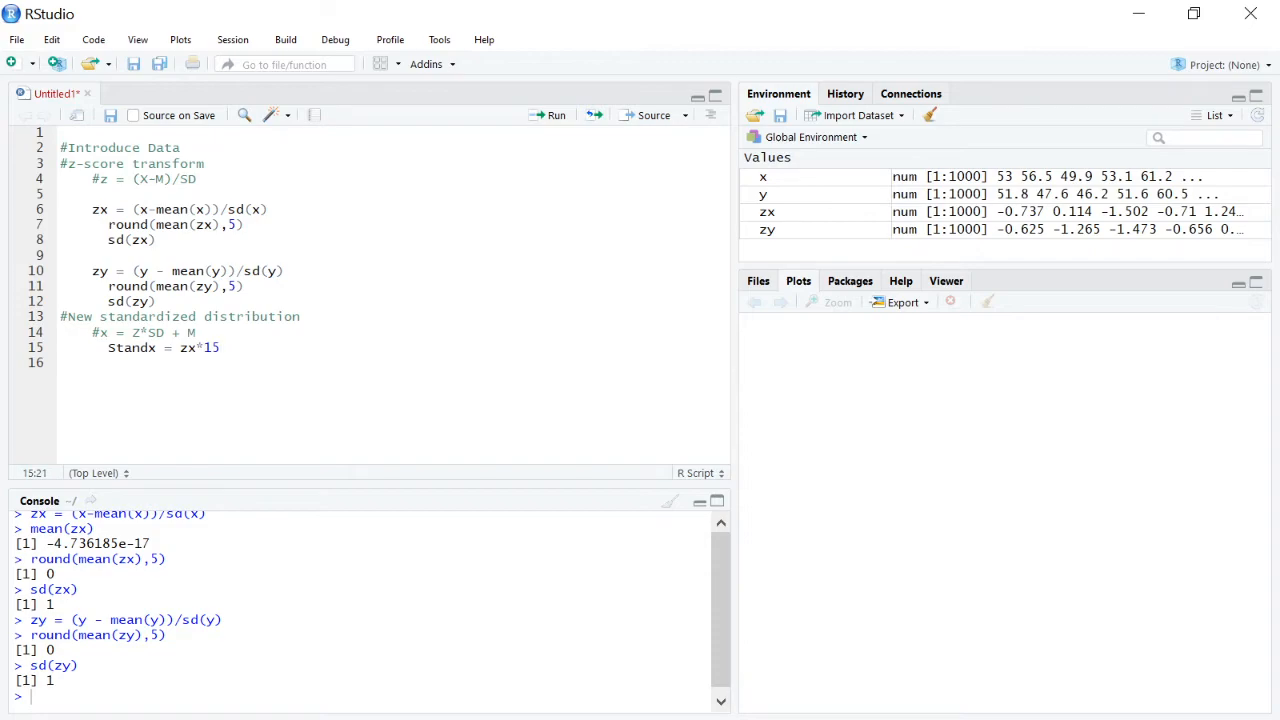
{"action": "type", "text": "+"}
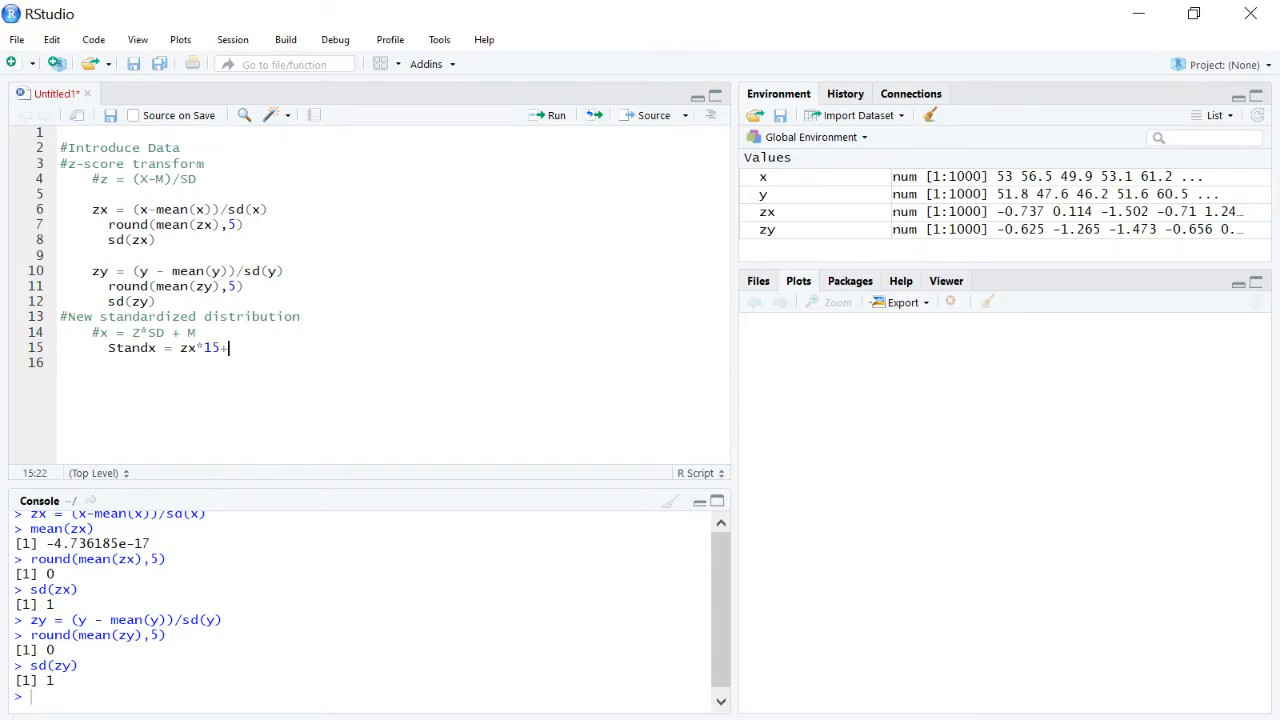
{"action": "type", "text": "100"}
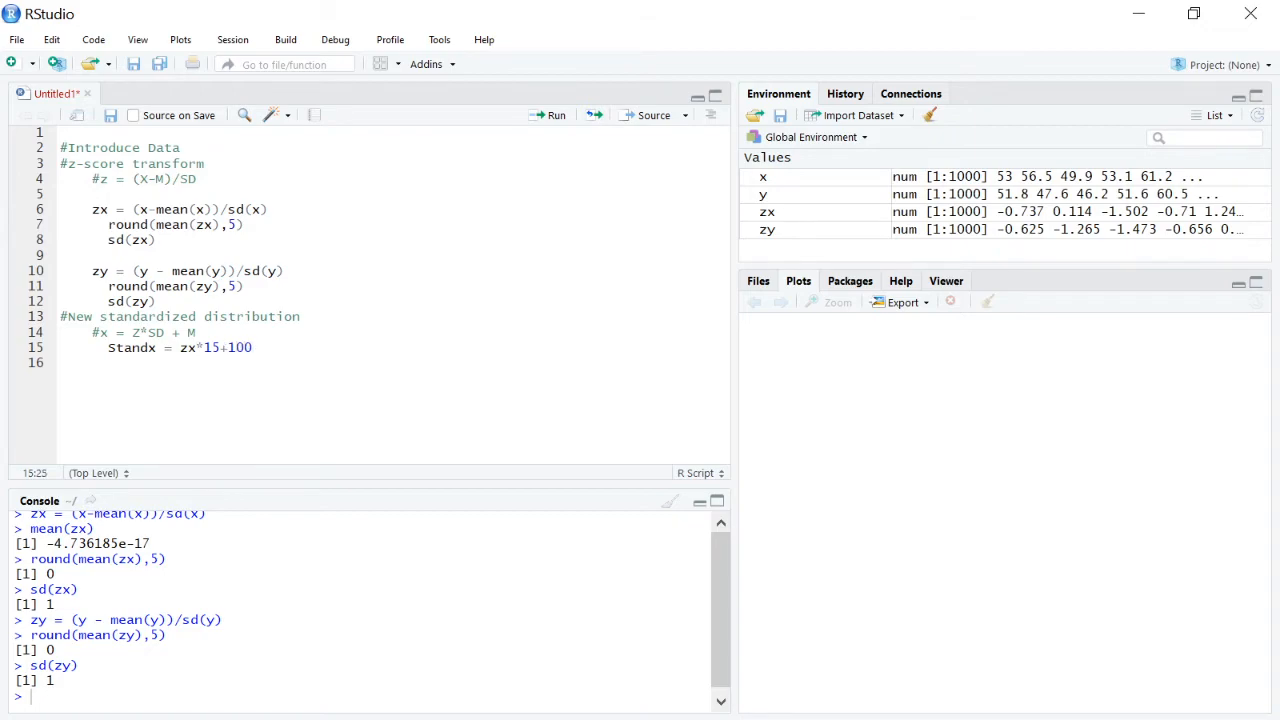
{"action": "left_click", "coordinate": [548, 114]}
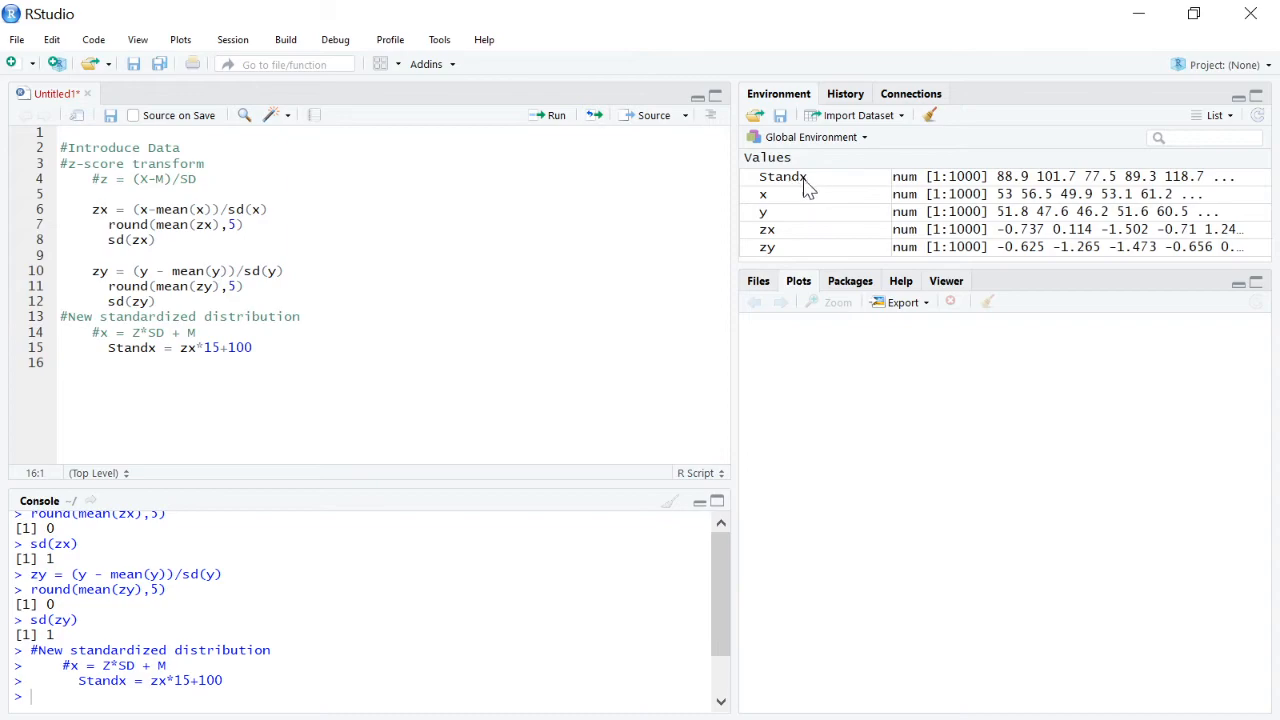
Check mean(Standx) returns 100 and start the sd(Standx) check for 15
{"action": "key", "text": "enter"}
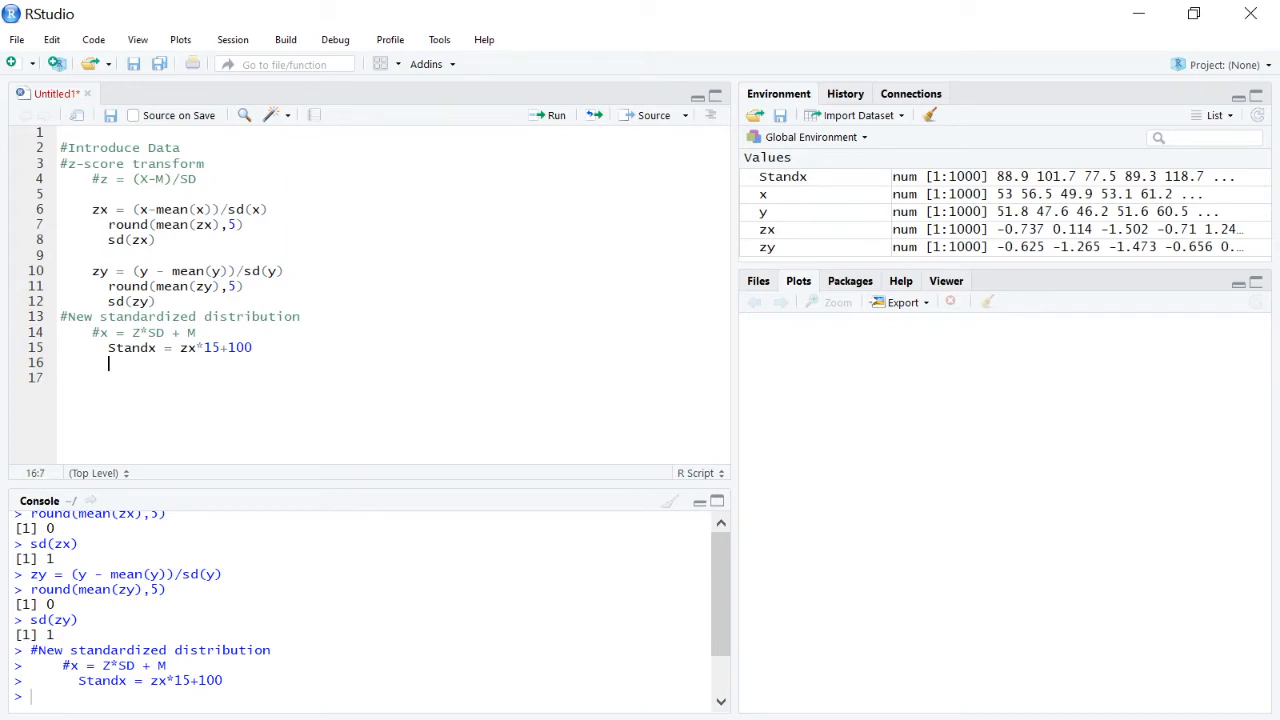
{"action": "type", "text": "mean"}
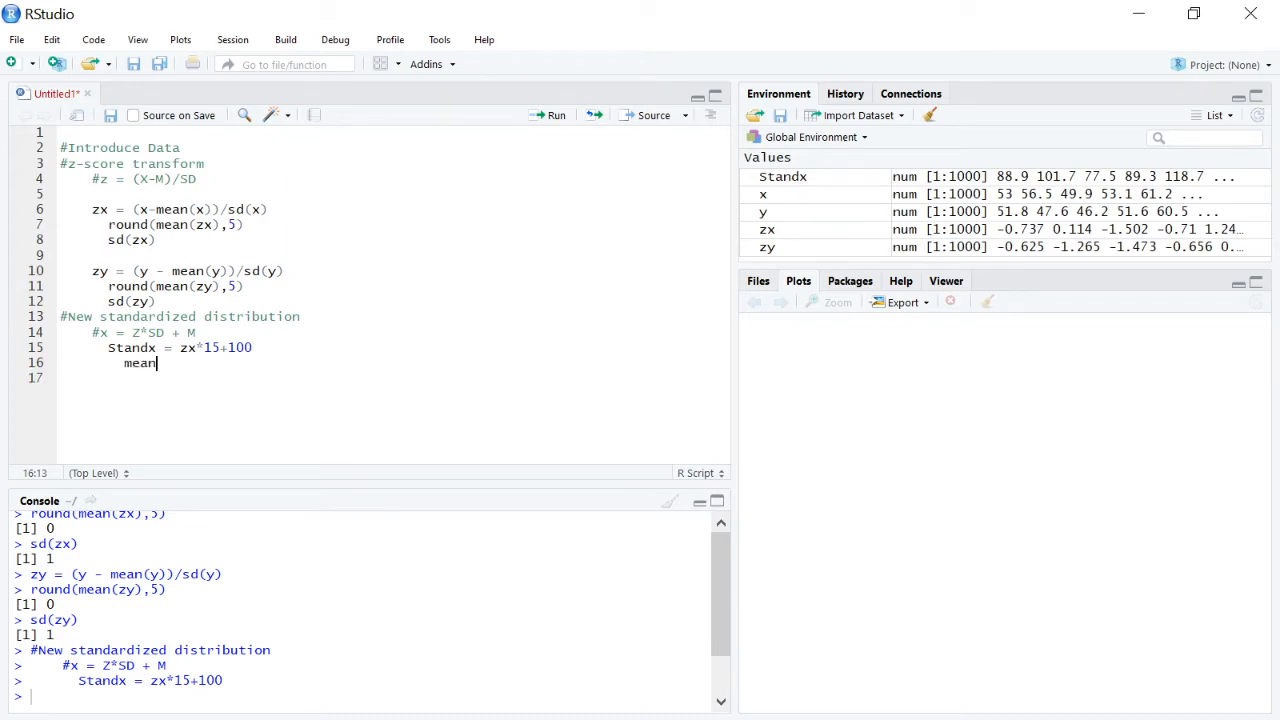
{"action": "type", "text": "(Stand"}
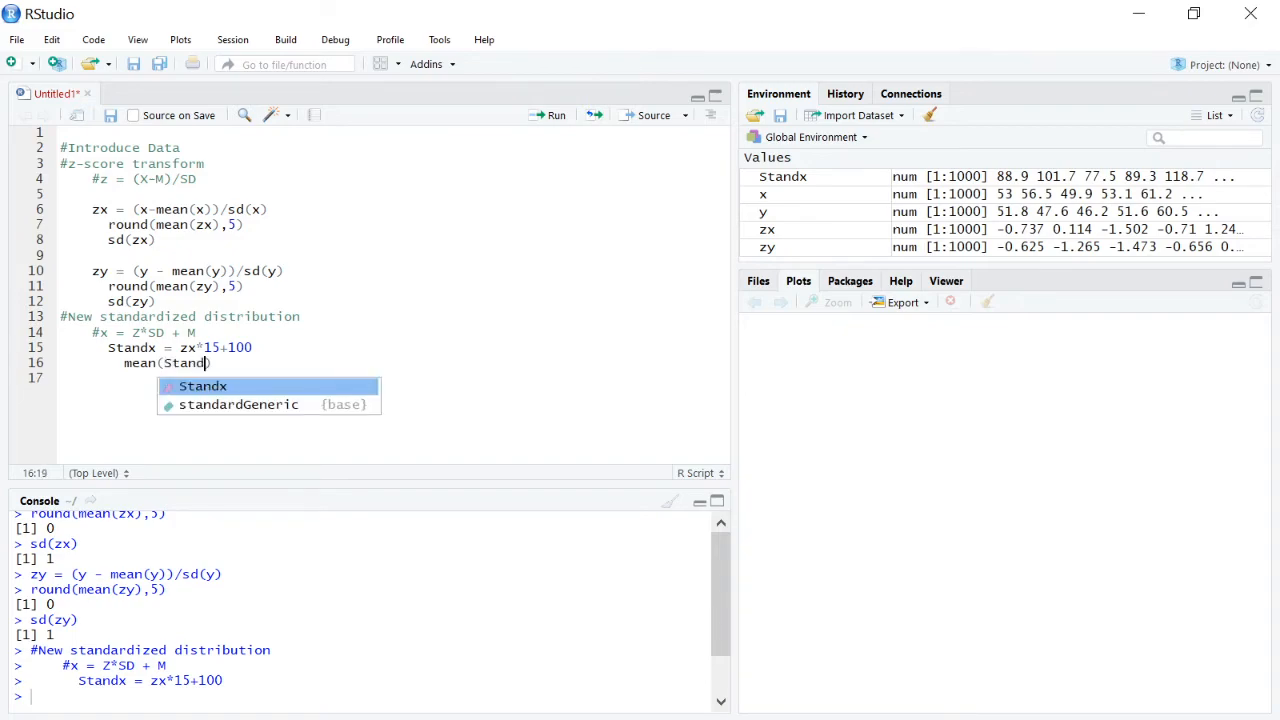
{"action": "key", "text": "Return"}
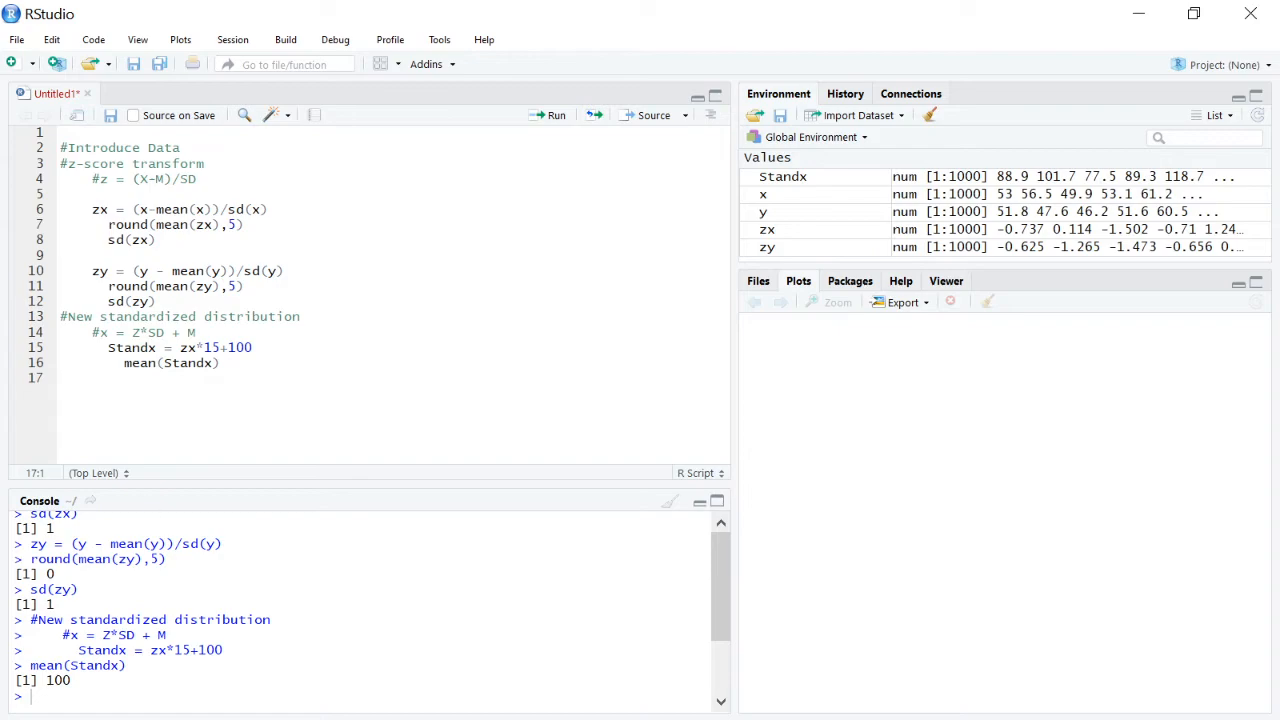
{"action": "type", "text": "sd(Standx"}
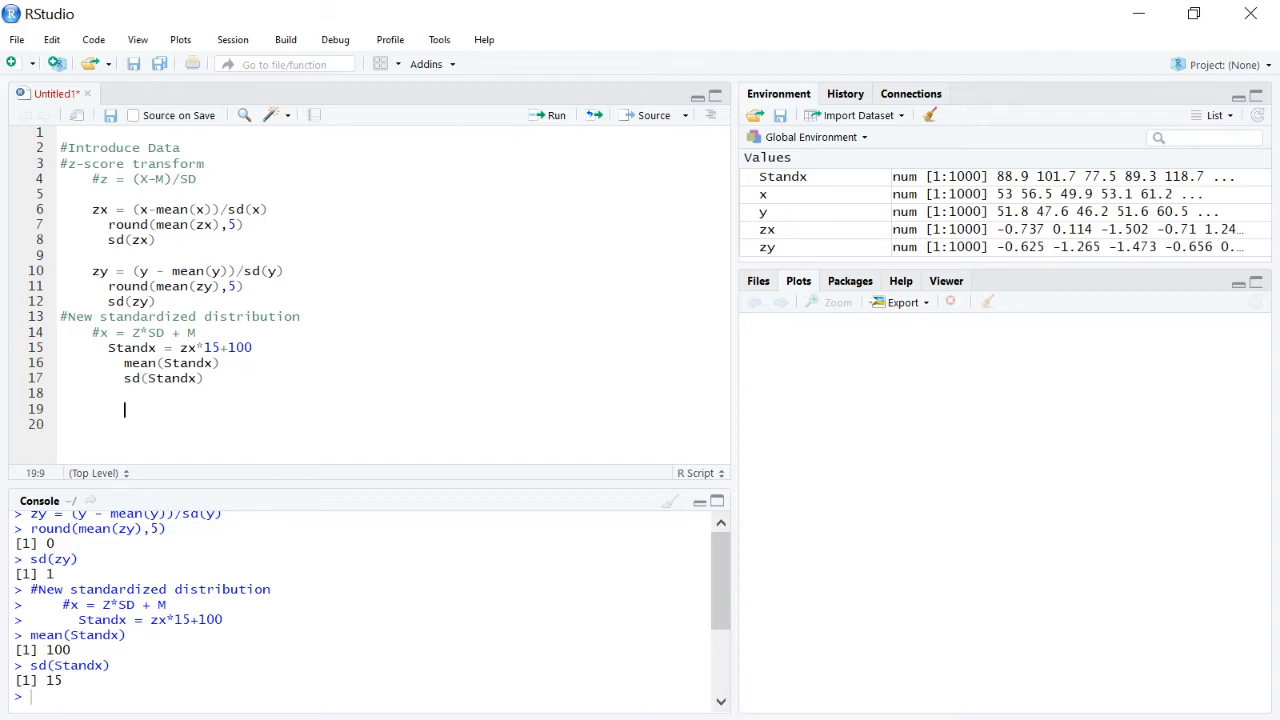
Define sy = zy*3+9 on the blank line and run it to create sy
{"action": "left_click", "coordinate": [108, 408]}
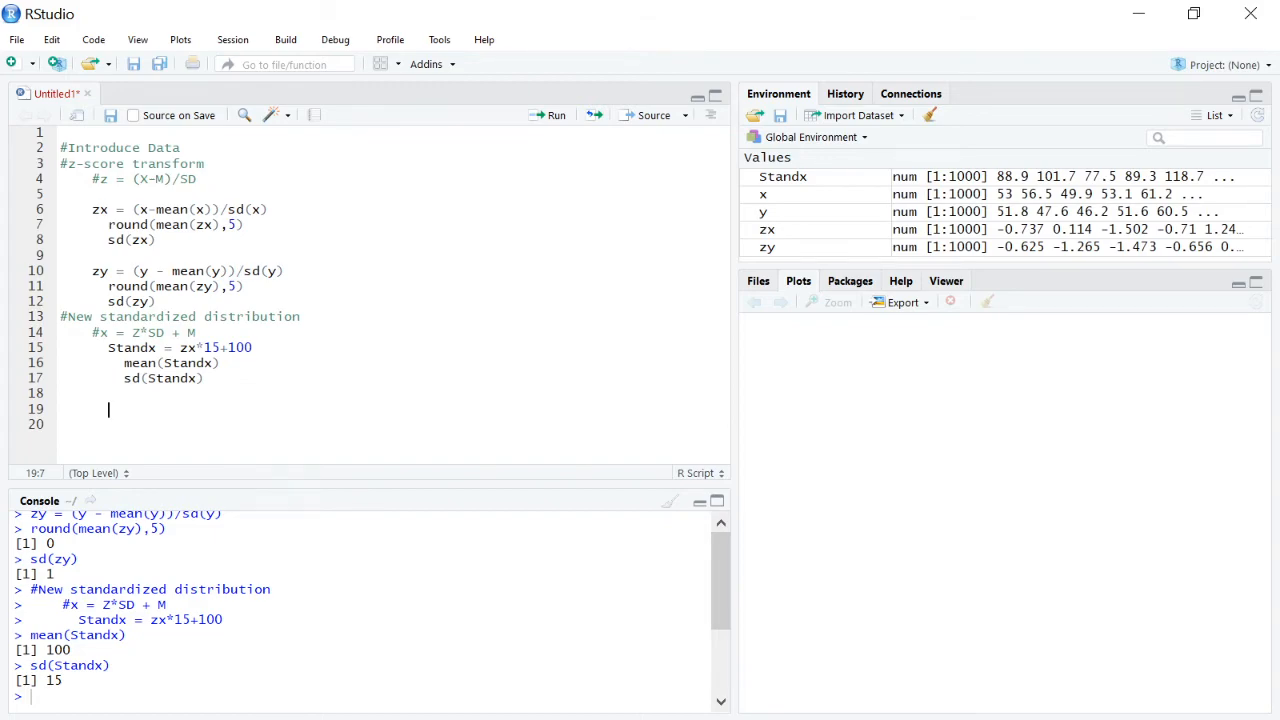
{"action": "type", "text": "s"}
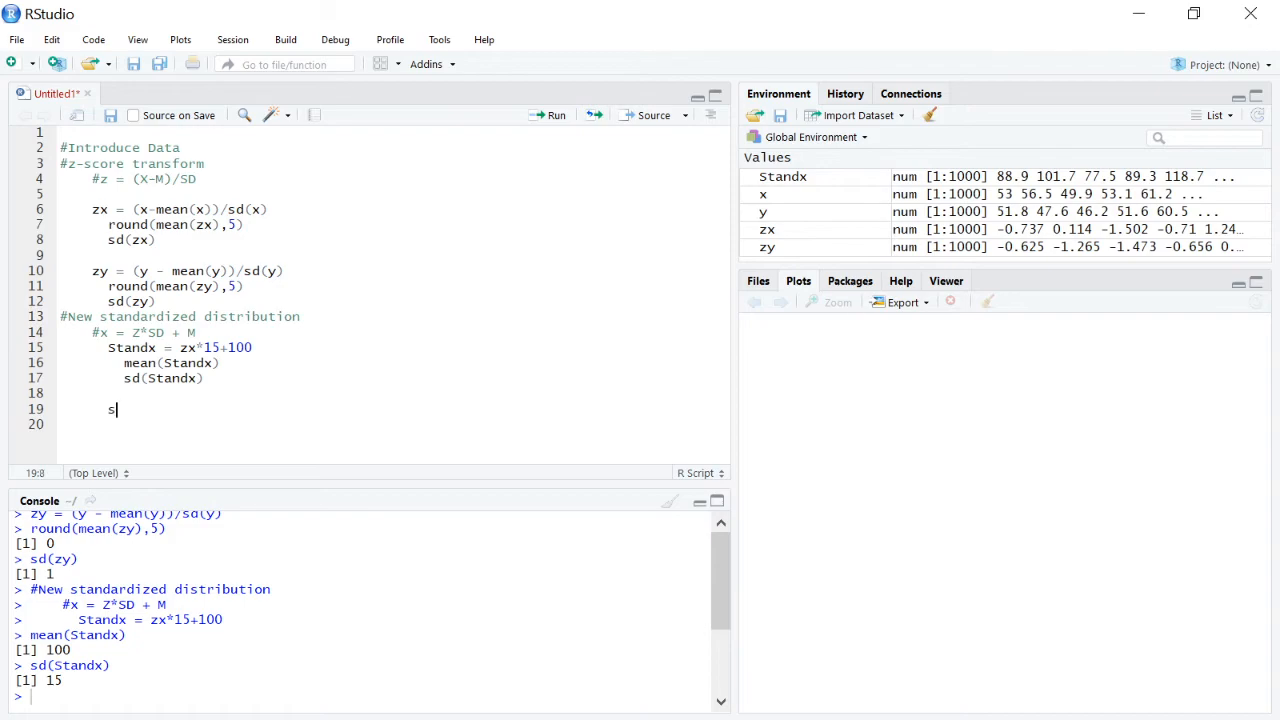
{"action": "type", "text": "y"}
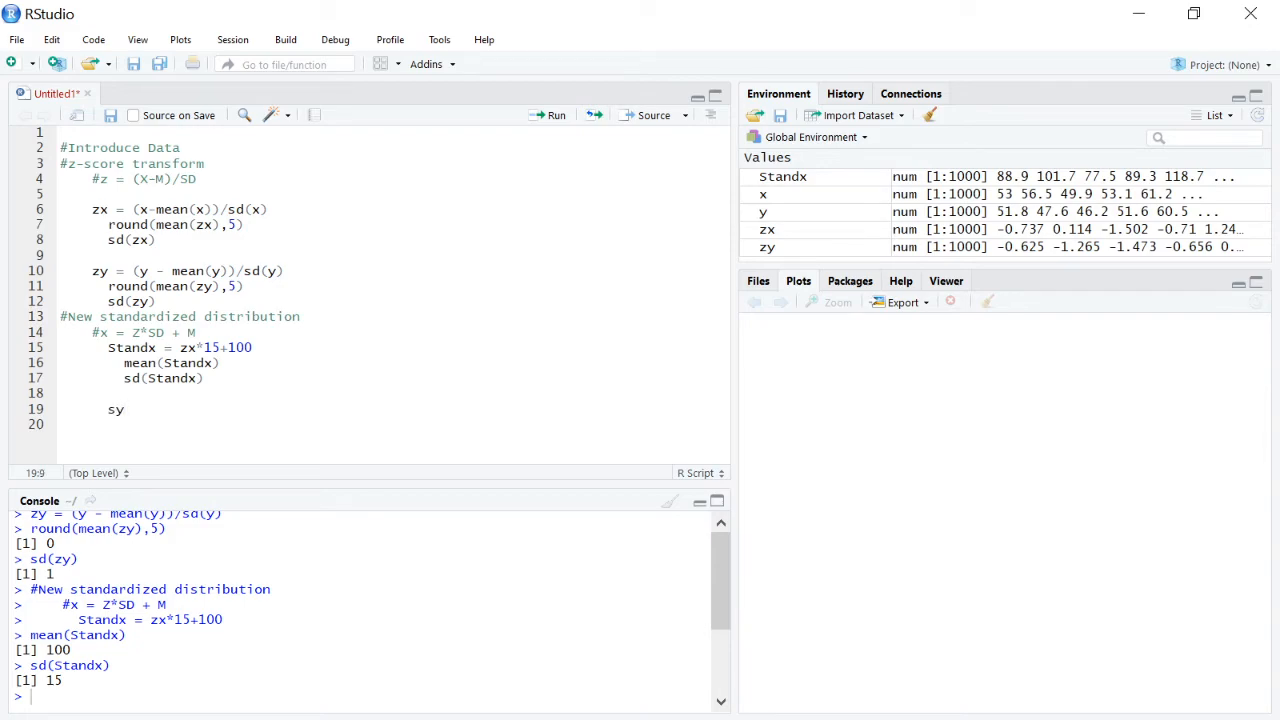
{"action": "type", "text": "="}
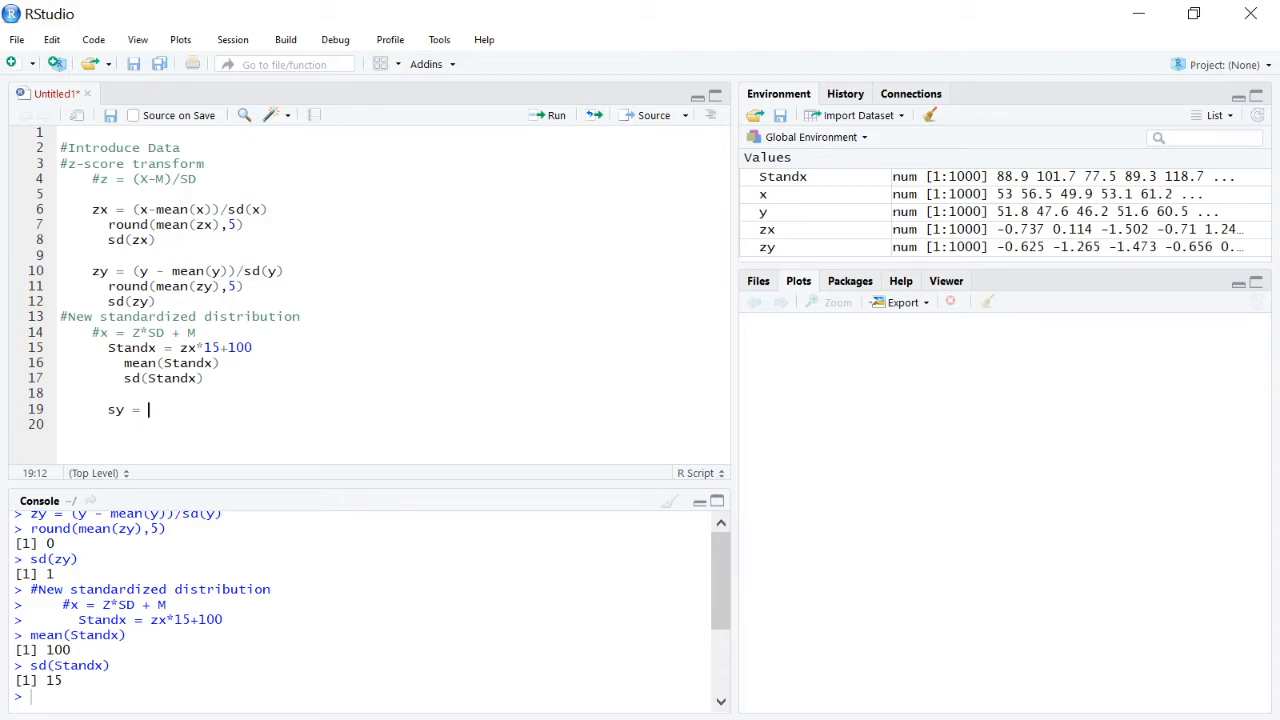
{"action": "type", "text": "z"}
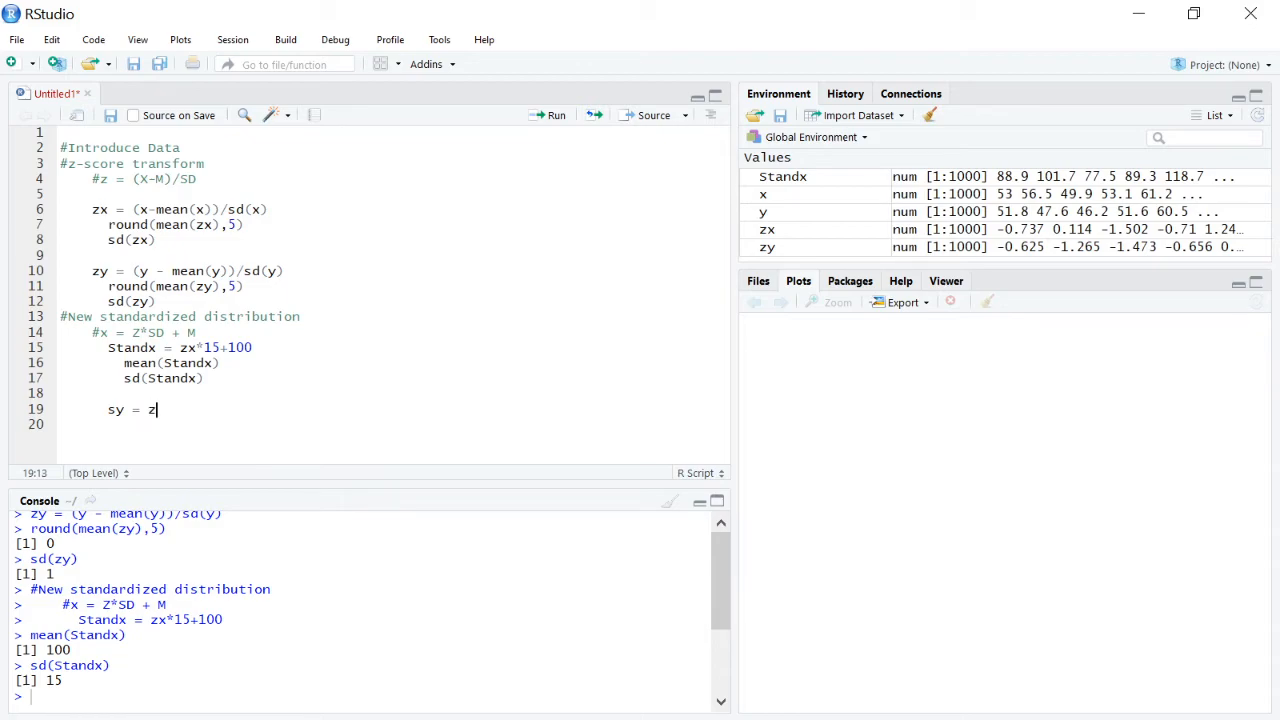
{"action": "type", "text": "y"}
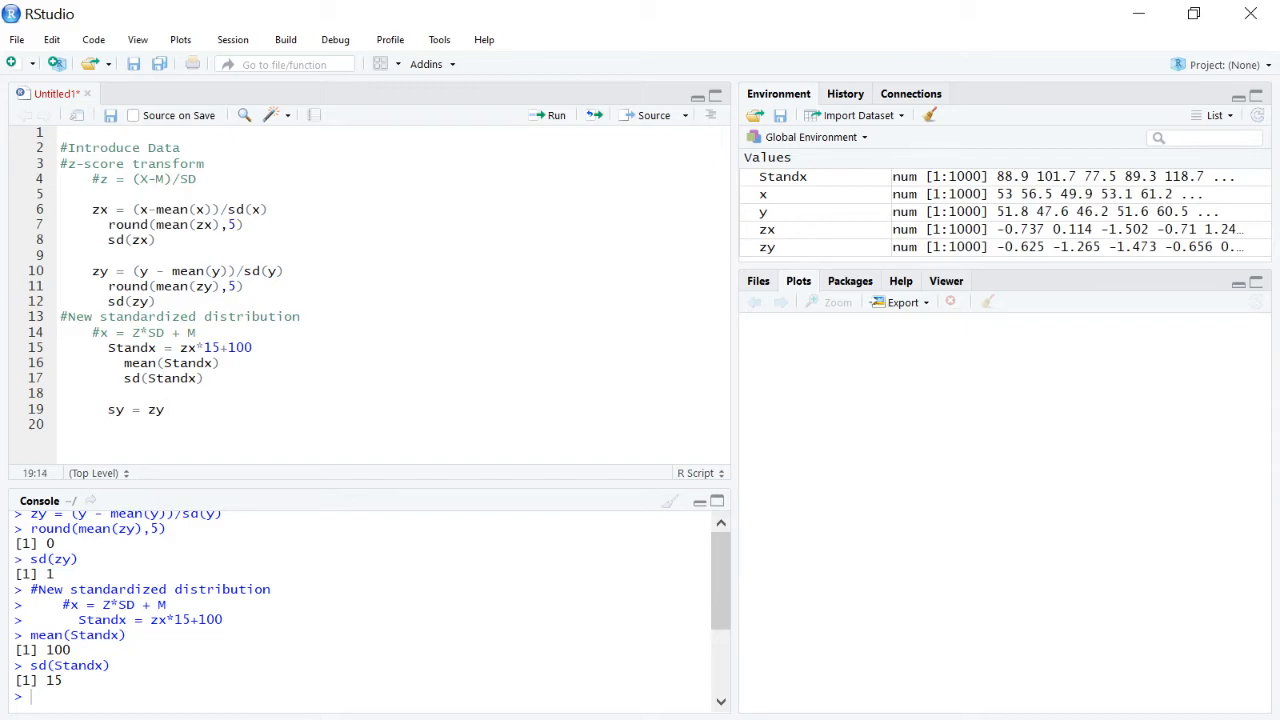
{"action": "type", "text": "*"}
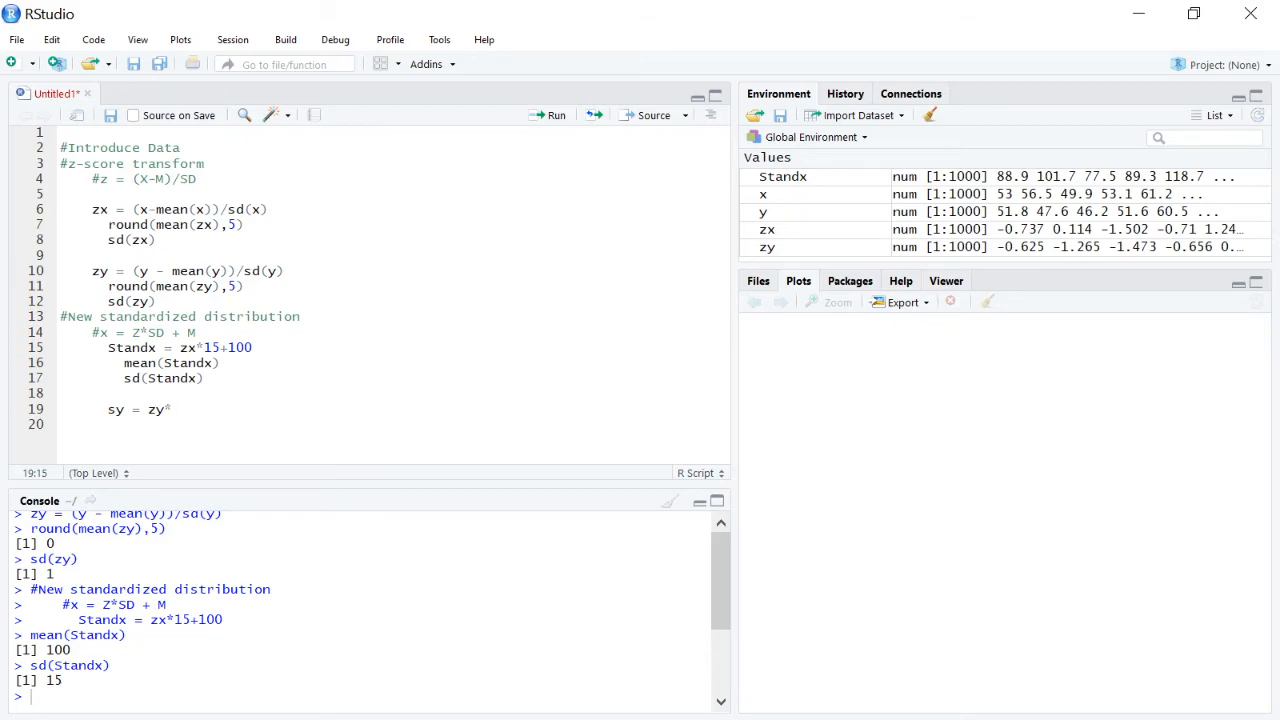
{"action": "type", "text": "3"}
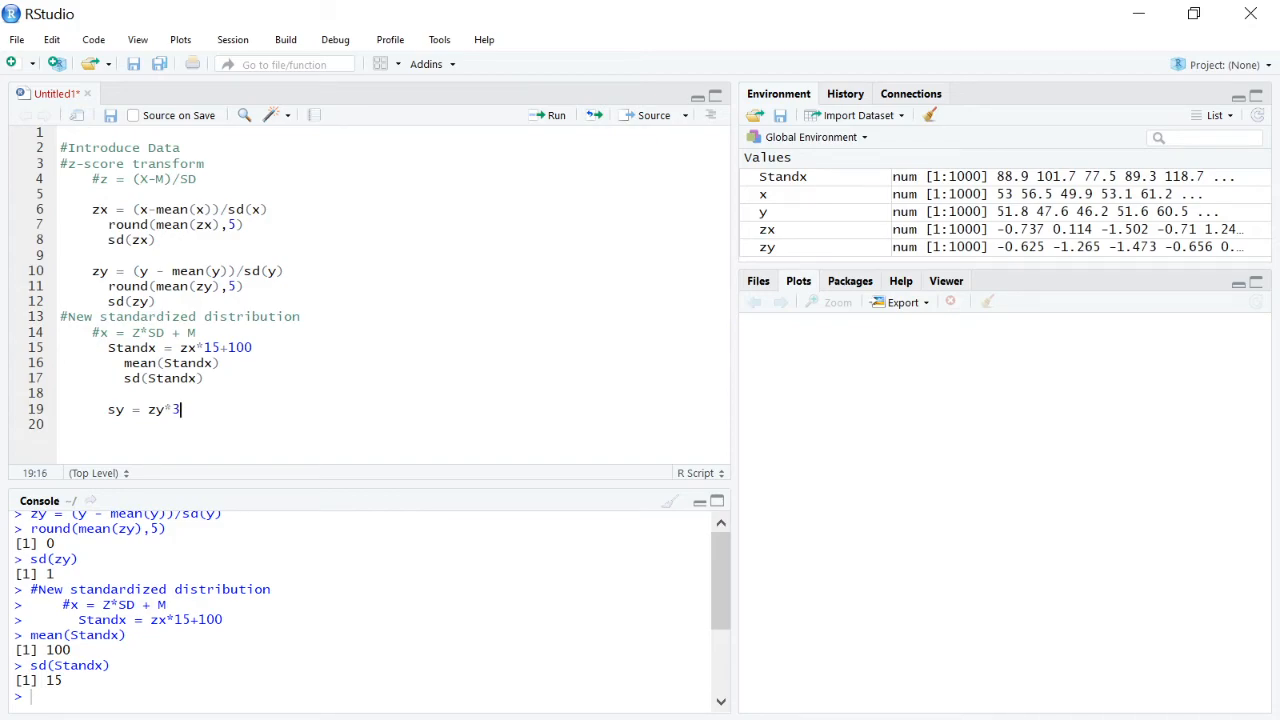
{"action": "type", "text": "+"}
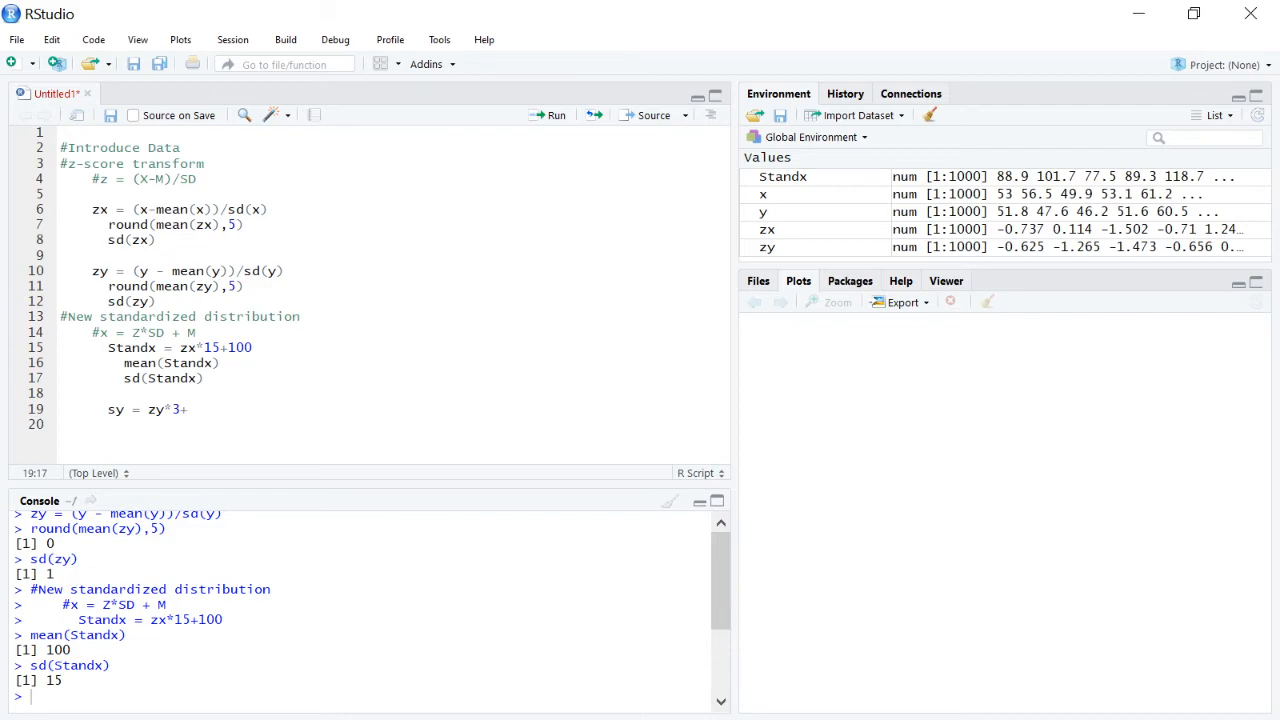
{"action": "type", "text": "9"}
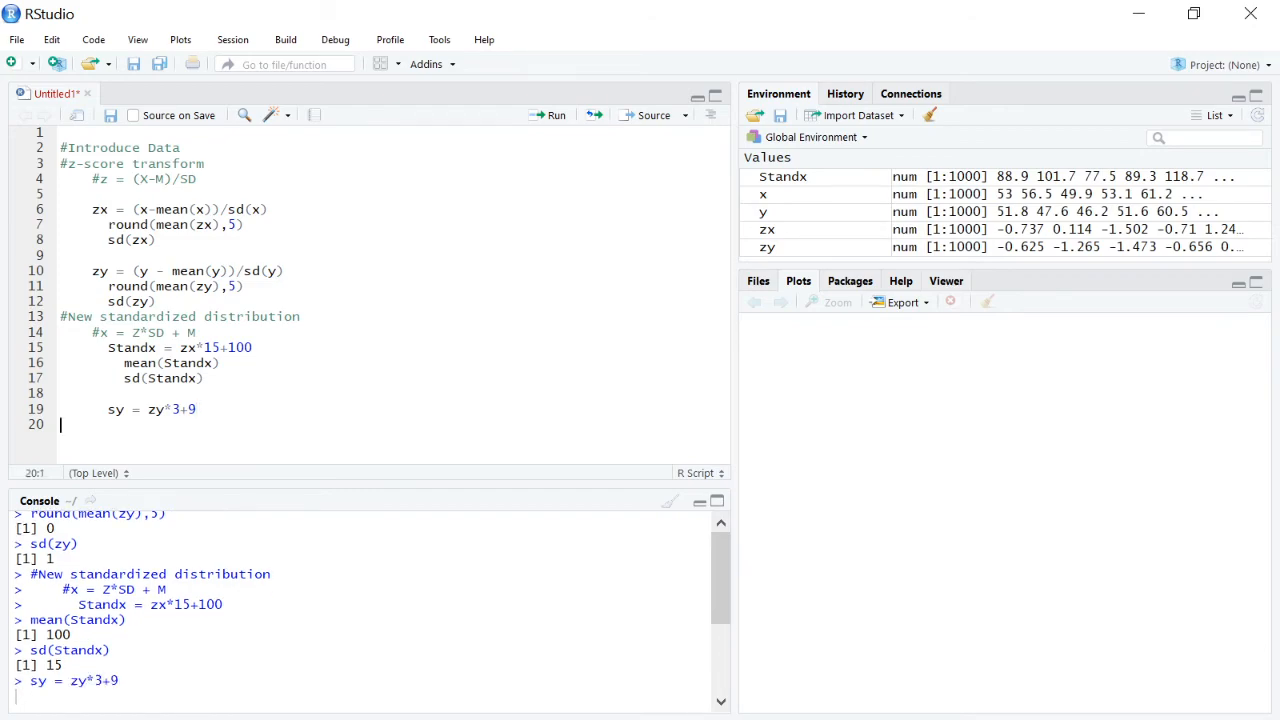
{"action": "key", "text": "Return"}
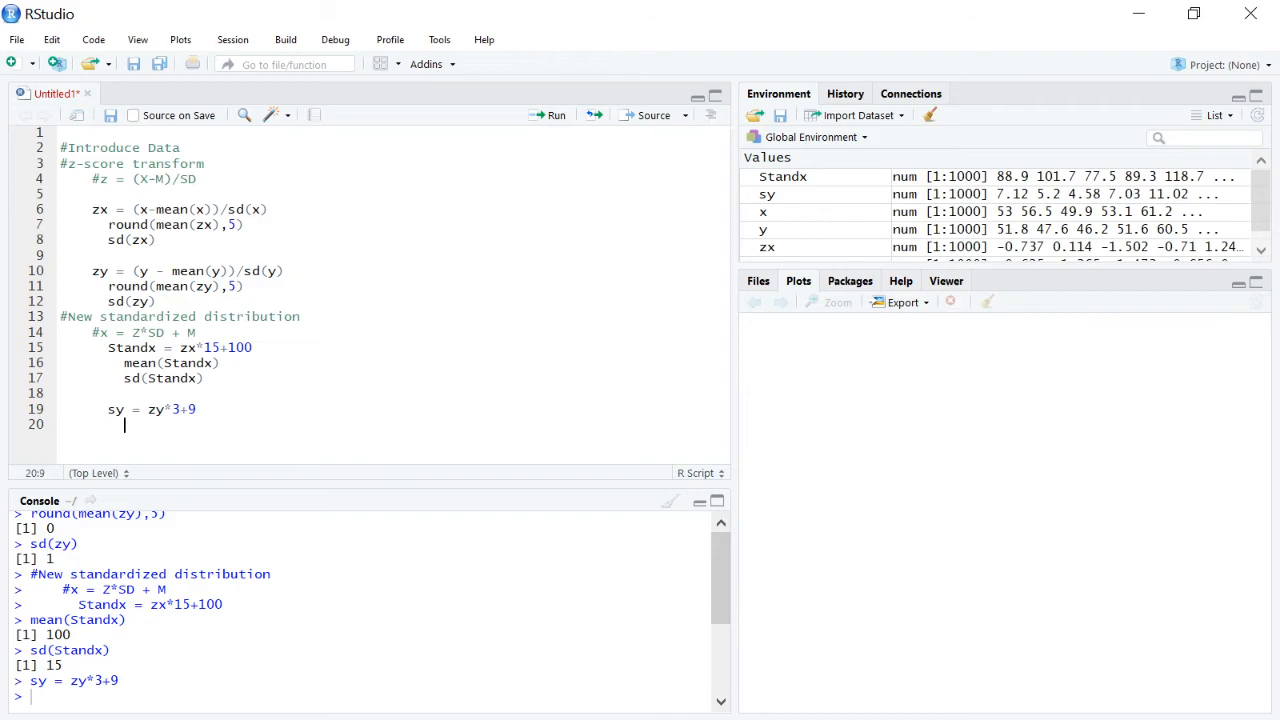
Check mean(sy) returns 9 and sd(sy) returns 3
{"action": "type", "text": "mean(sy)"}
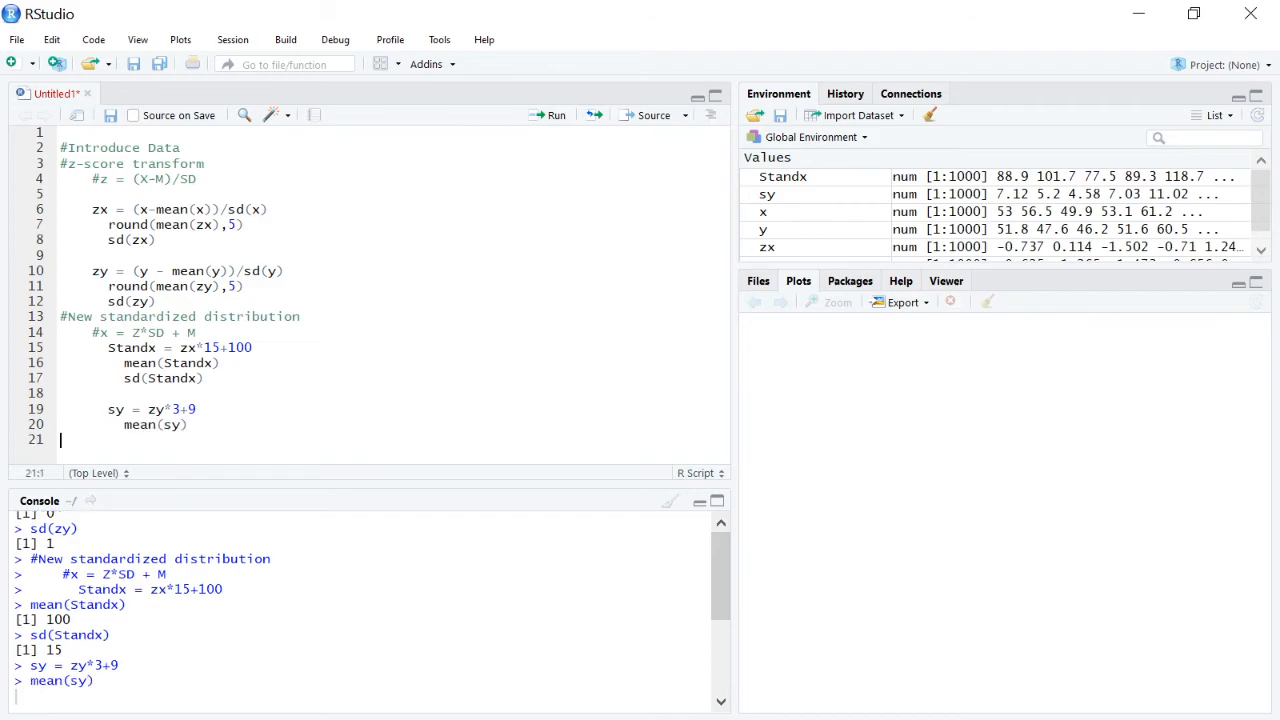
{"action": "key", "text": "Return"}
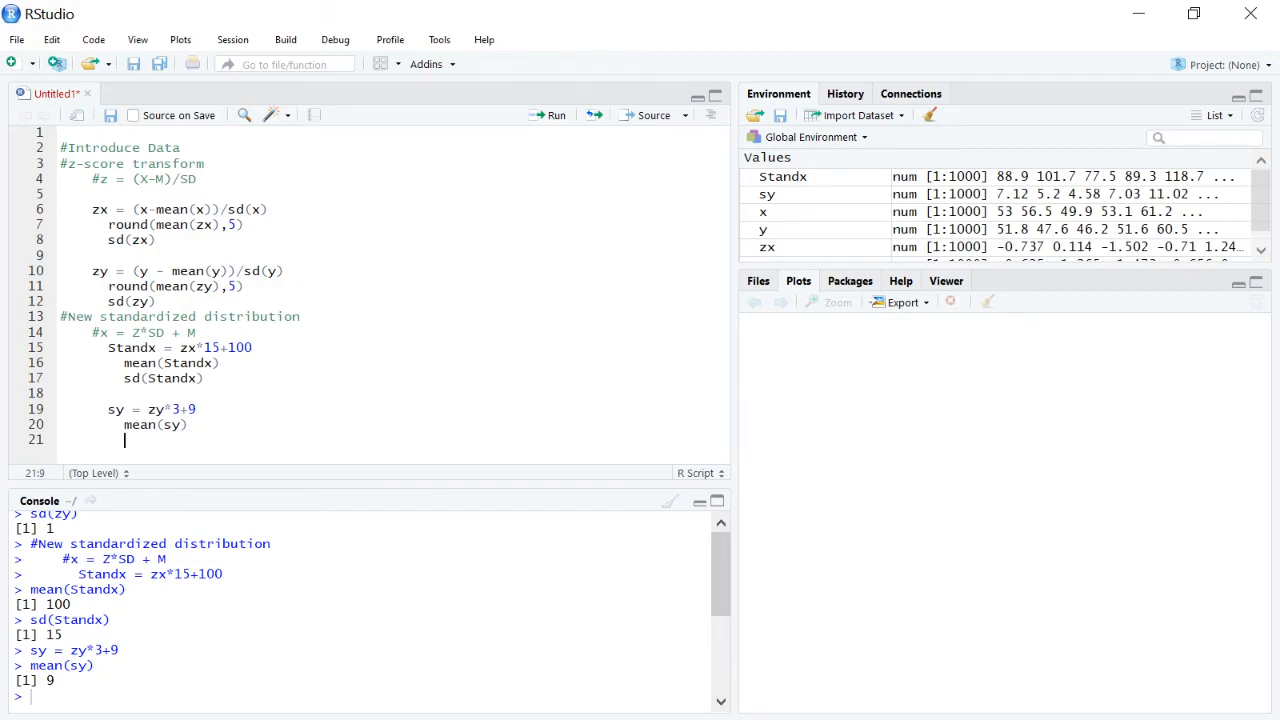
{"action": "type", "text": "sd(sy)"}
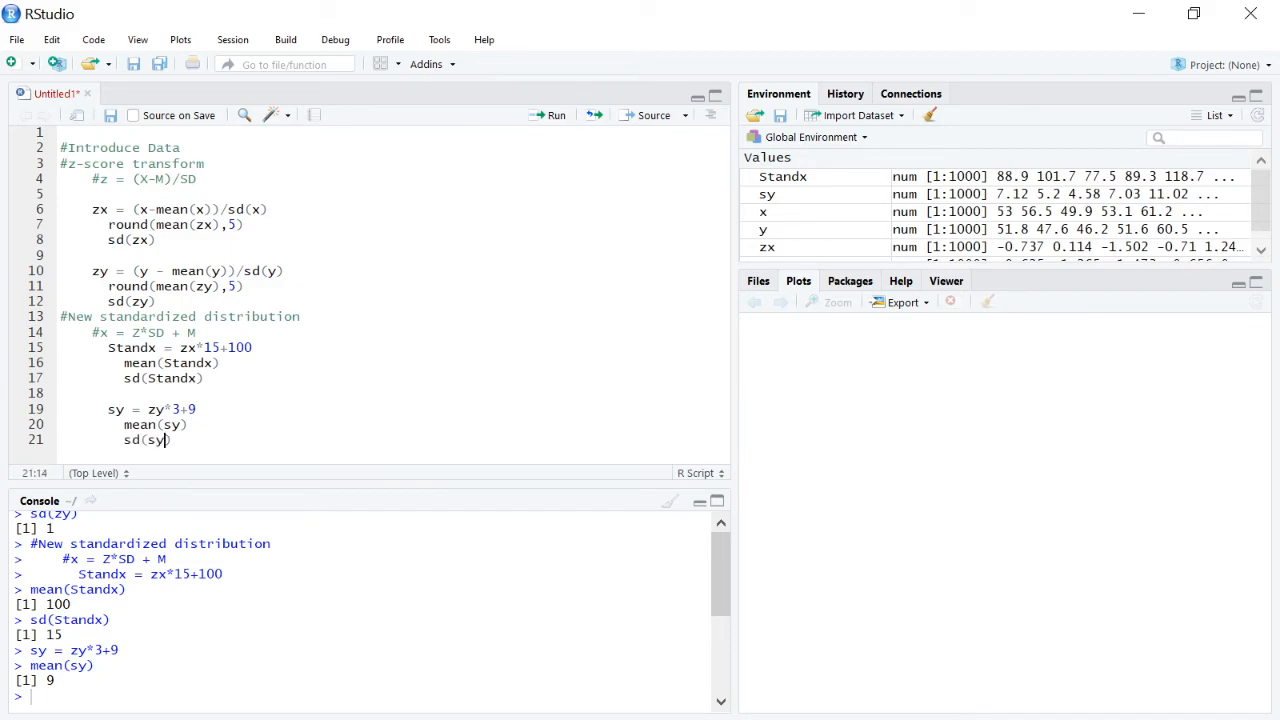
{"action": "key", "text": "enter"}
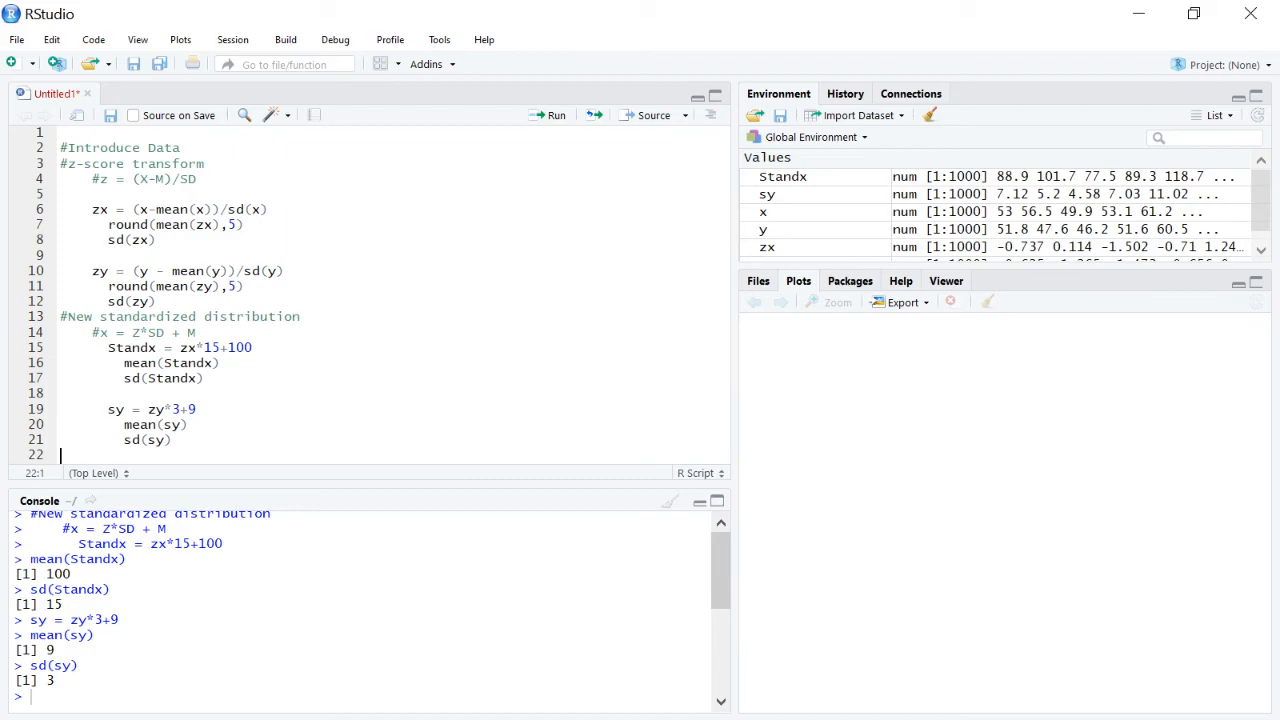
Plot x against zx, showing a straight-line scatter plot
{"action": "type", "text": "plot*"}
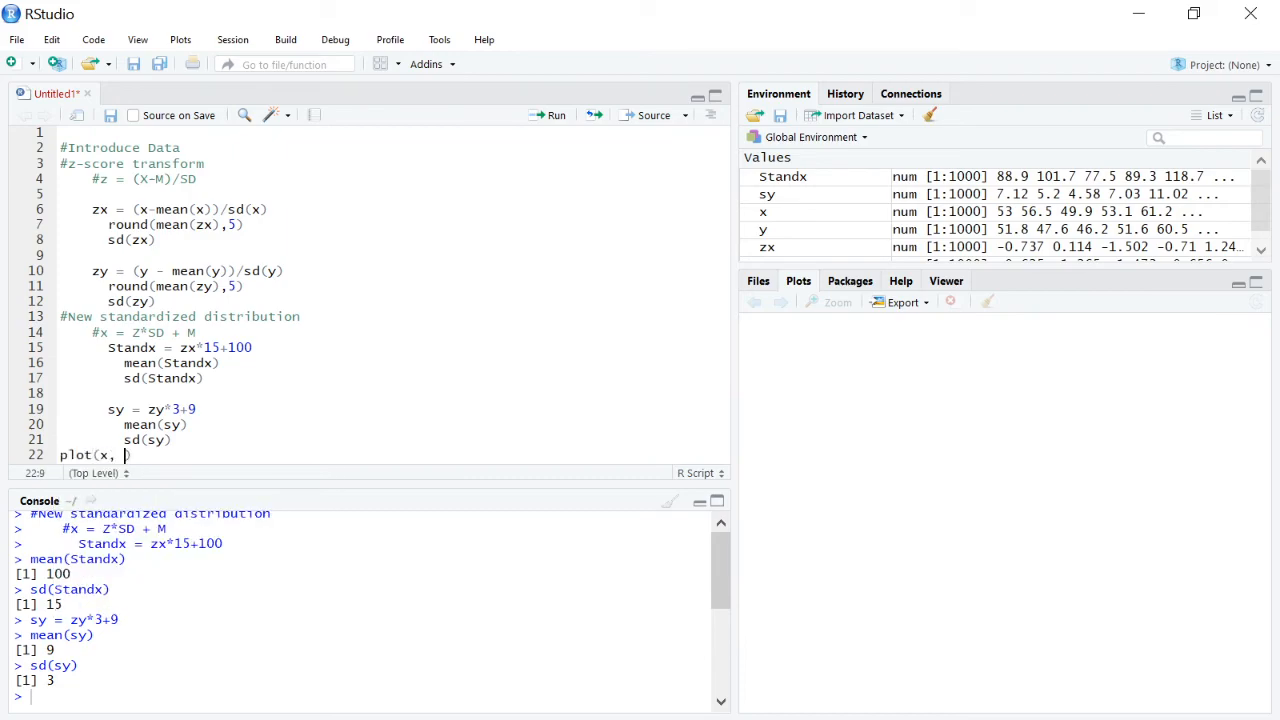
{"action": "type", "text": "zx"}
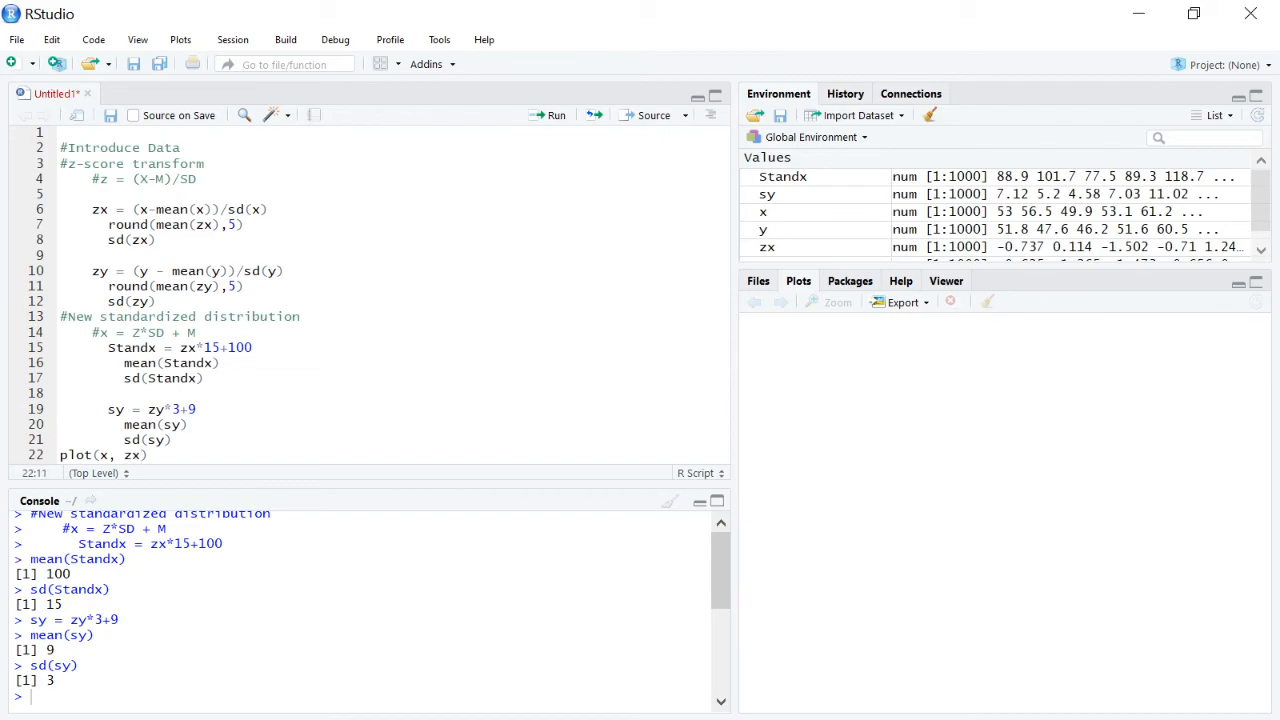
{"action": "left_click", "coordinate": [556, 114]}
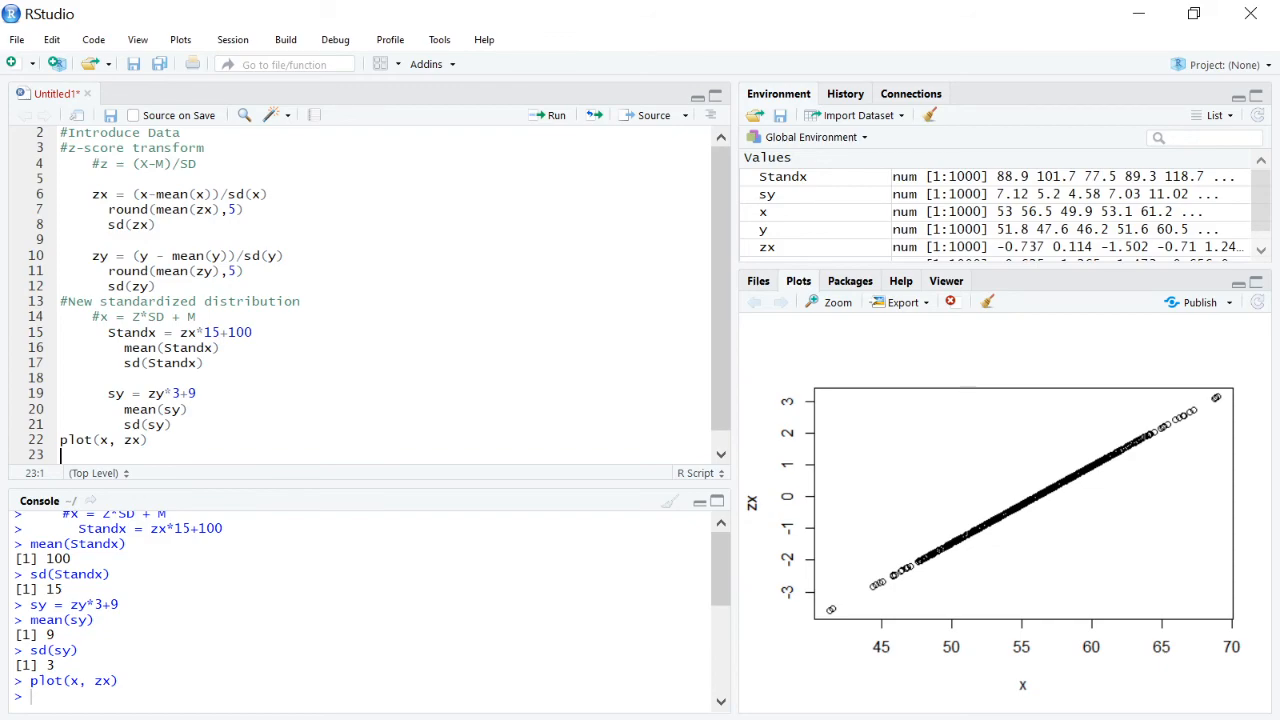
Write plot(x, StandX), which errors as not found, then plot(zx, StandX), and return to fix StandX
{"action": "type", "text": "plot("}
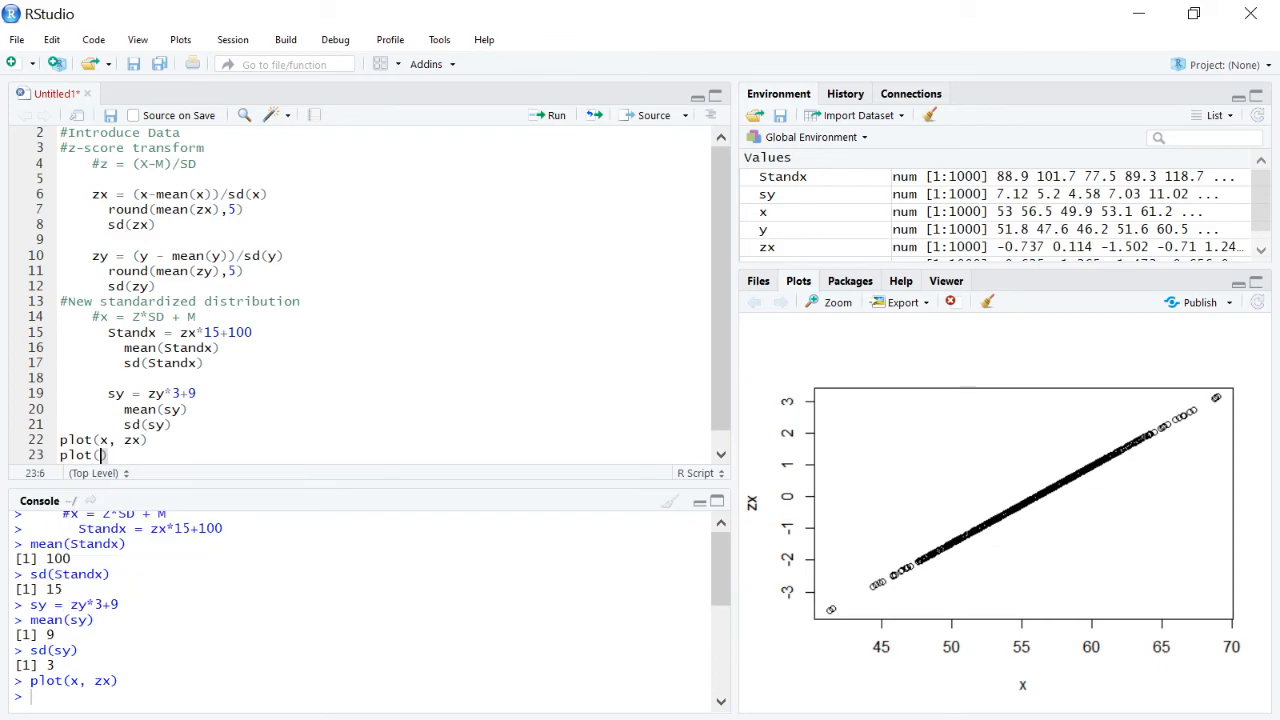
{"action": "type", "text": "x,"}
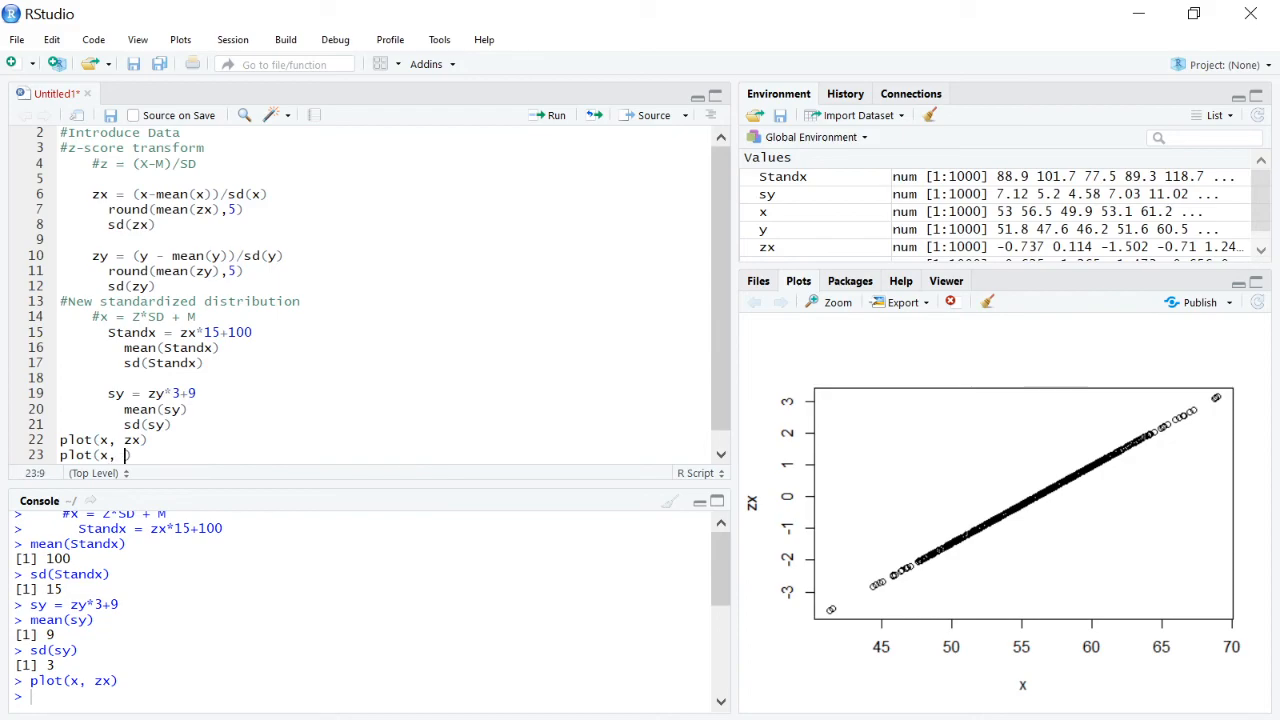
{"action": "type", "text": "StandX)"}
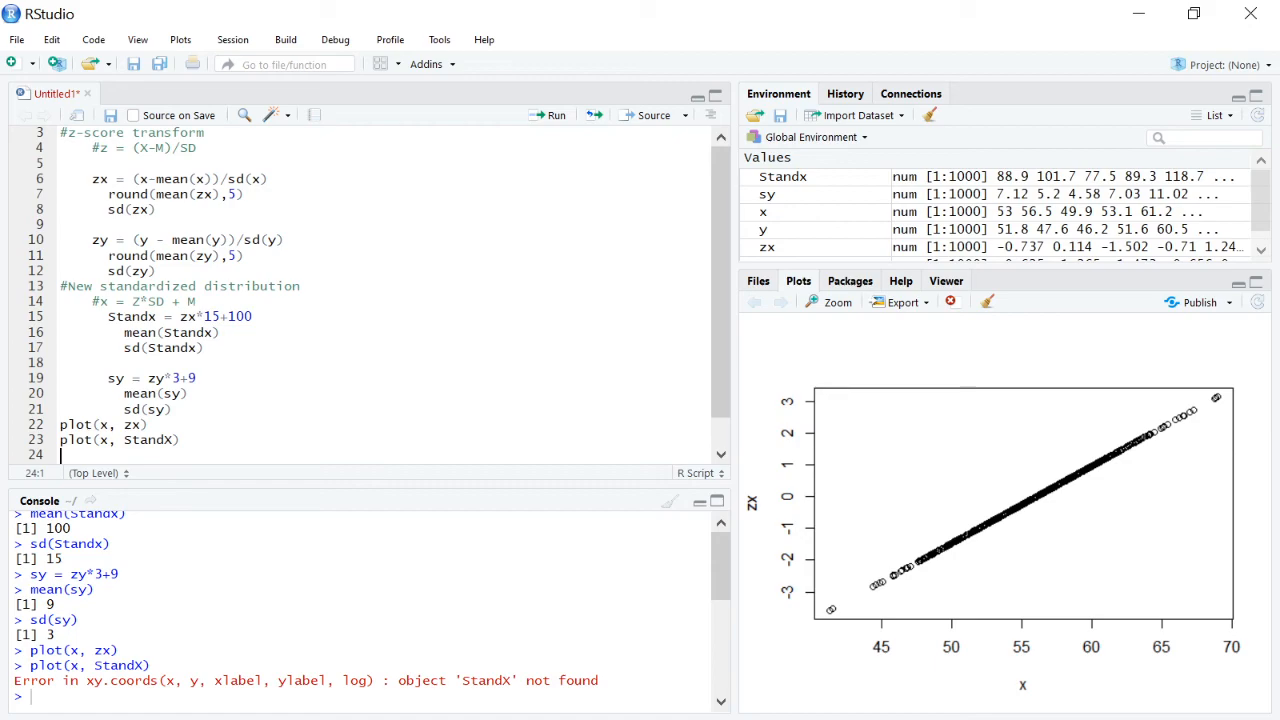
{"action": "type", "text": "plot(x"}
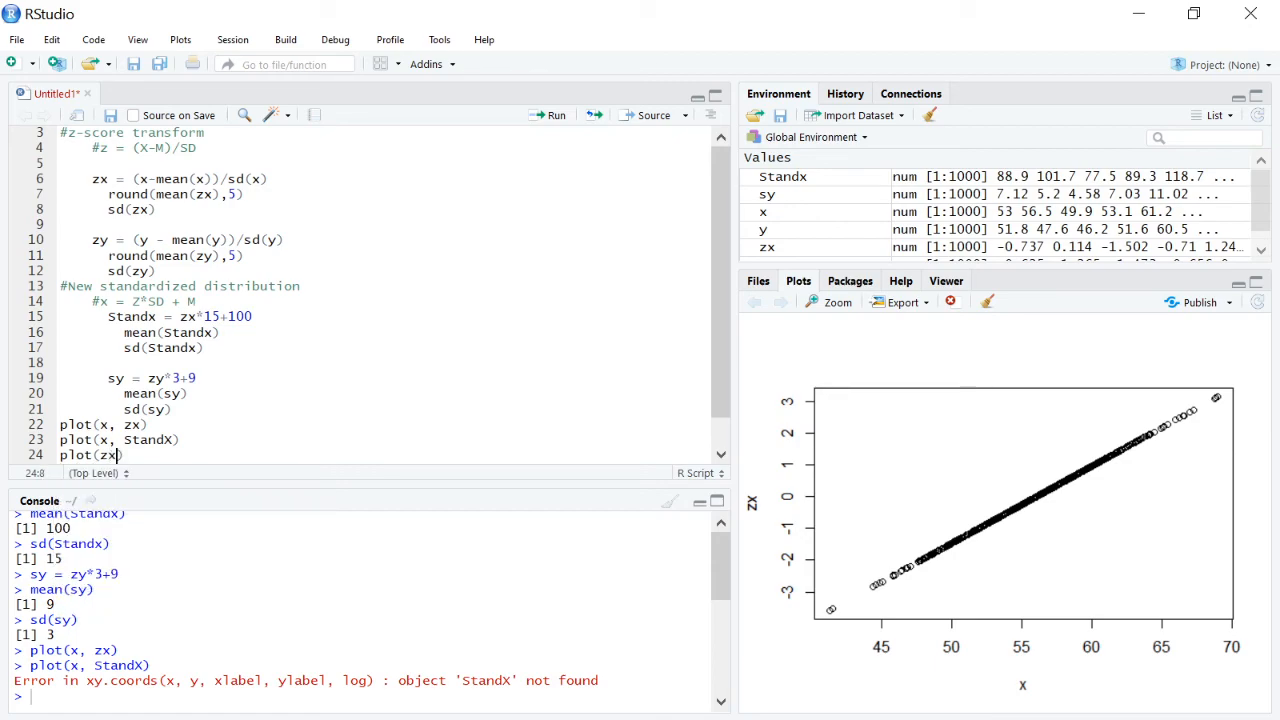
{"action": "type", "text": ", StandX"}
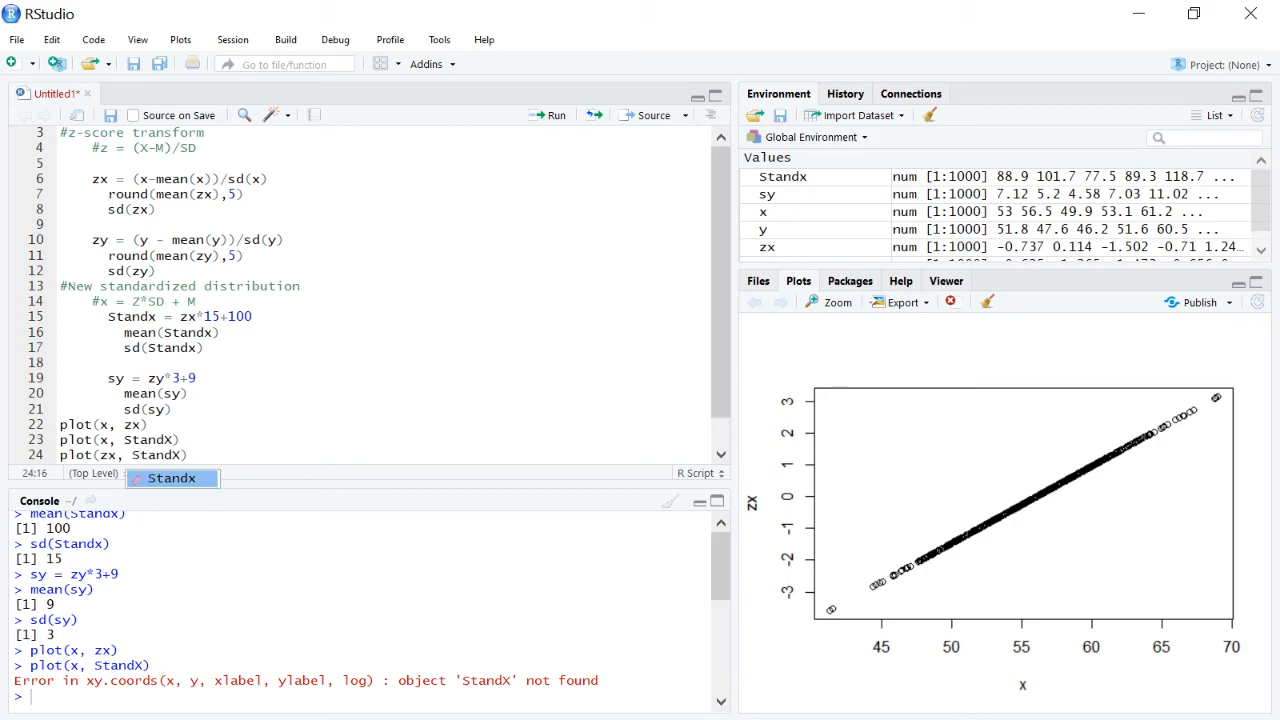
{"action": "left_click", "coordinate": [164, 440]}
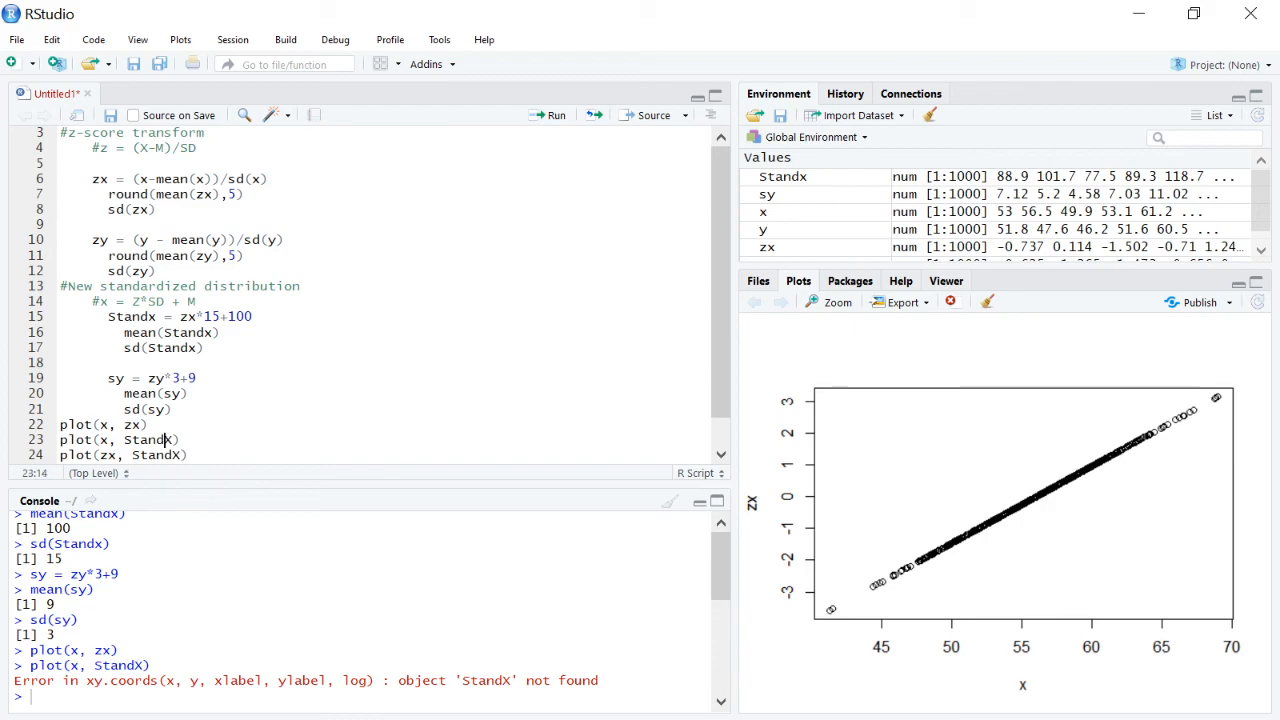